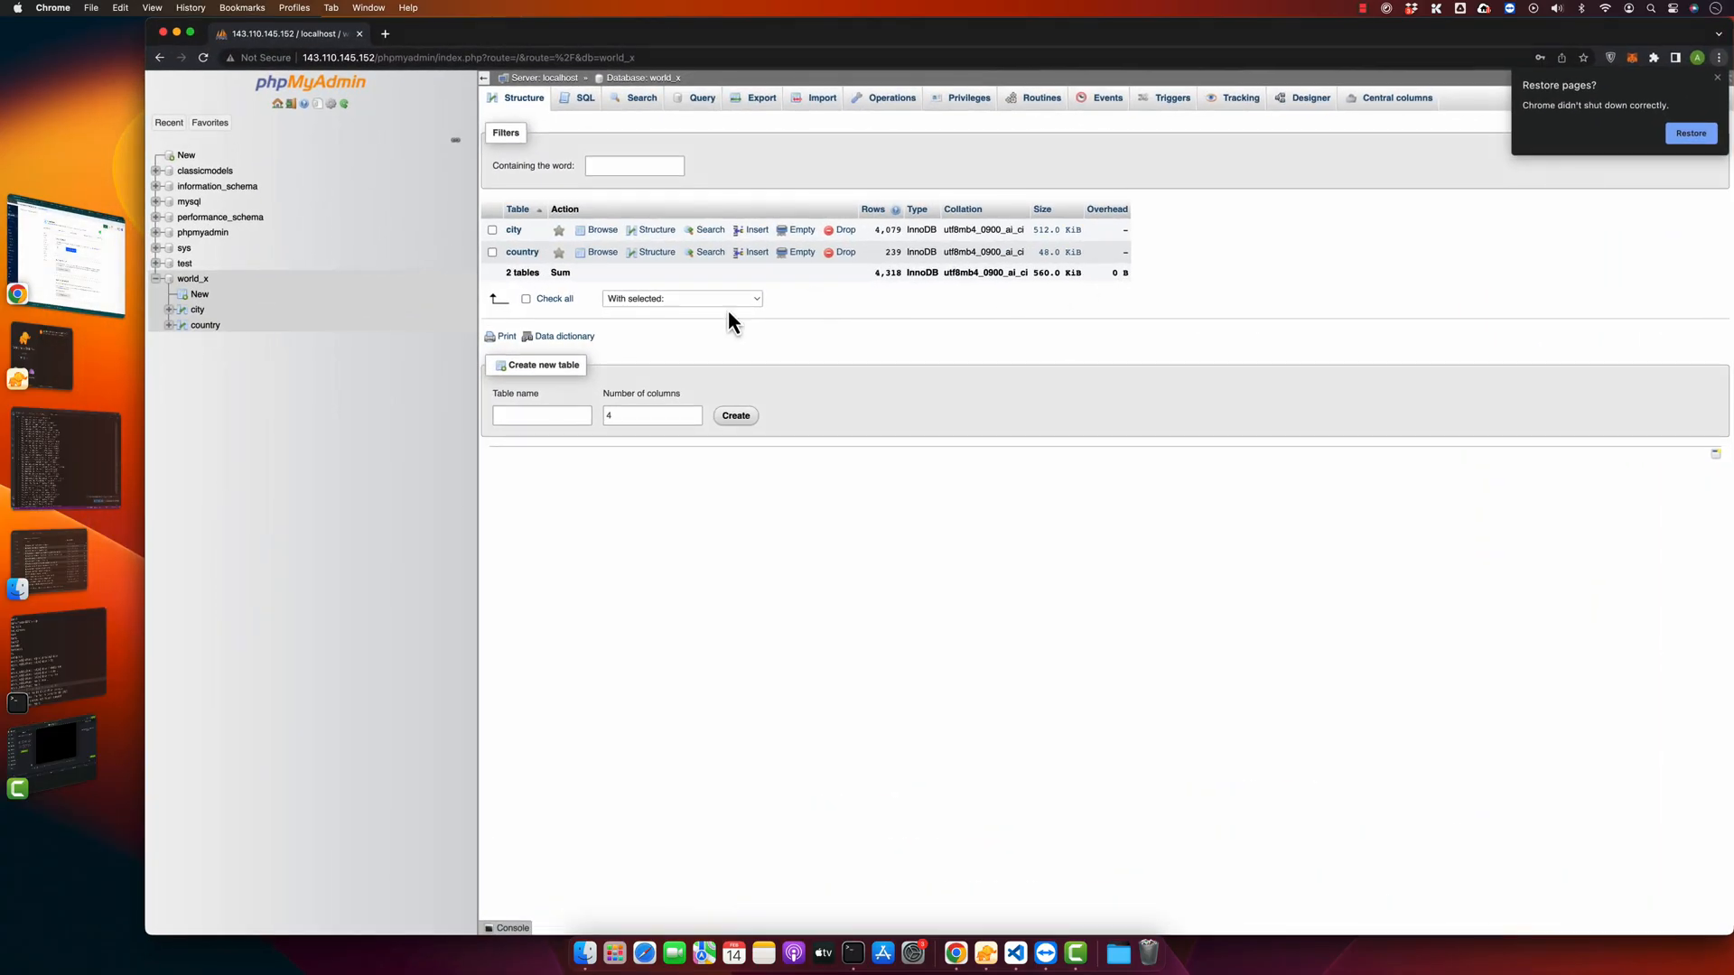
# - Select the empty test database and enter users as a new four-column table name
pyautogui.click(540, 415)
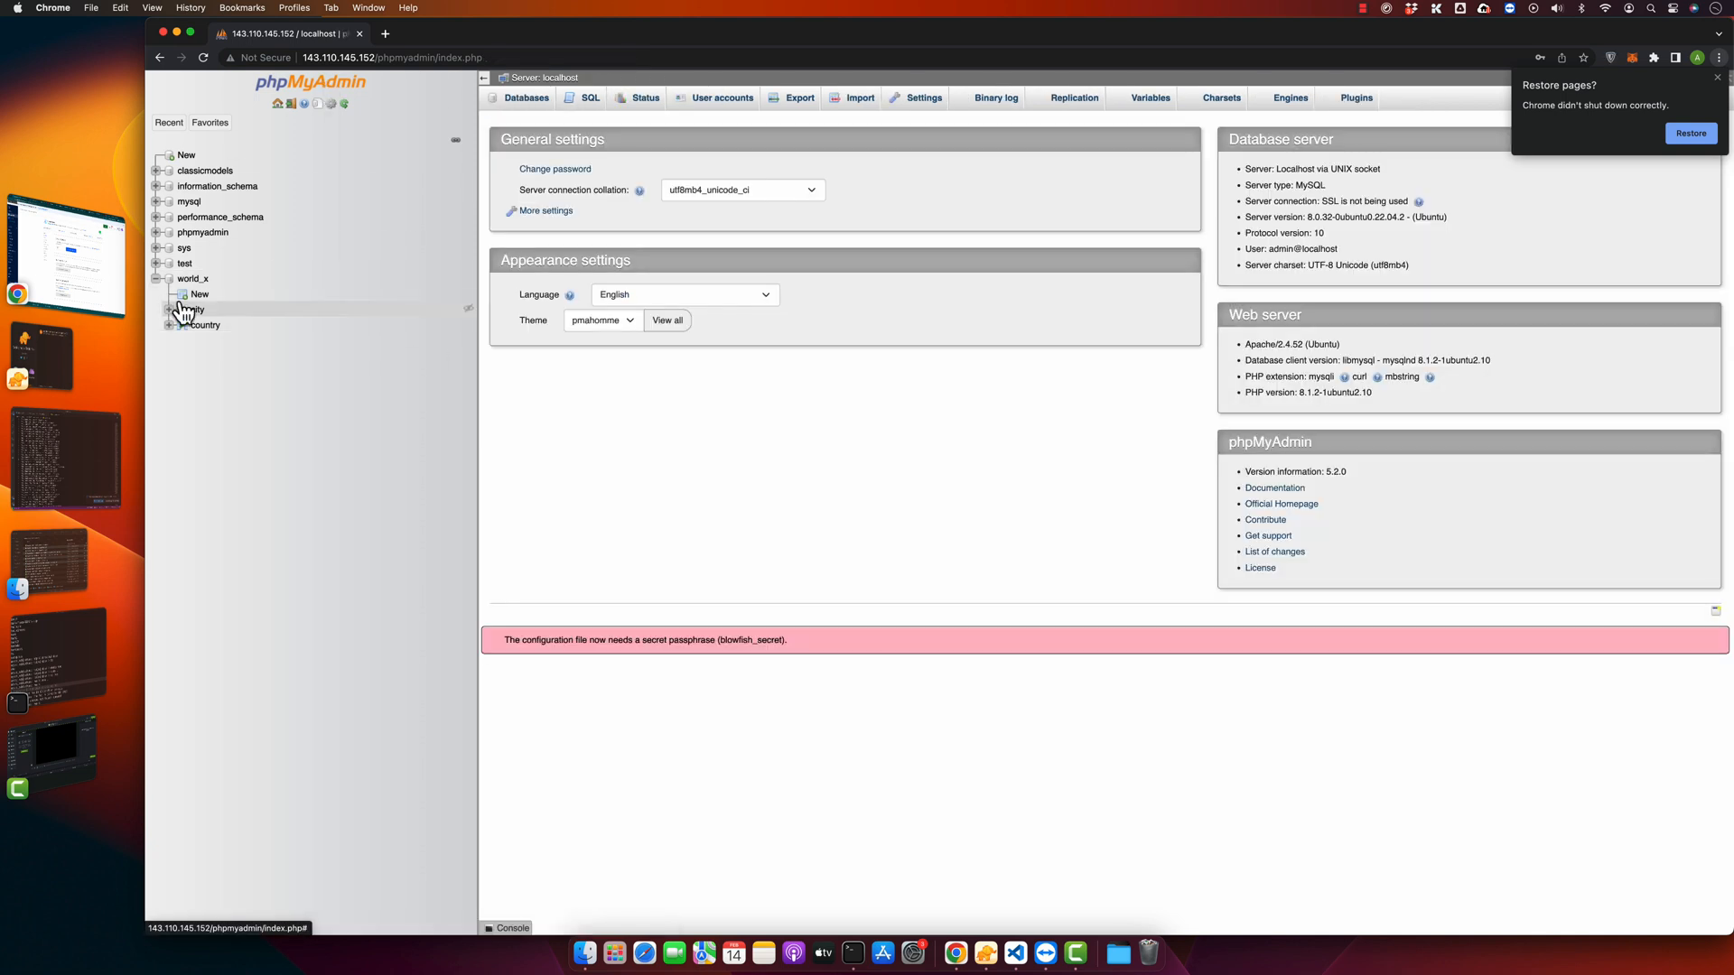
pyautogui.click(184, 263)
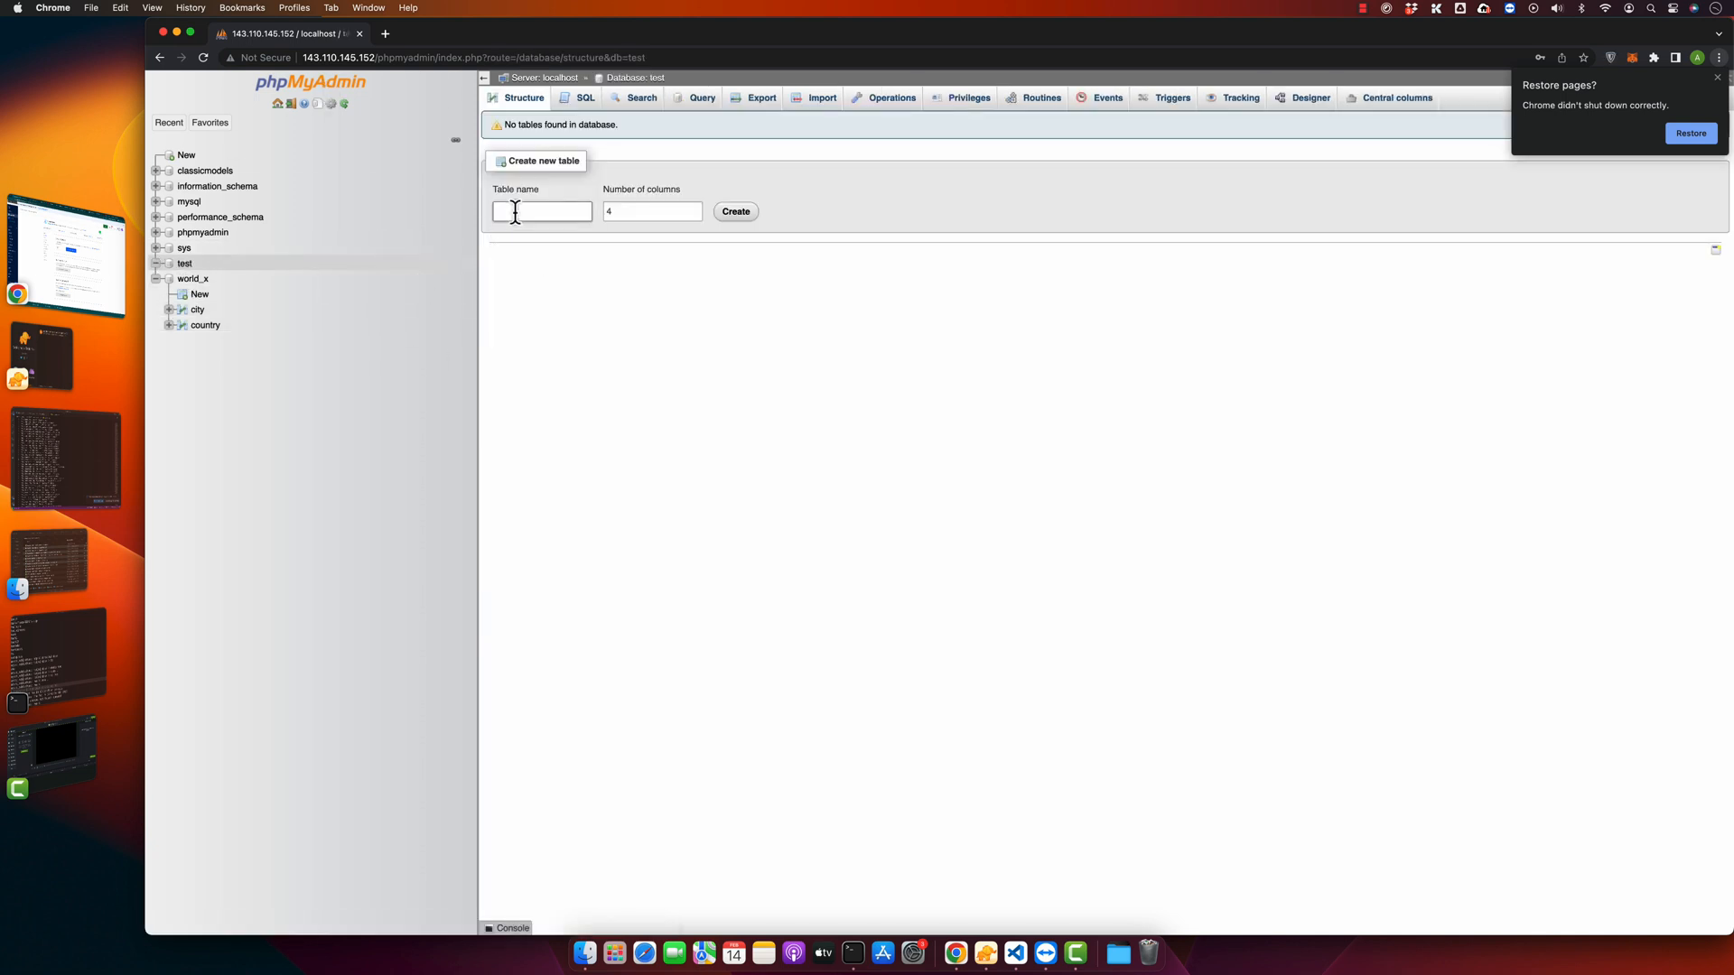
pyautogui.write('users')
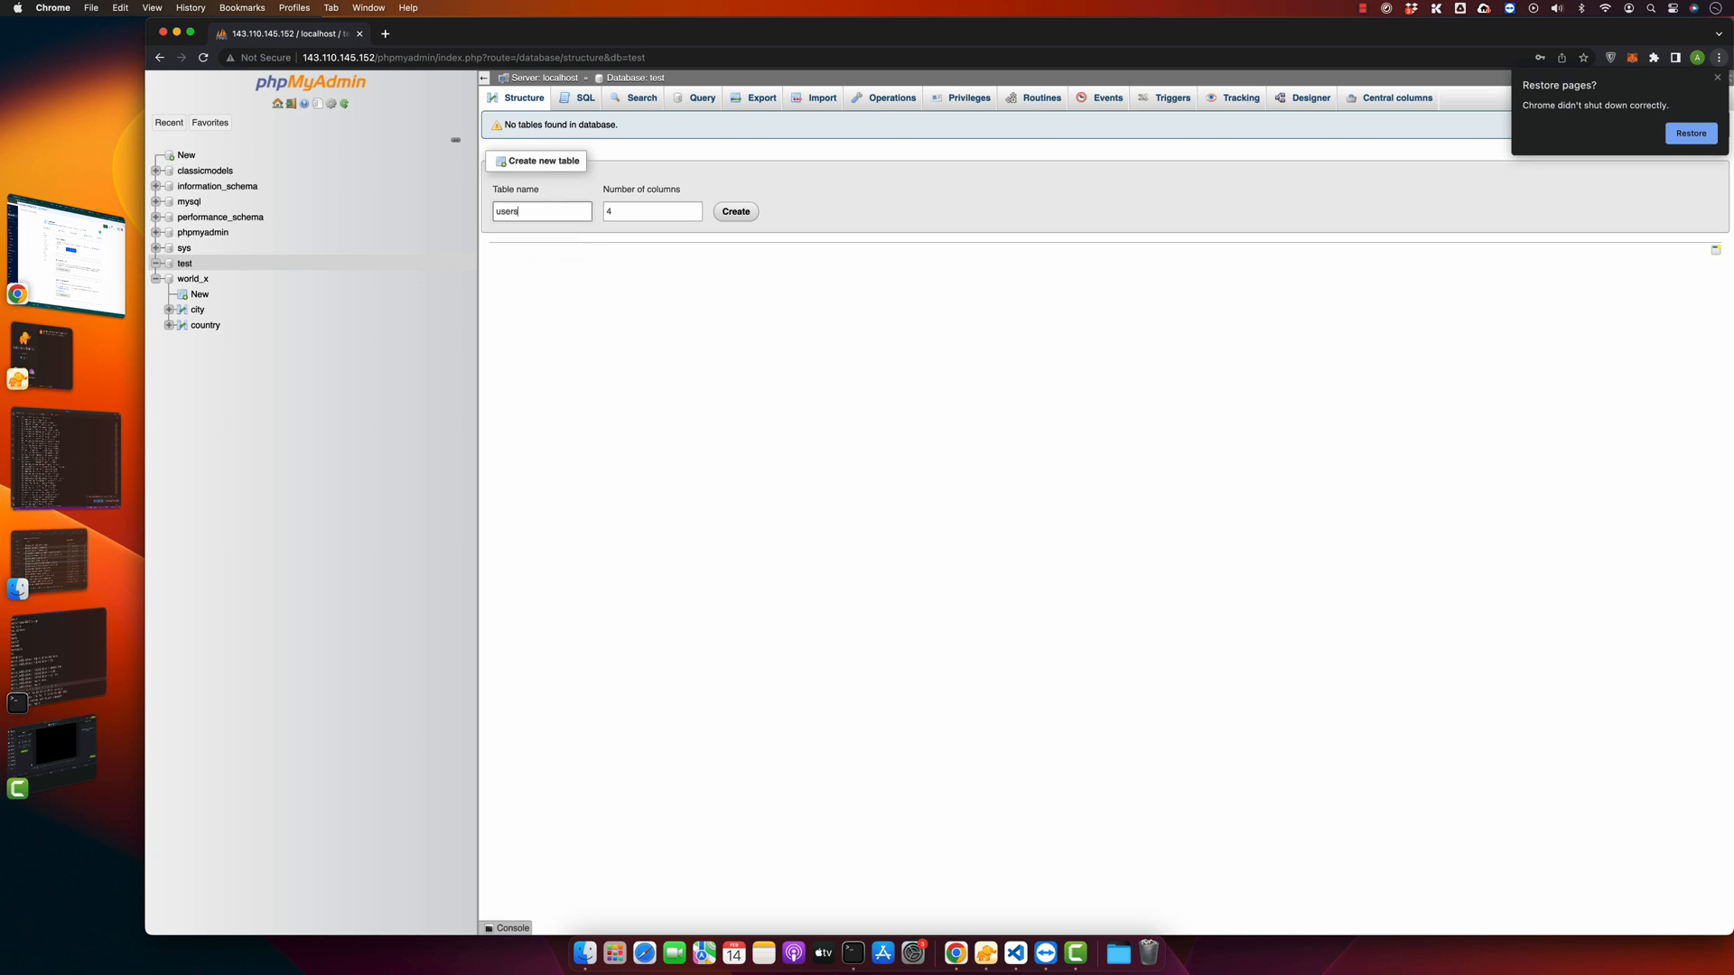
pyautogui.moveTo(737, 211)
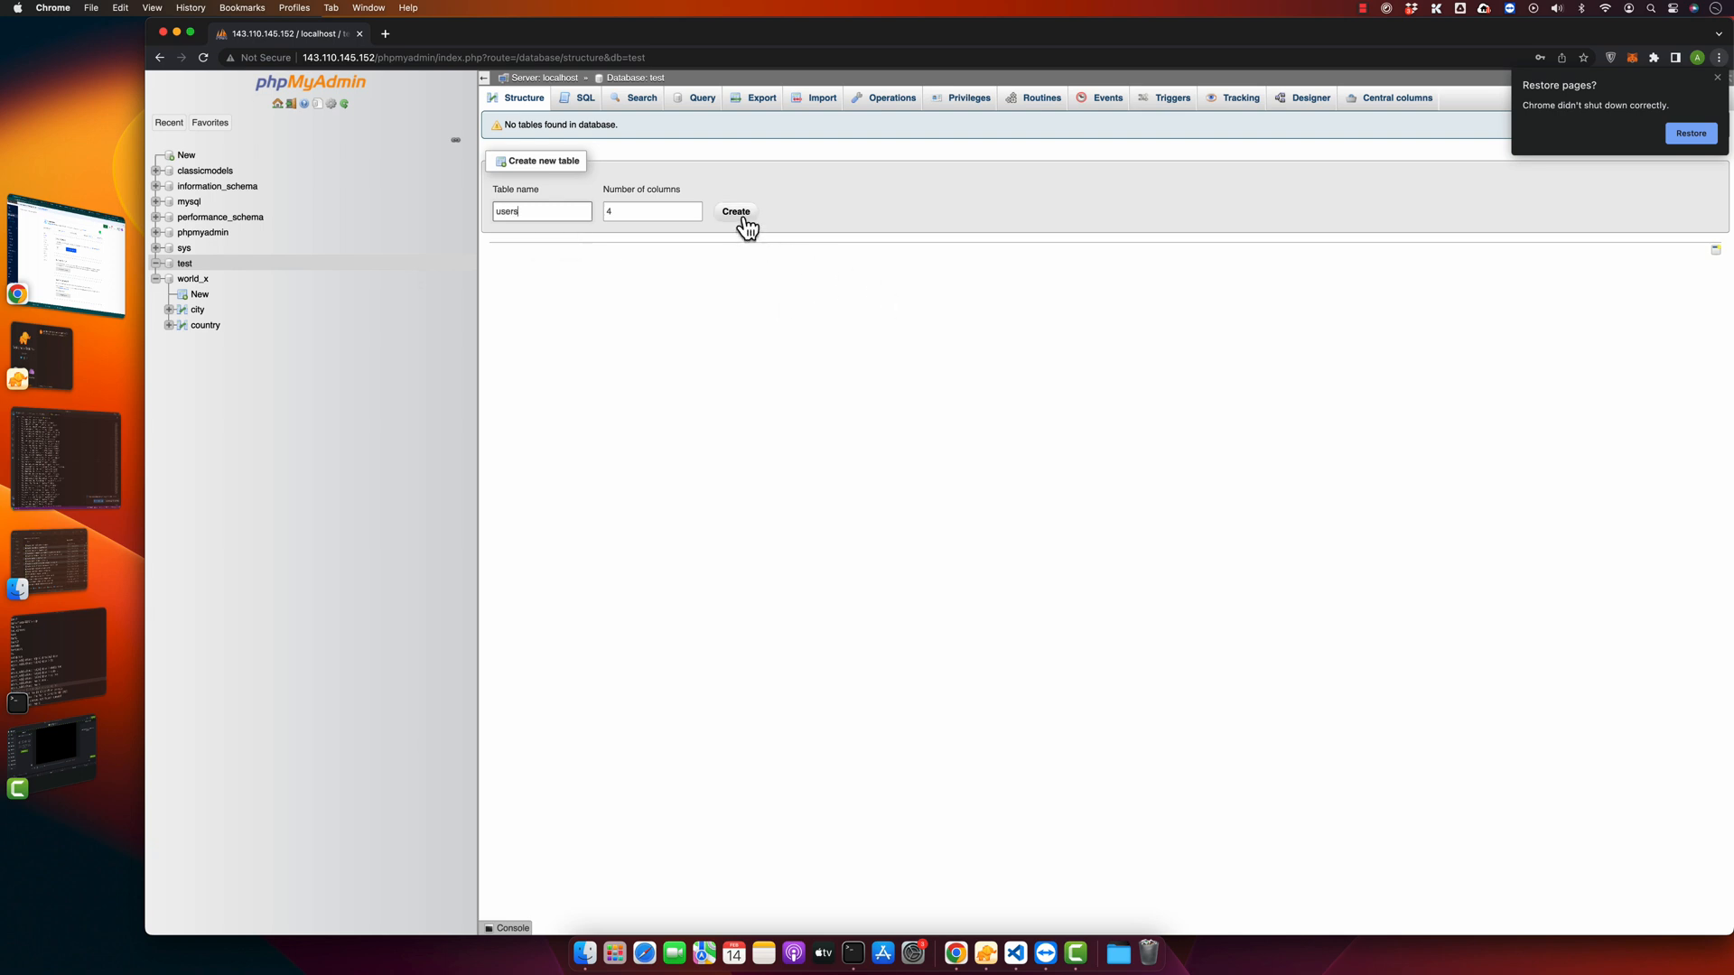
# - Create users with id as auto-increment primary key and a VARCHAR column name
pyautogui.click(735, 212)
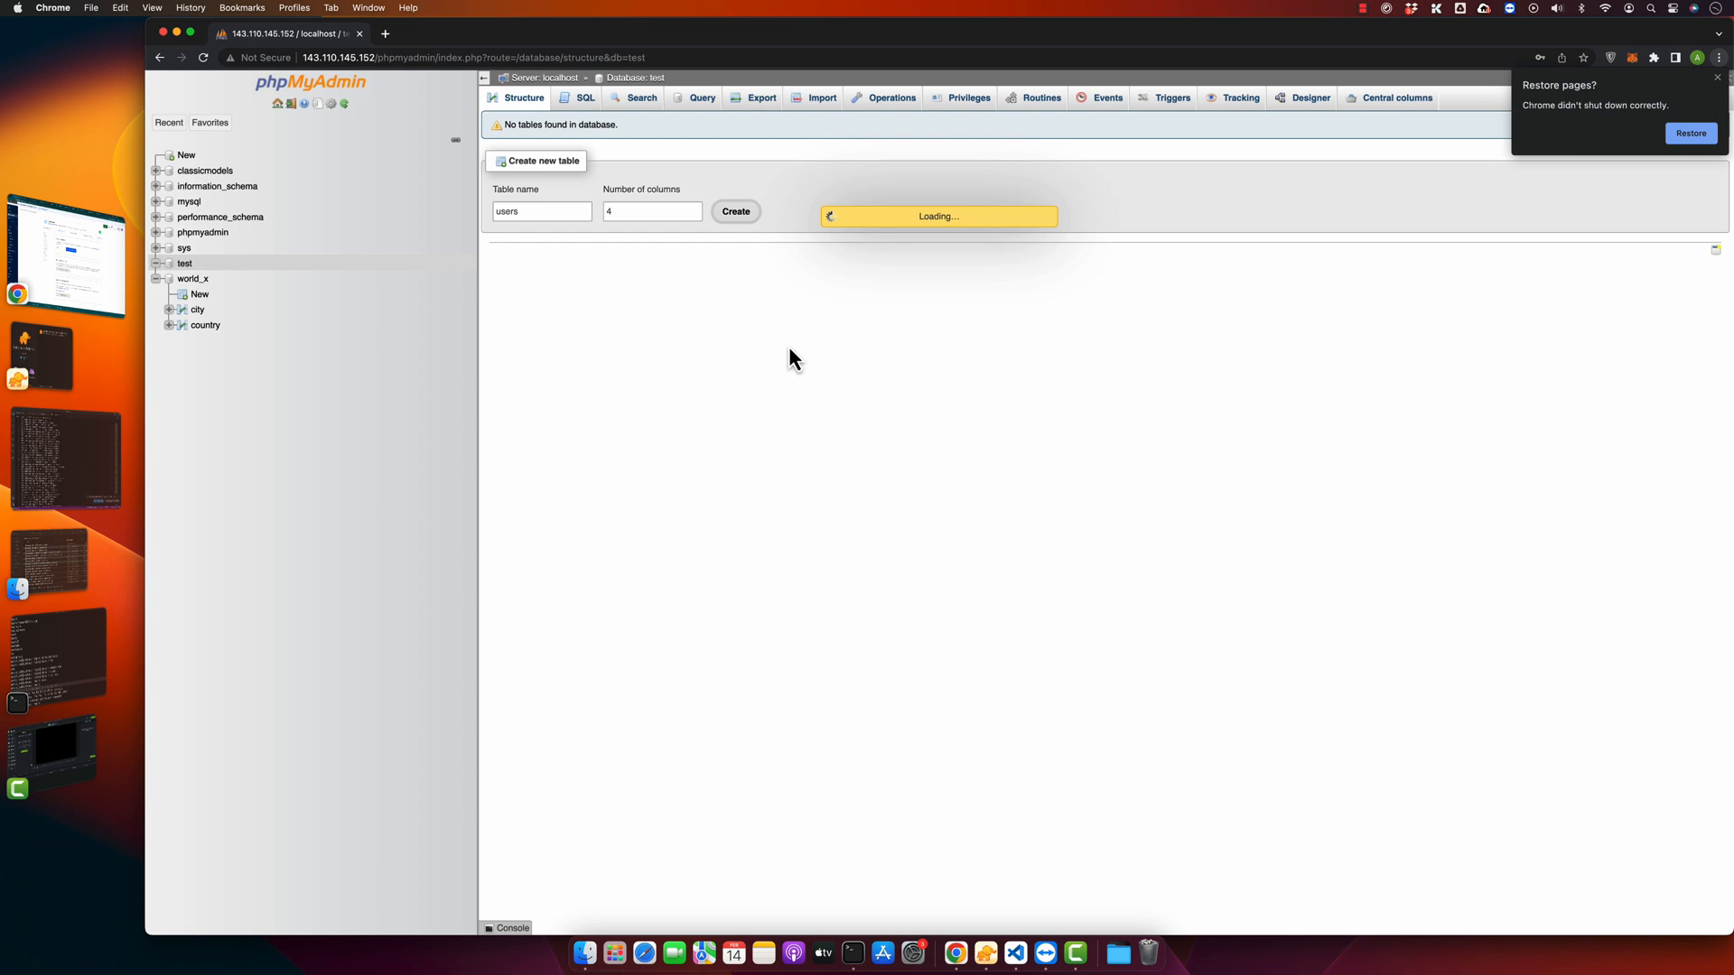
pyautogui.click(735, 212)
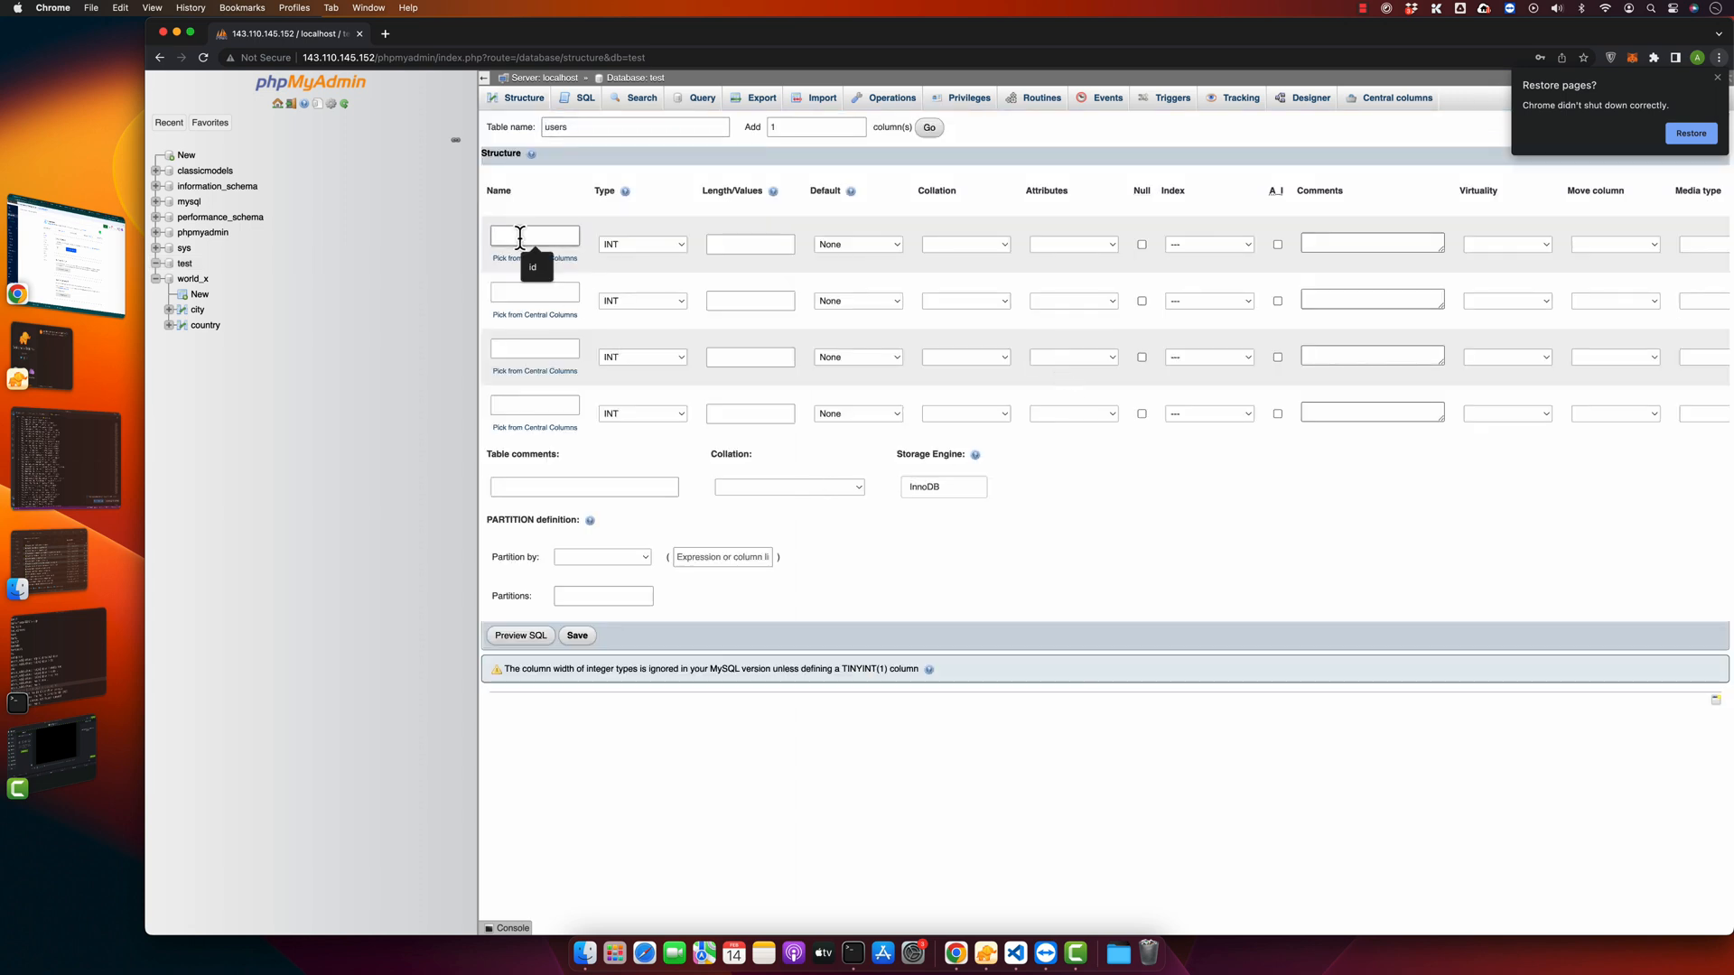
pyautogui.write('id')
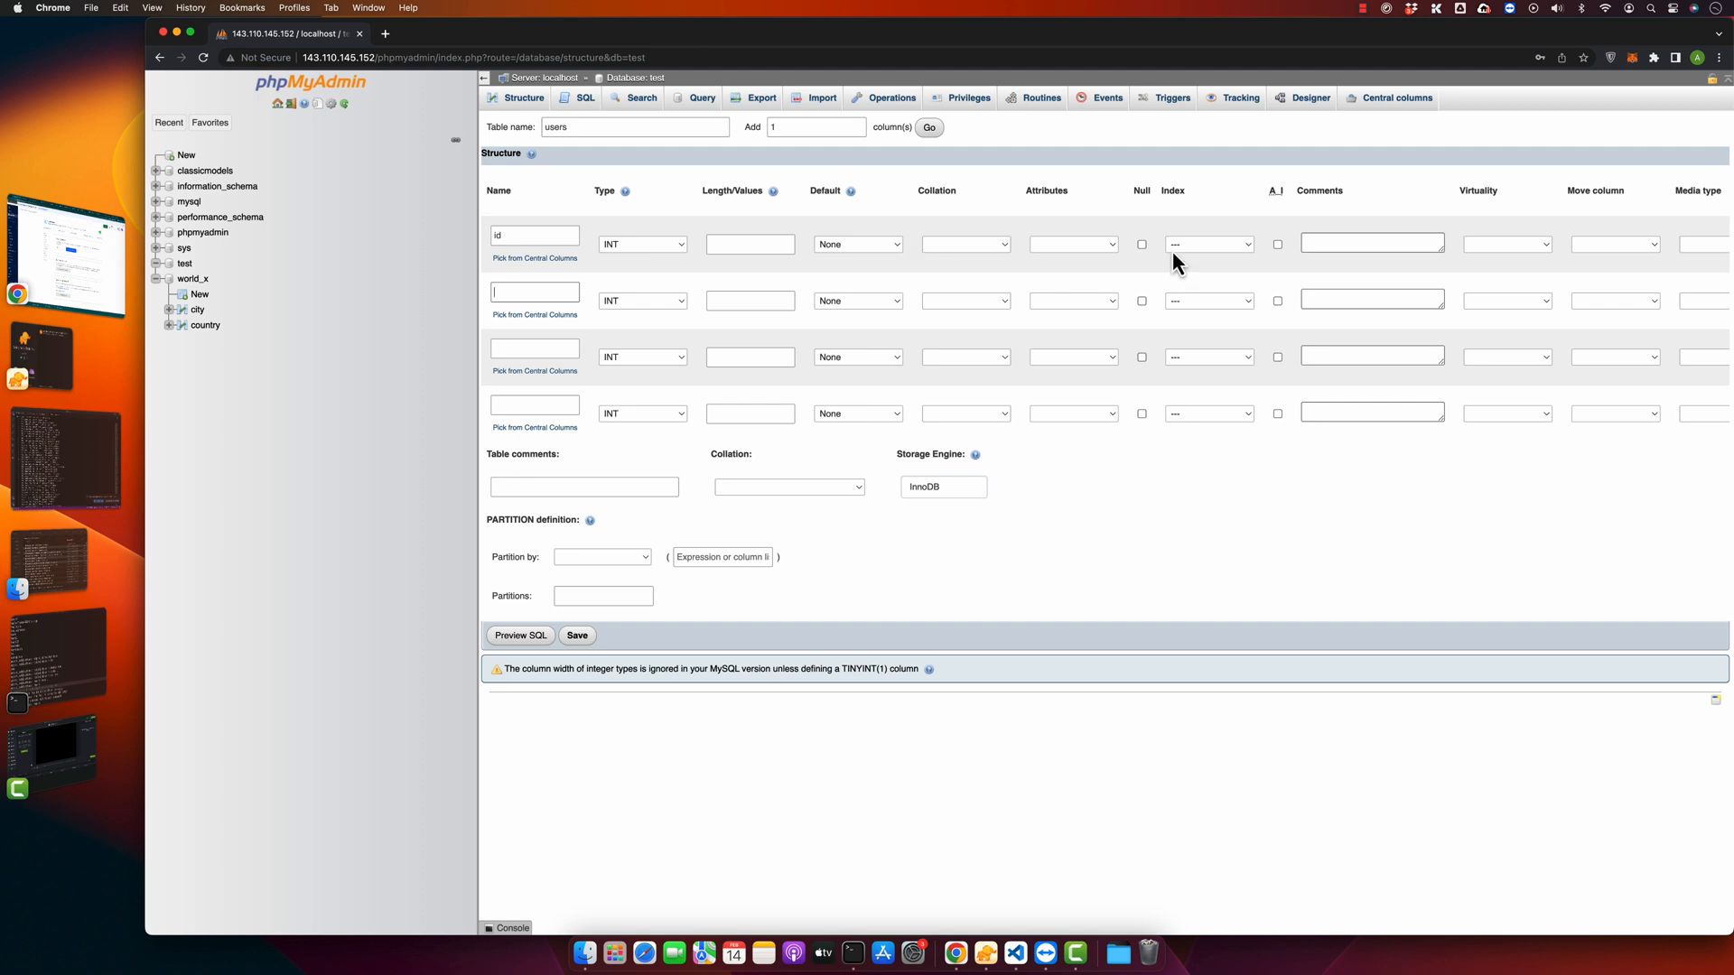
pyautogui.click(1277, 244)
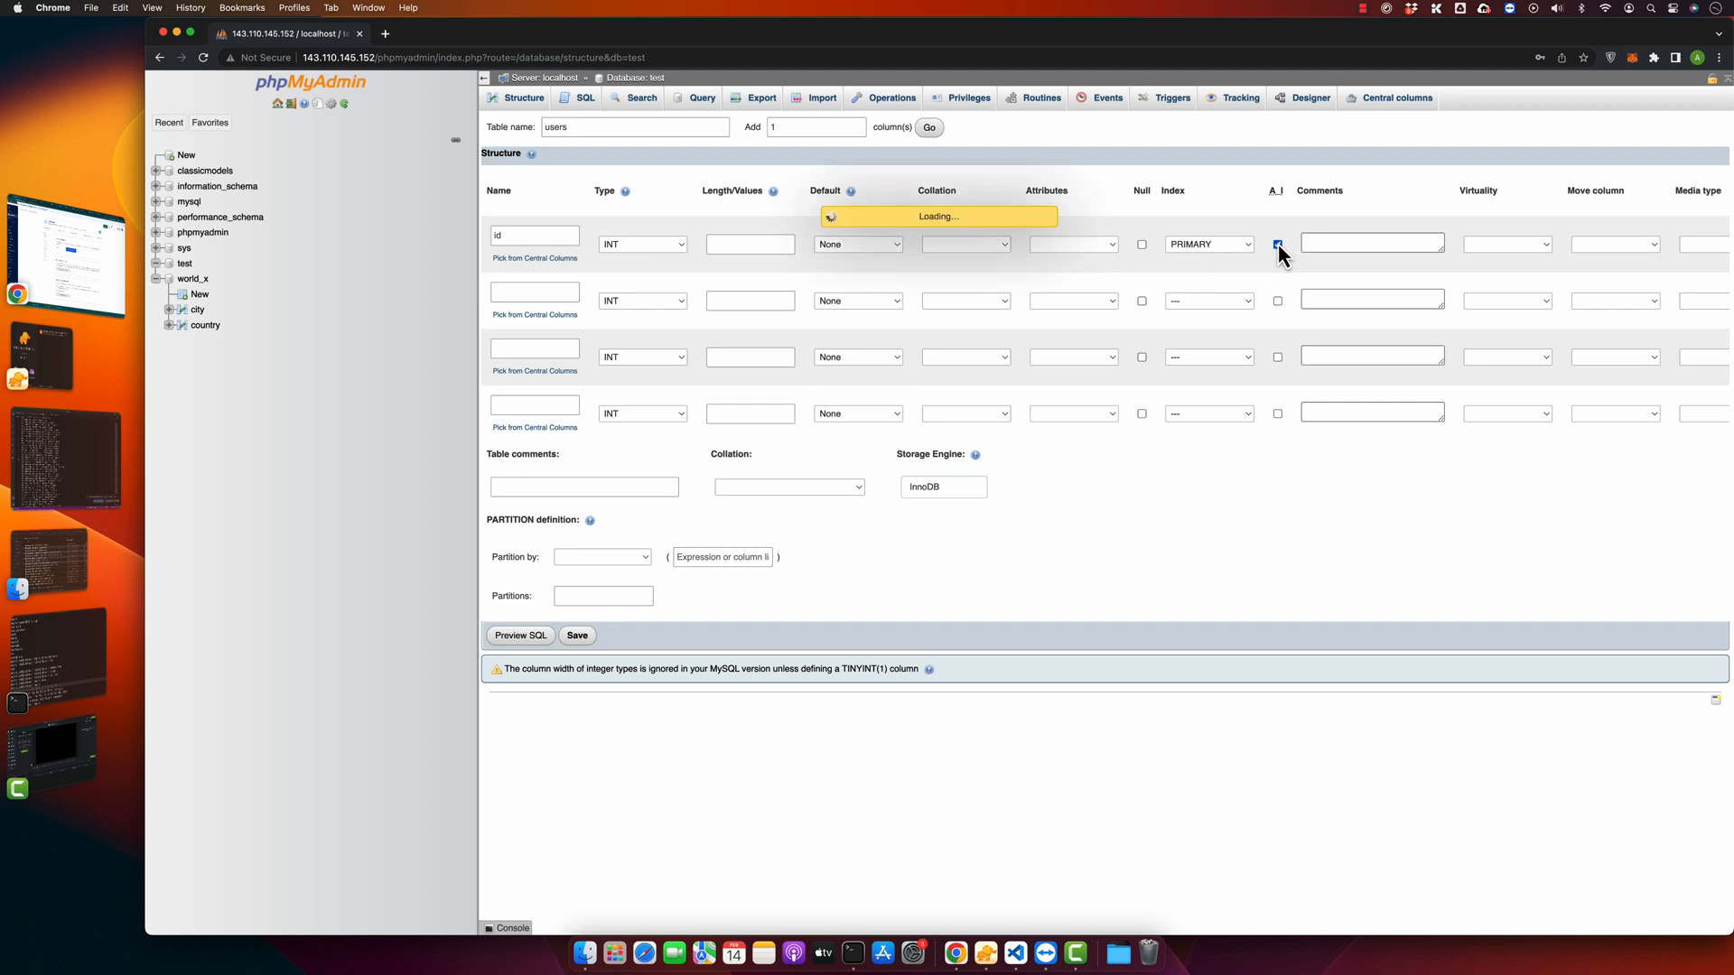
pyautogui.click(1277, 243)
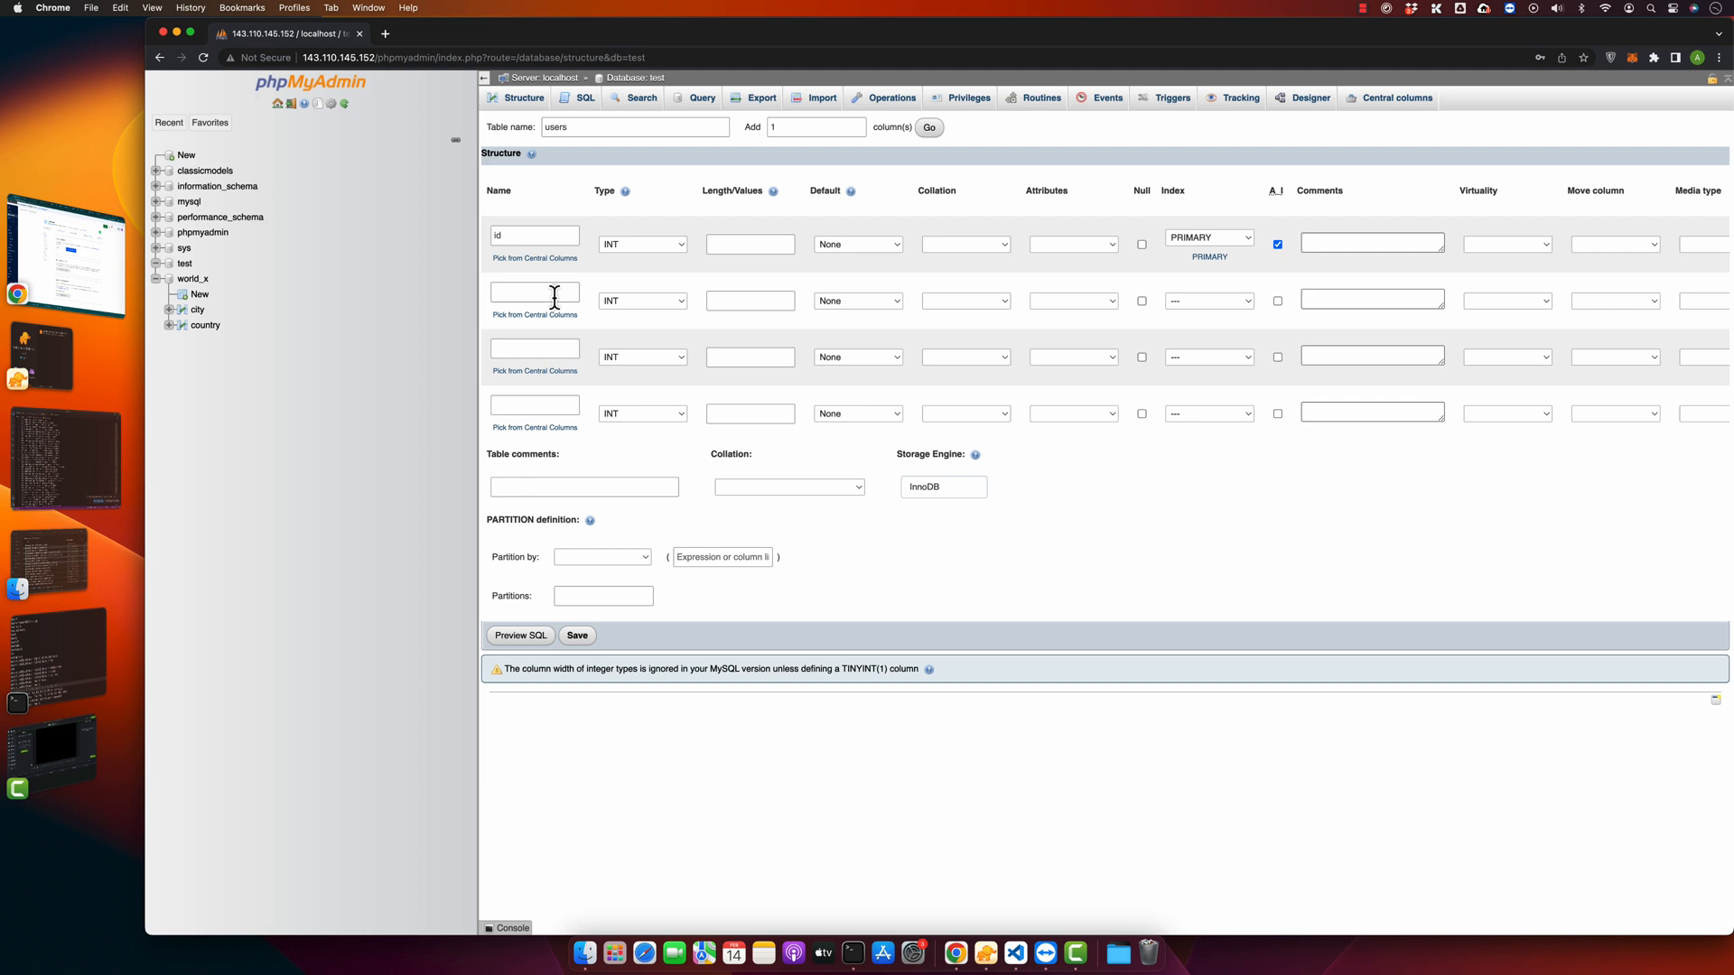
pyautogui.write('name')
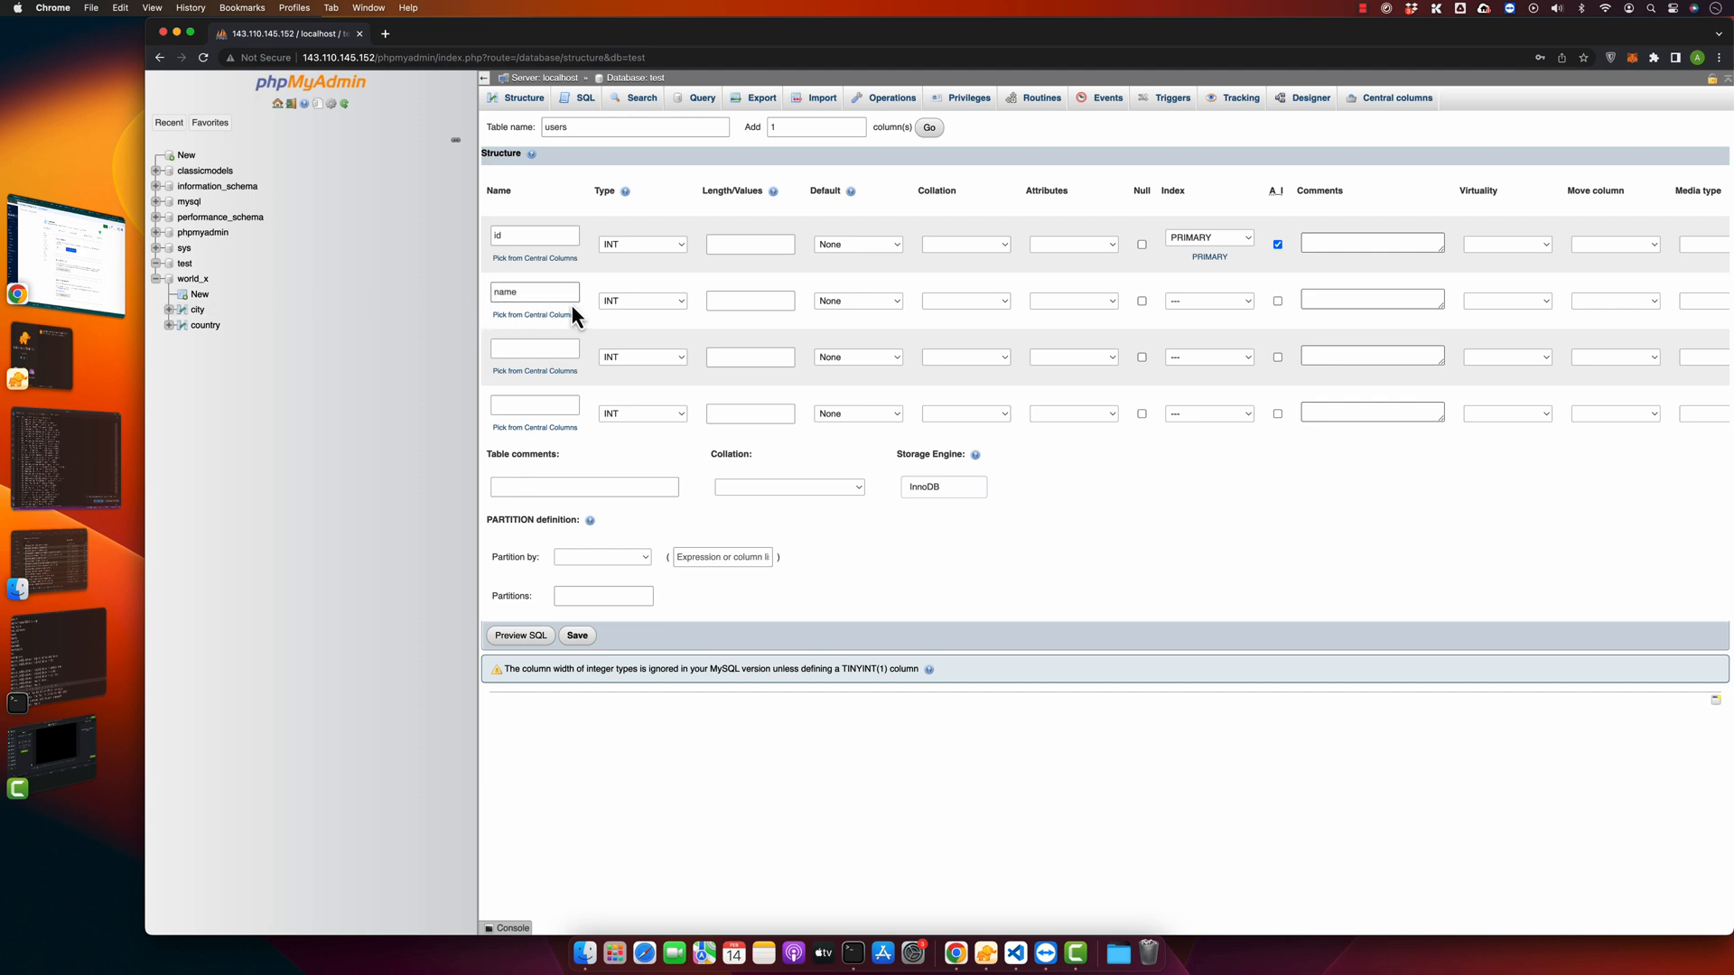
pyautogui.click(641, 300)
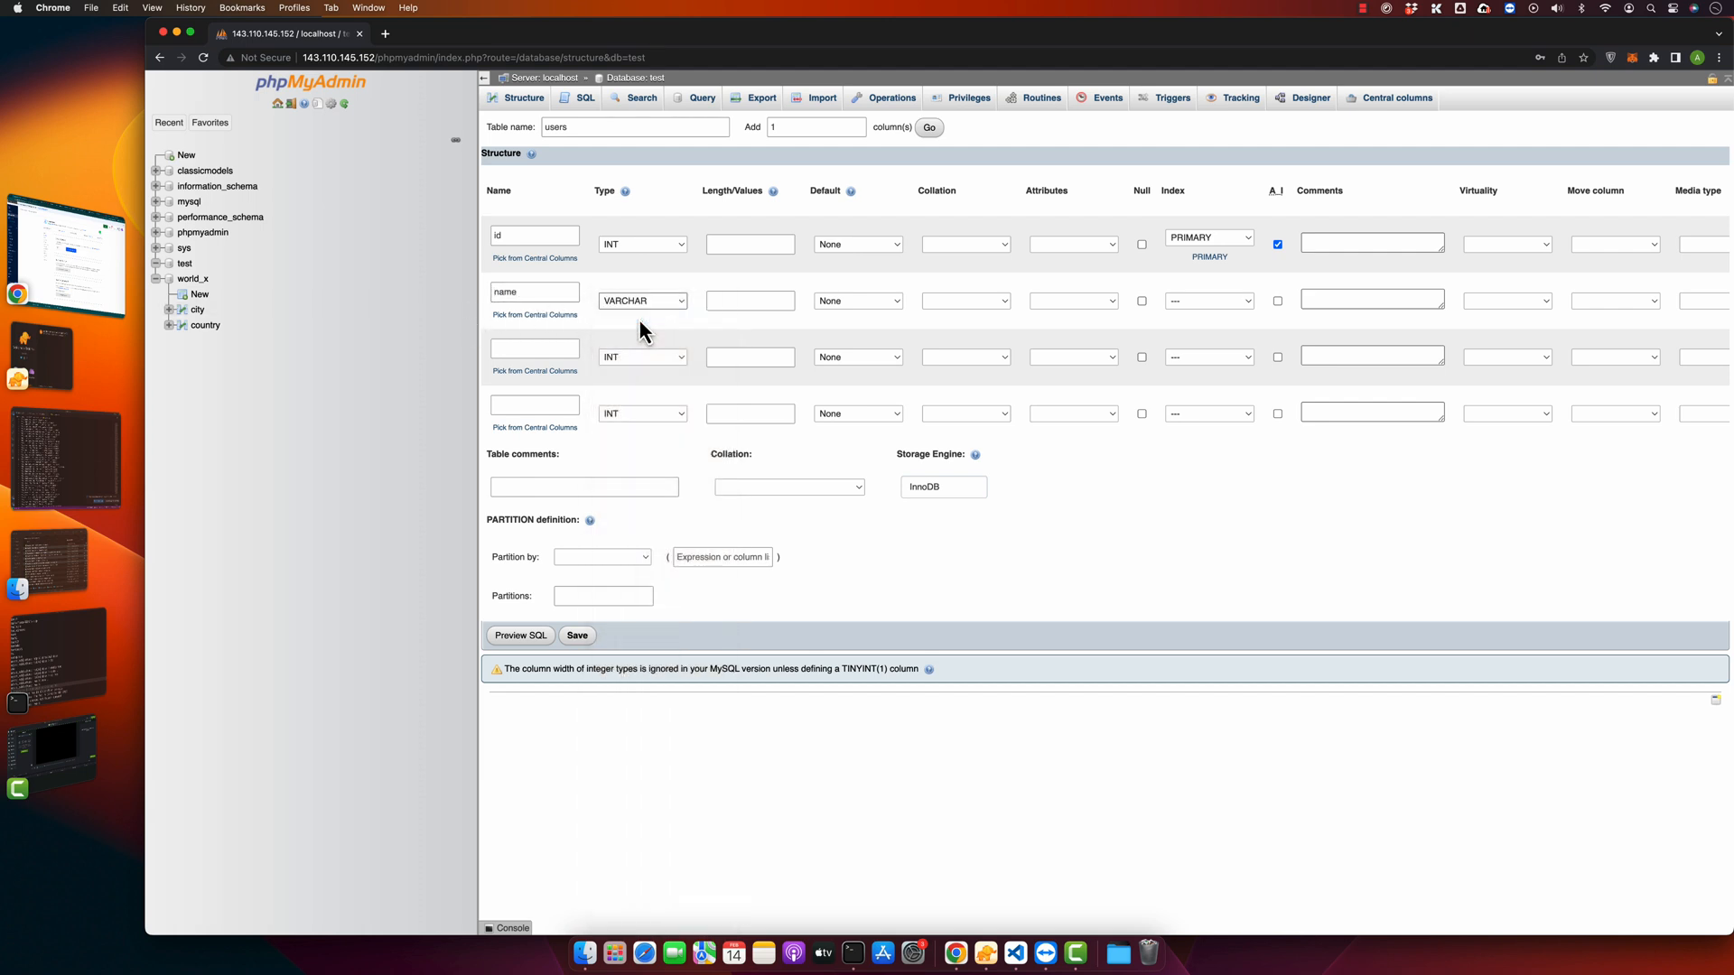
pyautogui.moveTo(1189, 313)
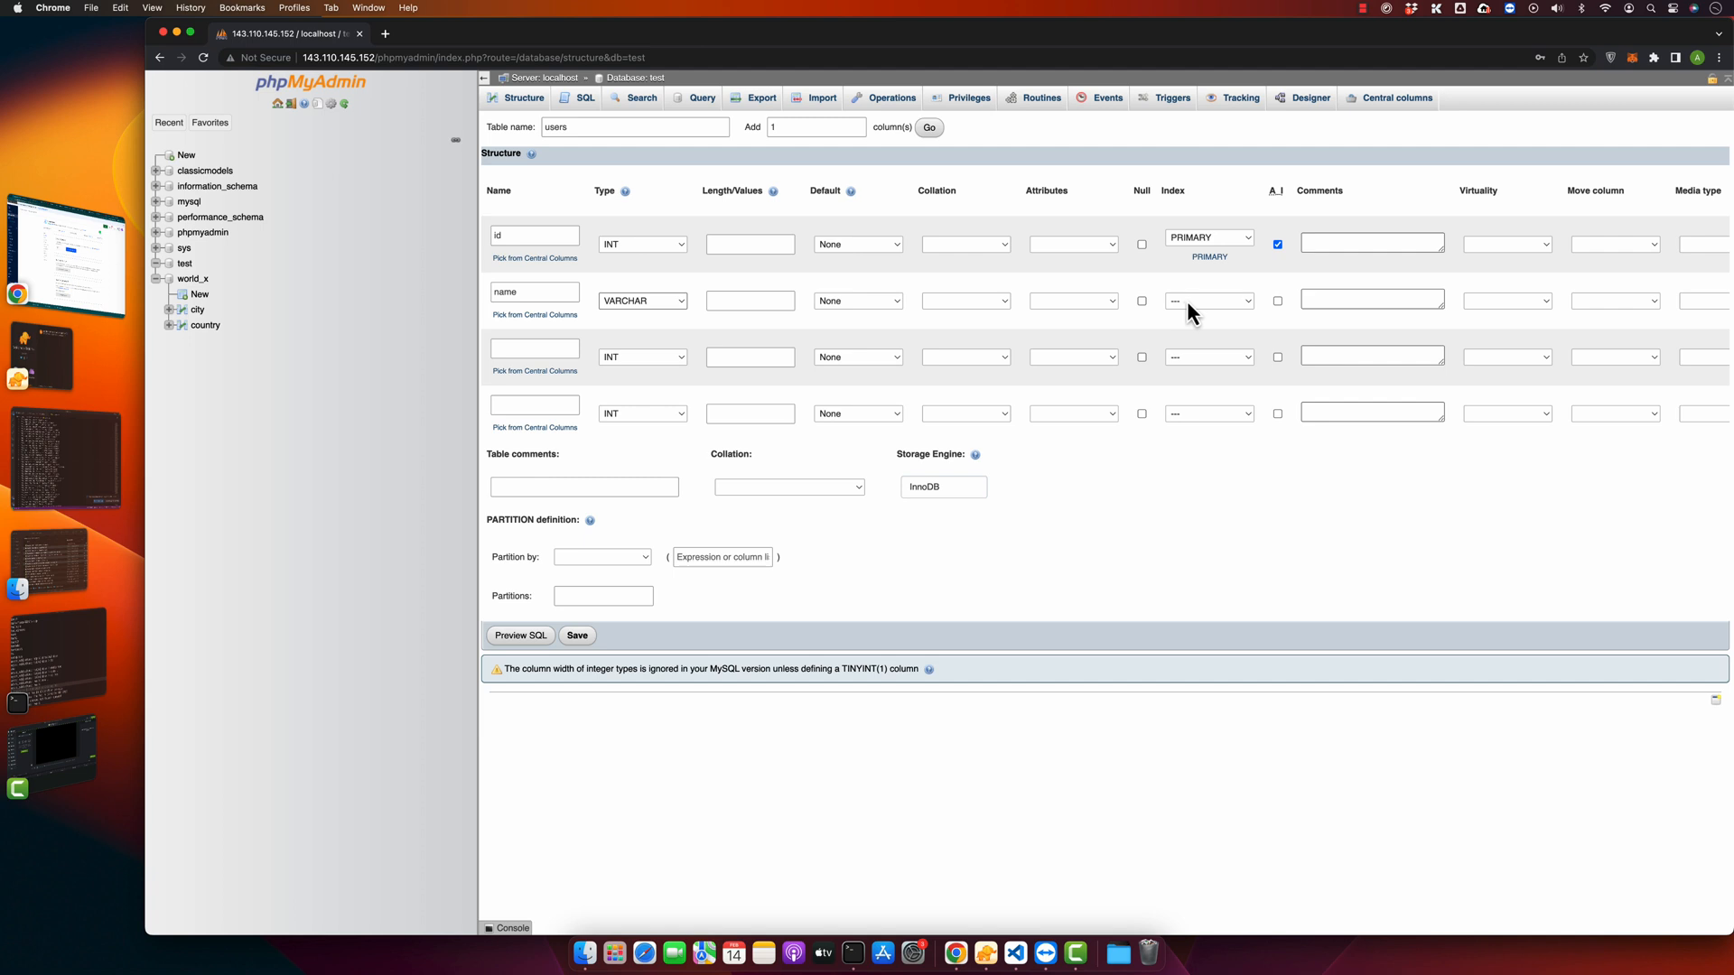
pyautogui.moveTo(1389, 323)
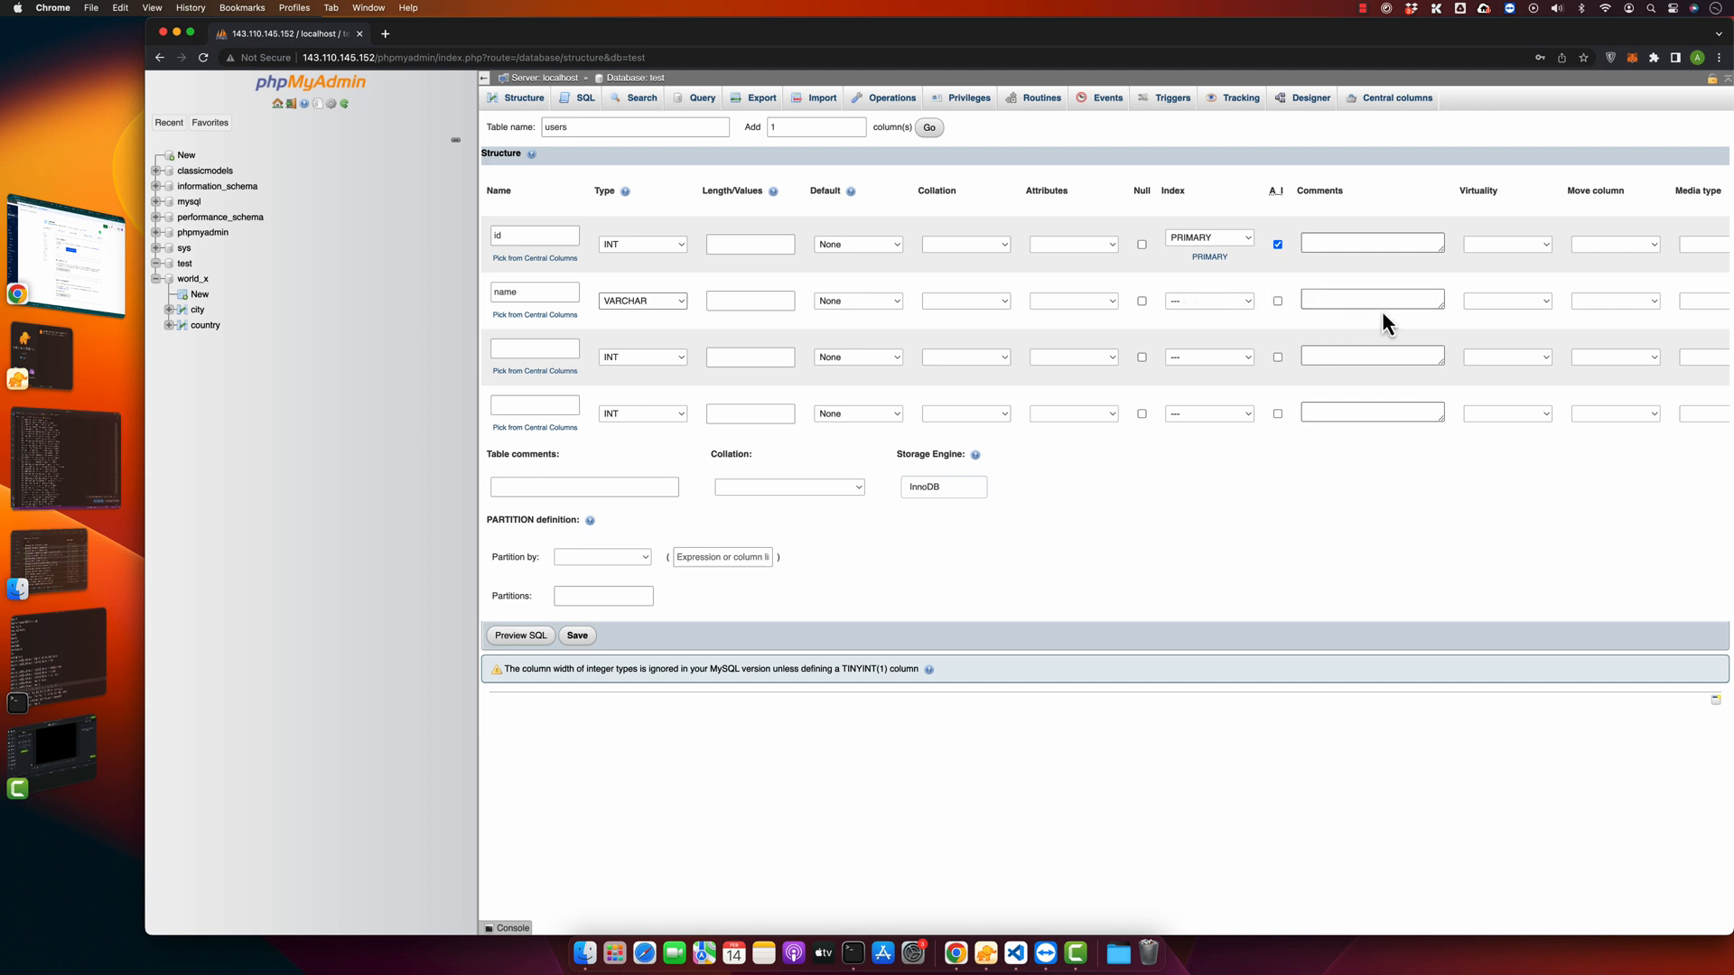
# - Give name length 255 and add an email column typed VARCHAR(255)
pyautogui.write('255')
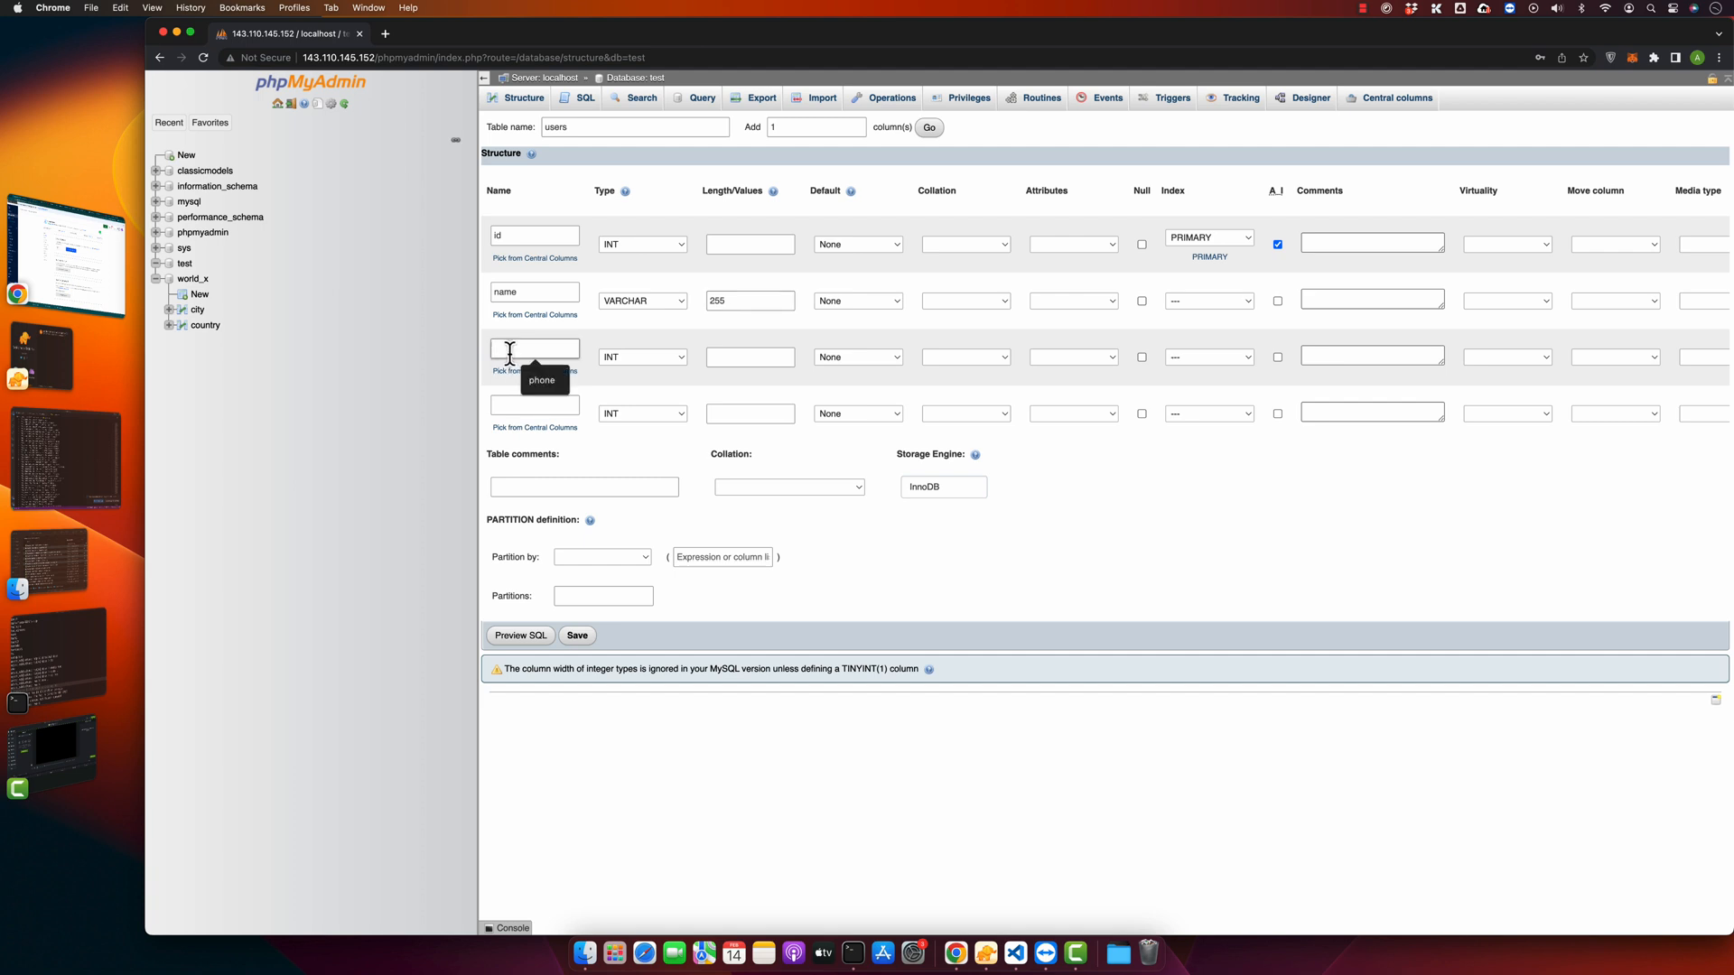
pyautogui.write('email')
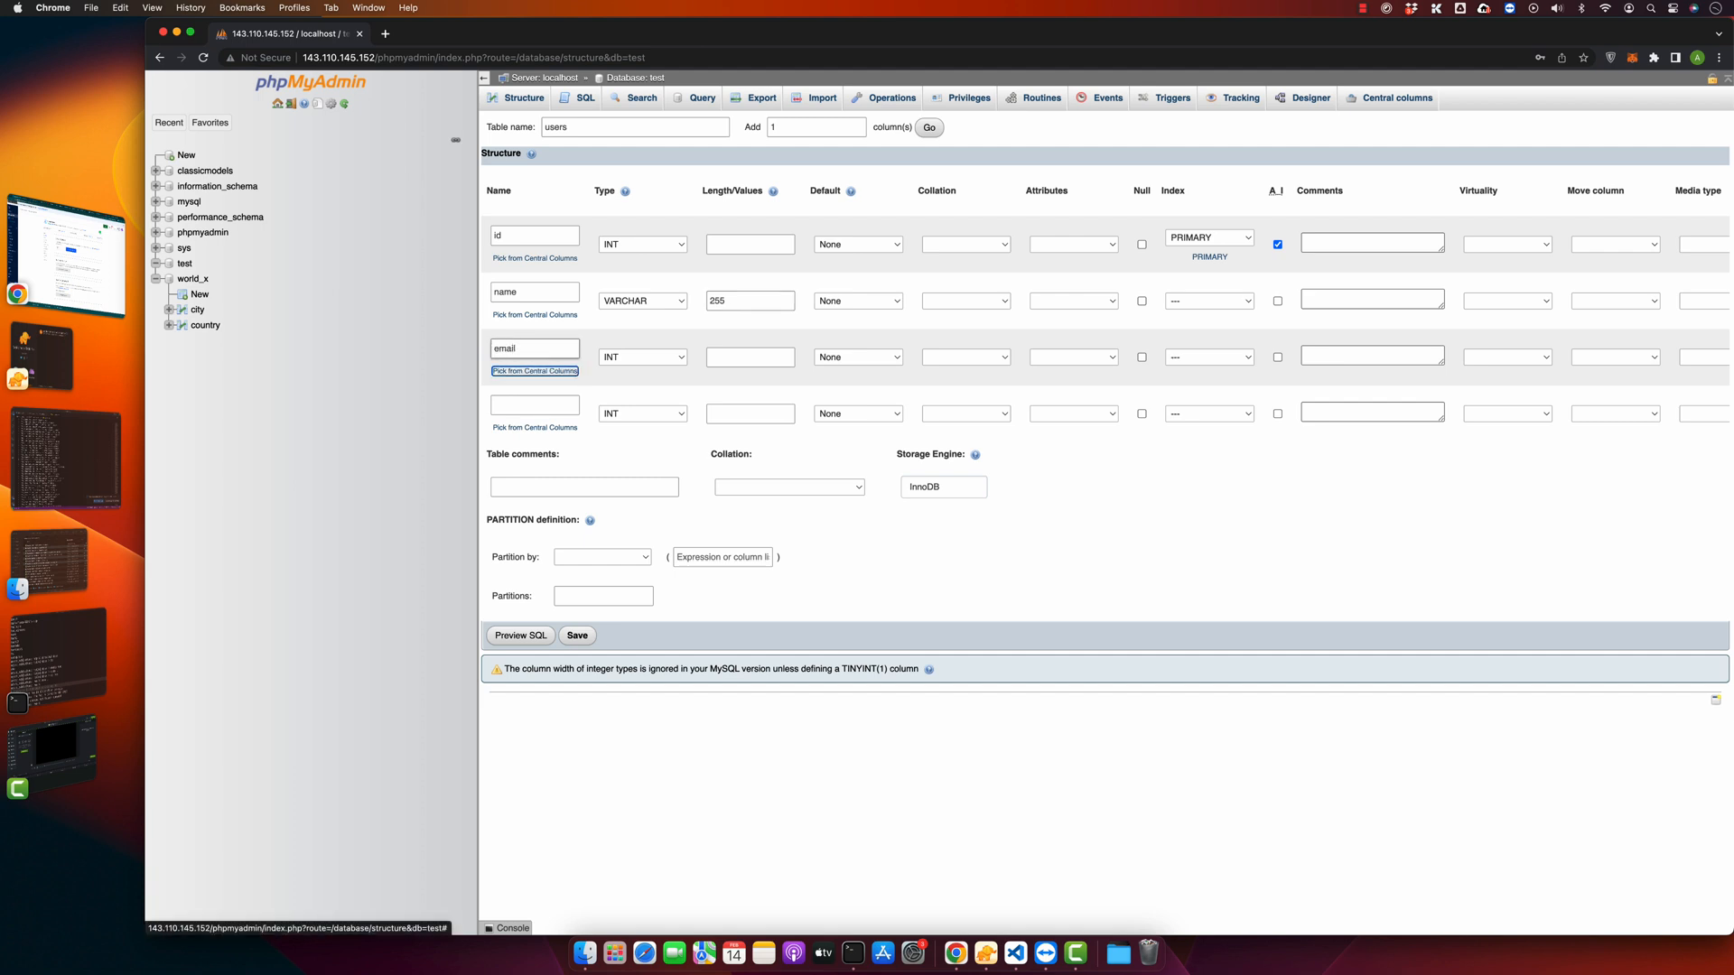
pyautogui.click(641, 355)
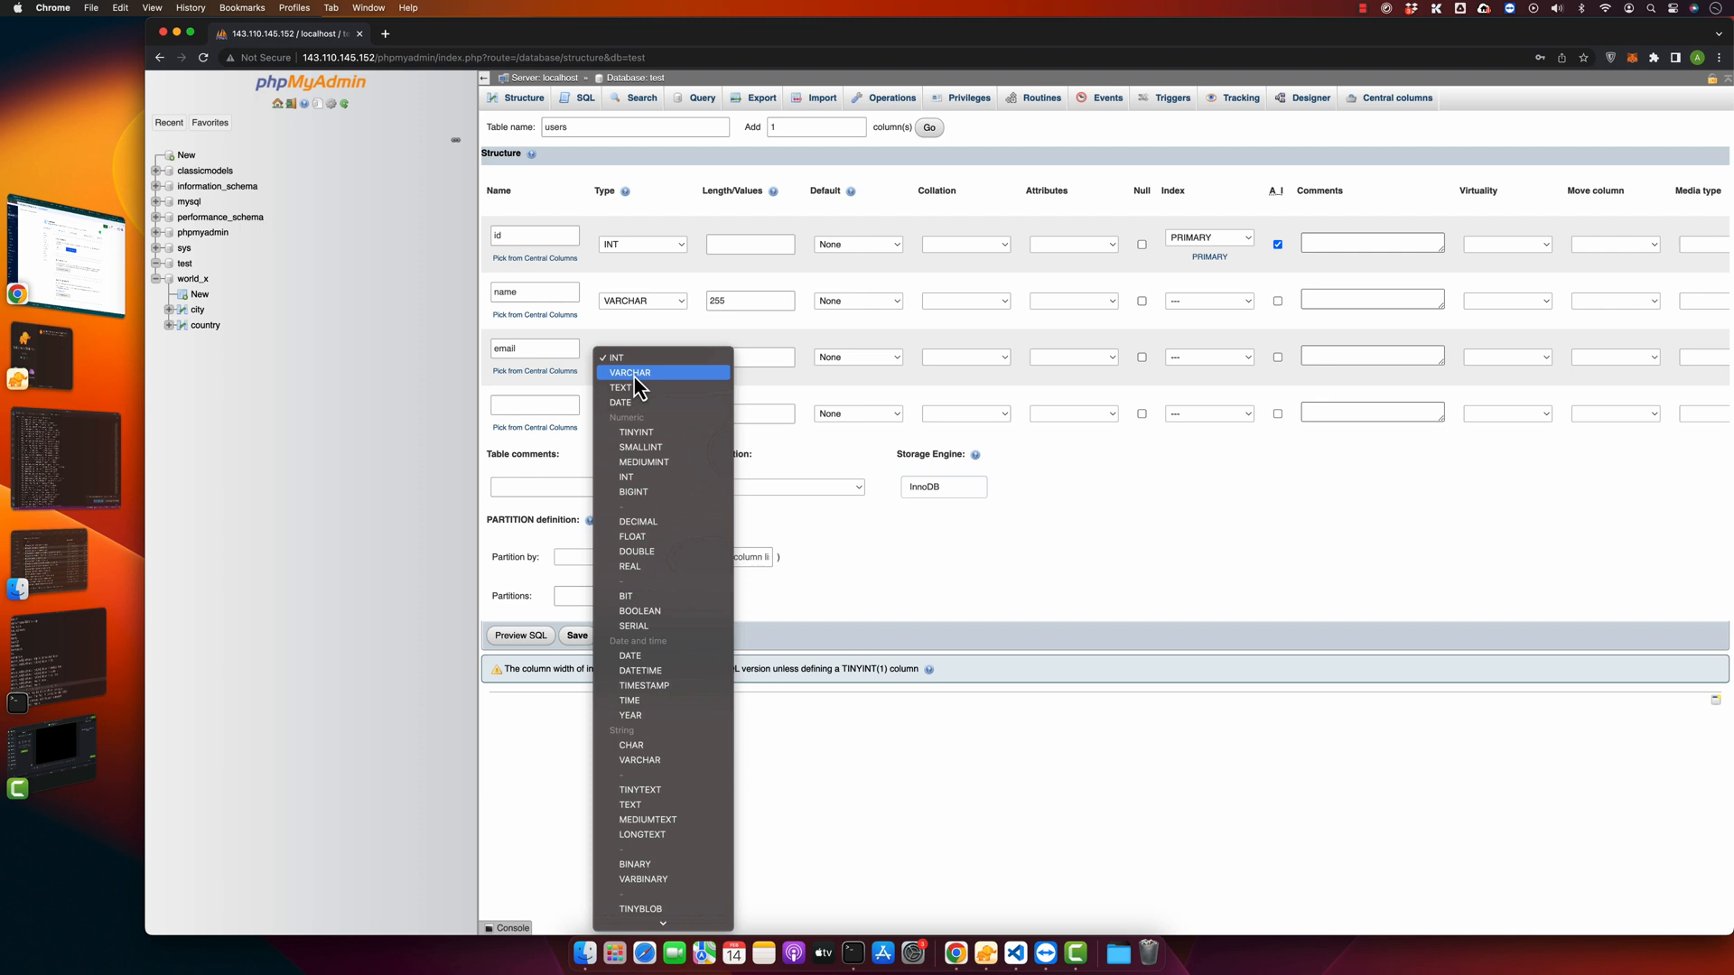
pyautogui.click(629, 372)
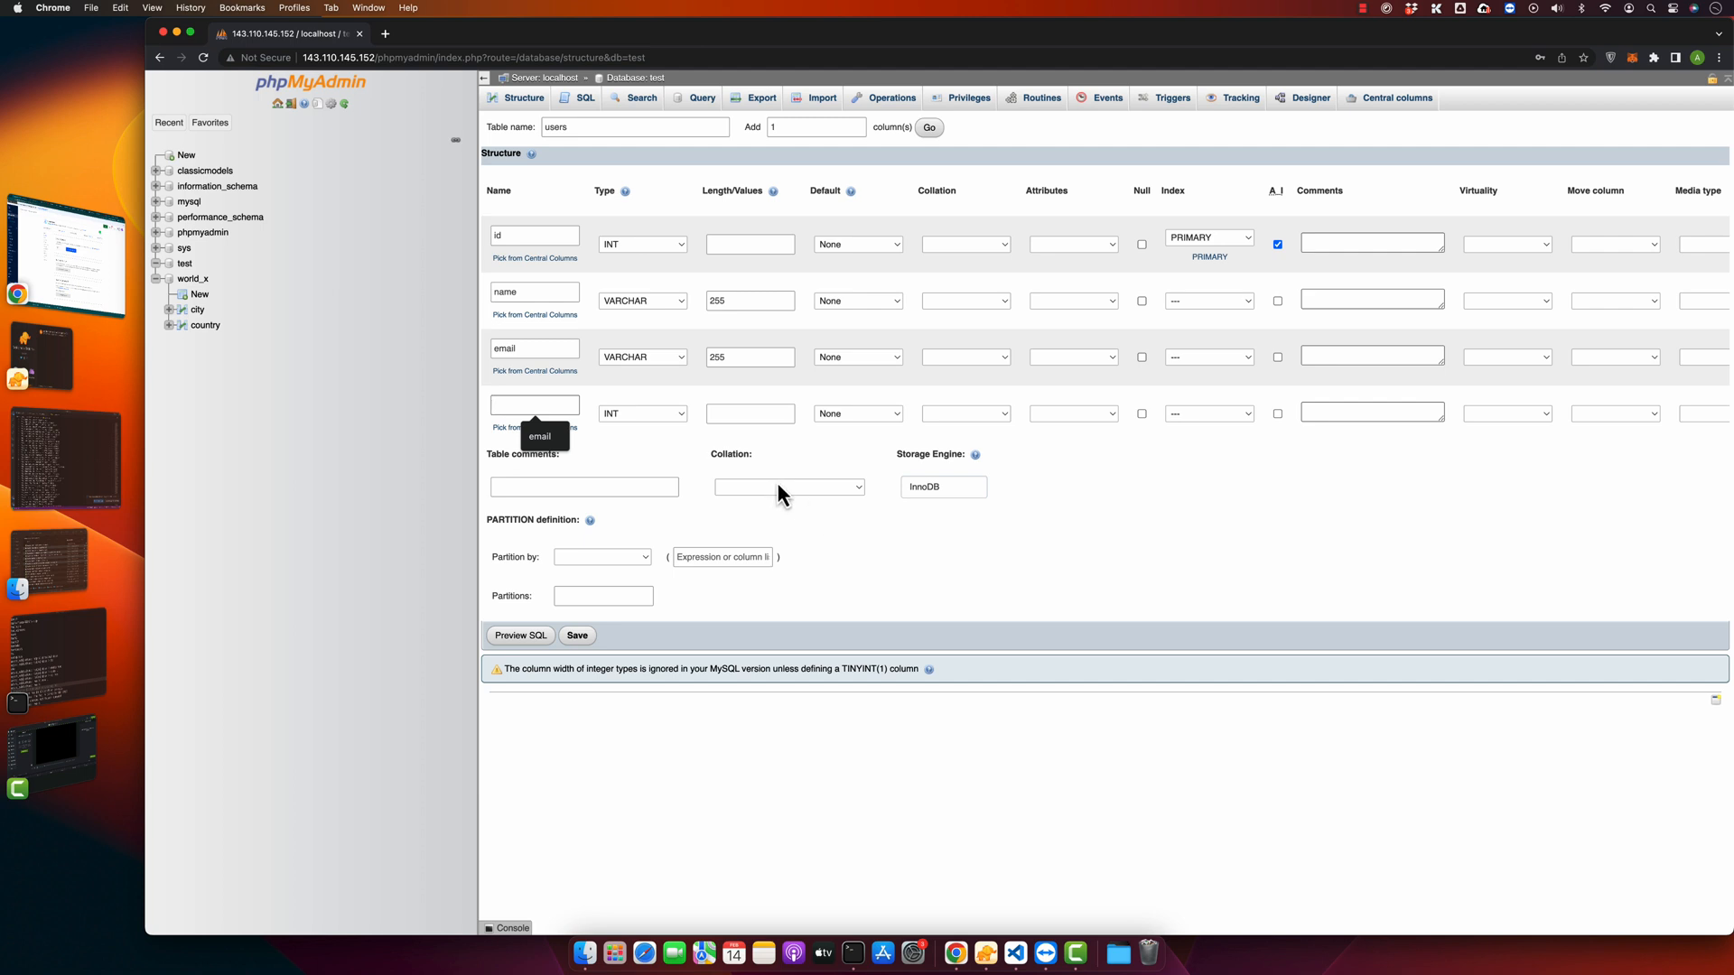
# - Add a DATETIME date column defaulting to CURRENT_TIMESTAMP
pyautogui.click(639, 413)
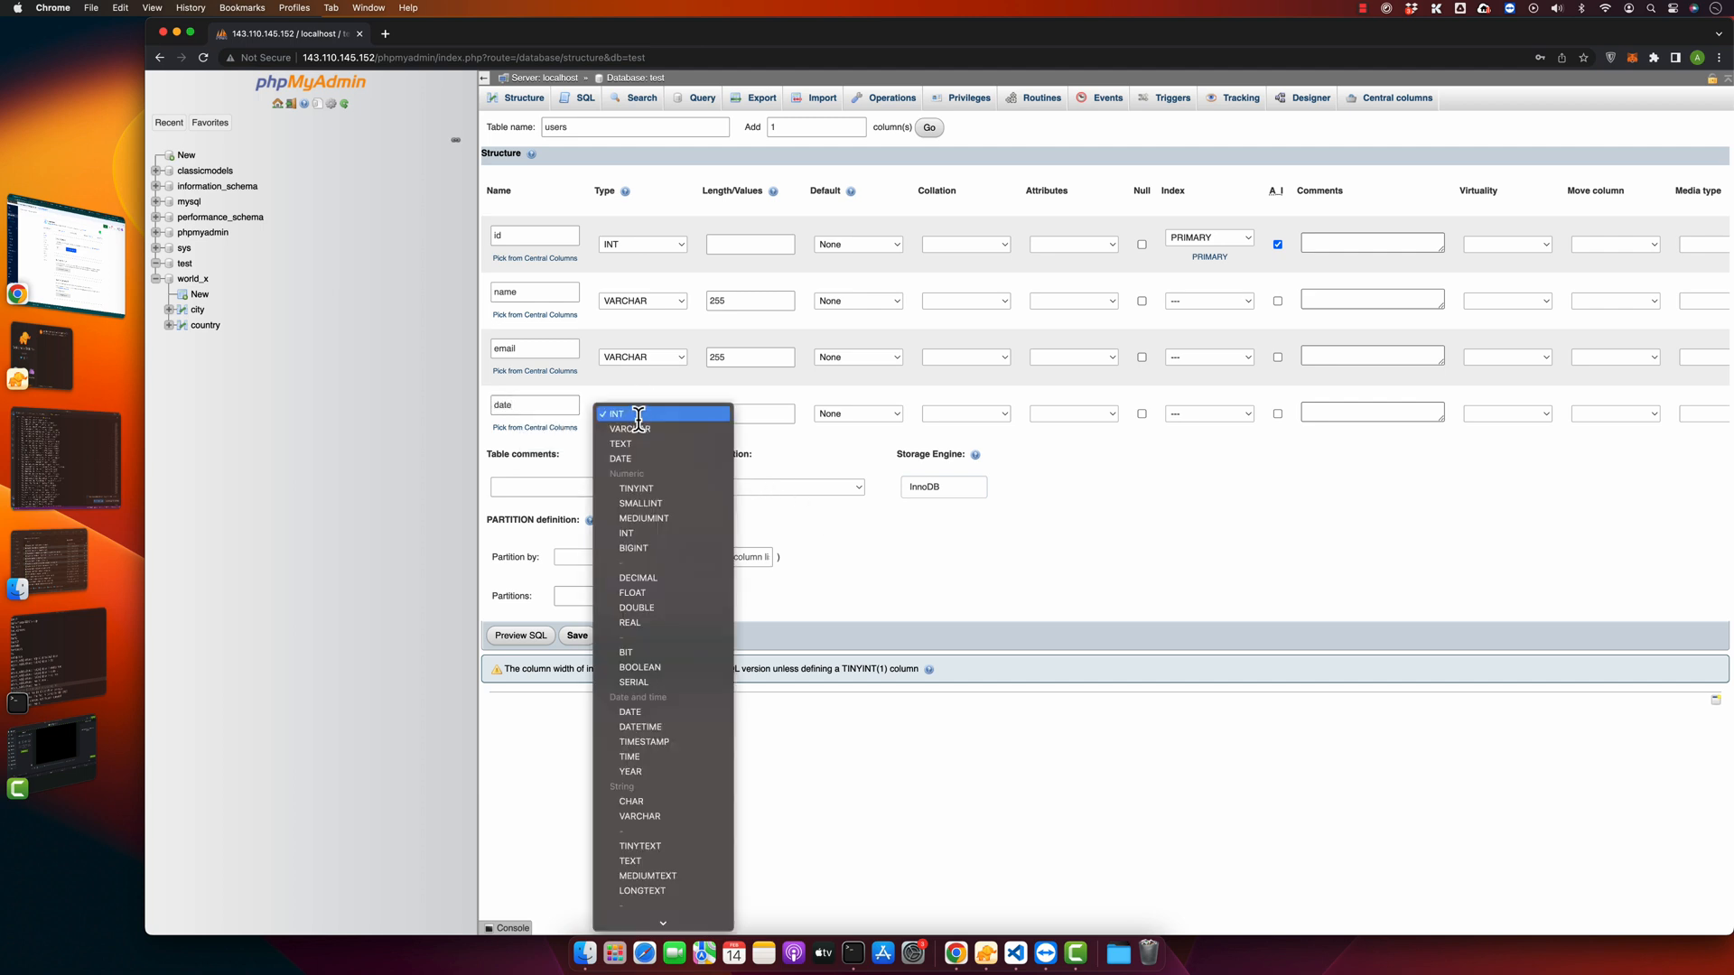
pyautogui.moveTo(620, 457)
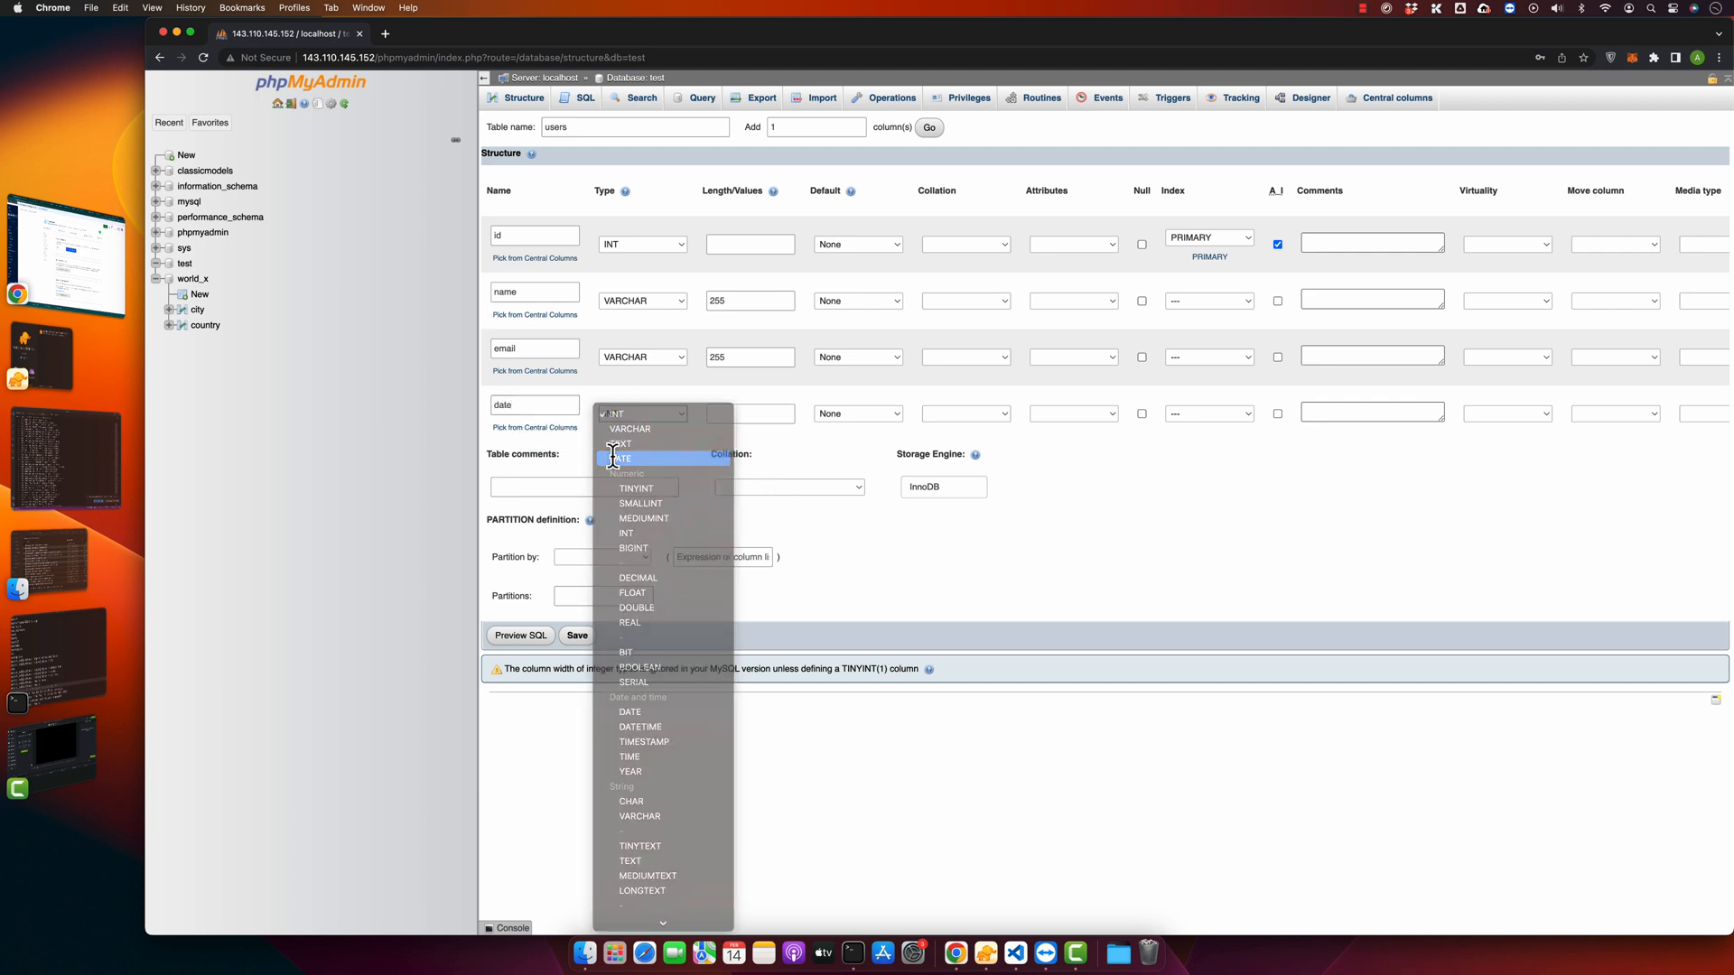
pyautogui.click(621, 457)
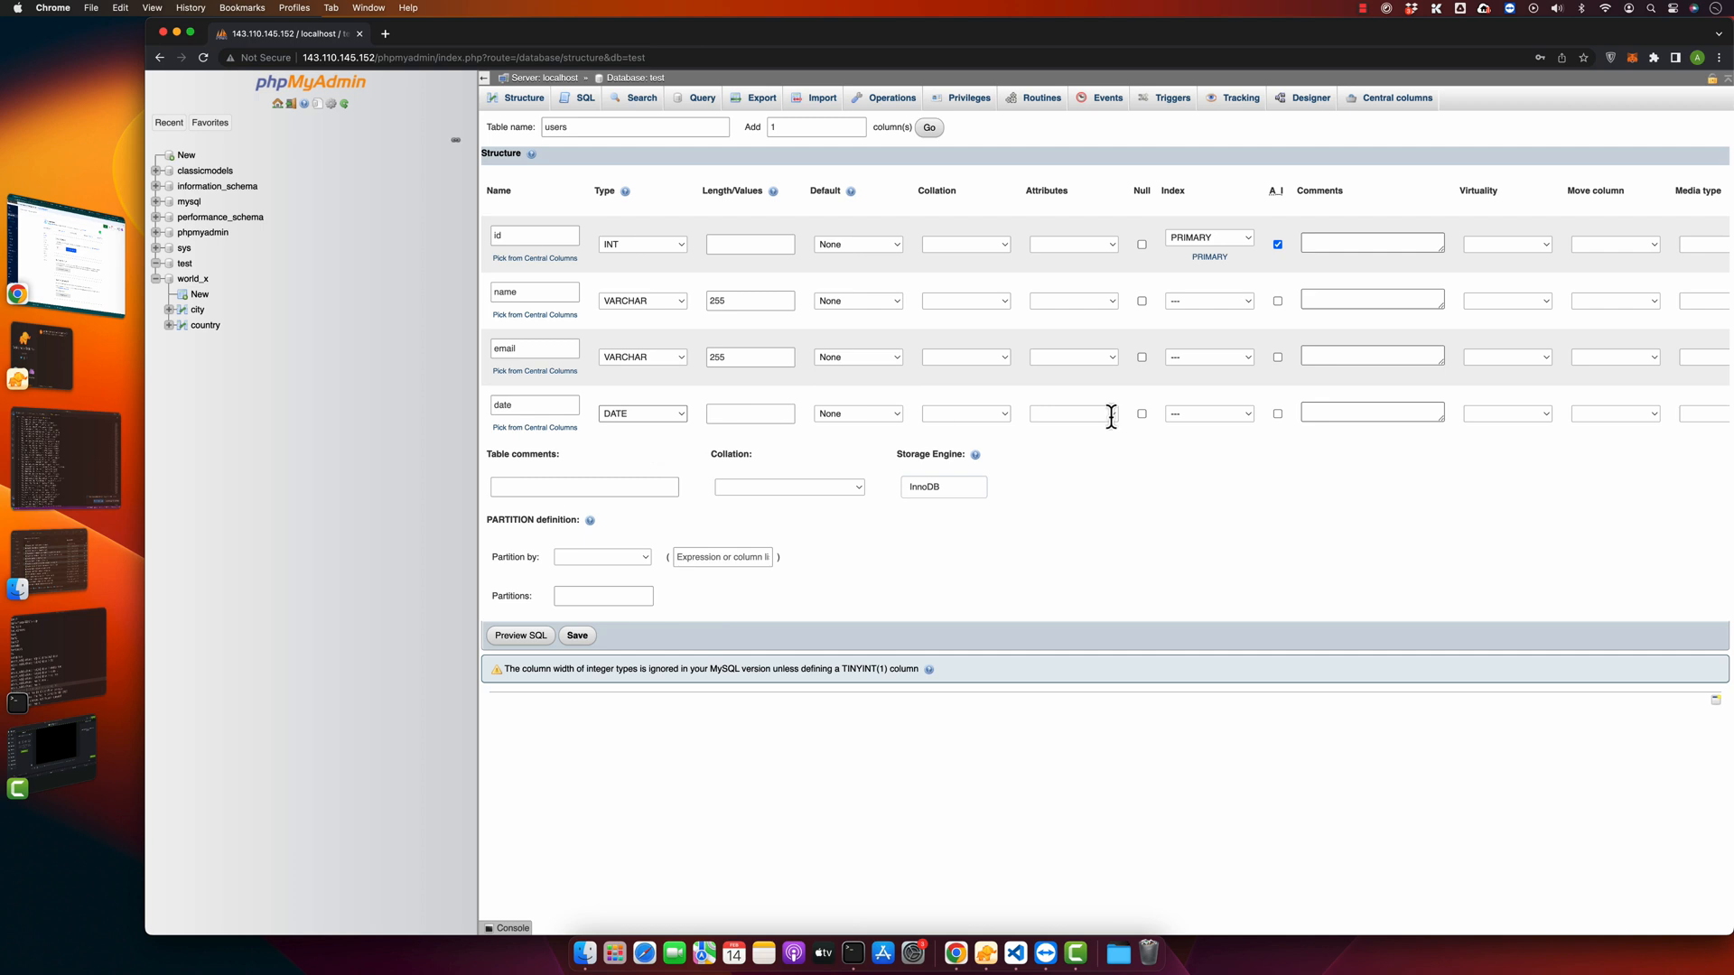
pyautogui.click(856, 414)
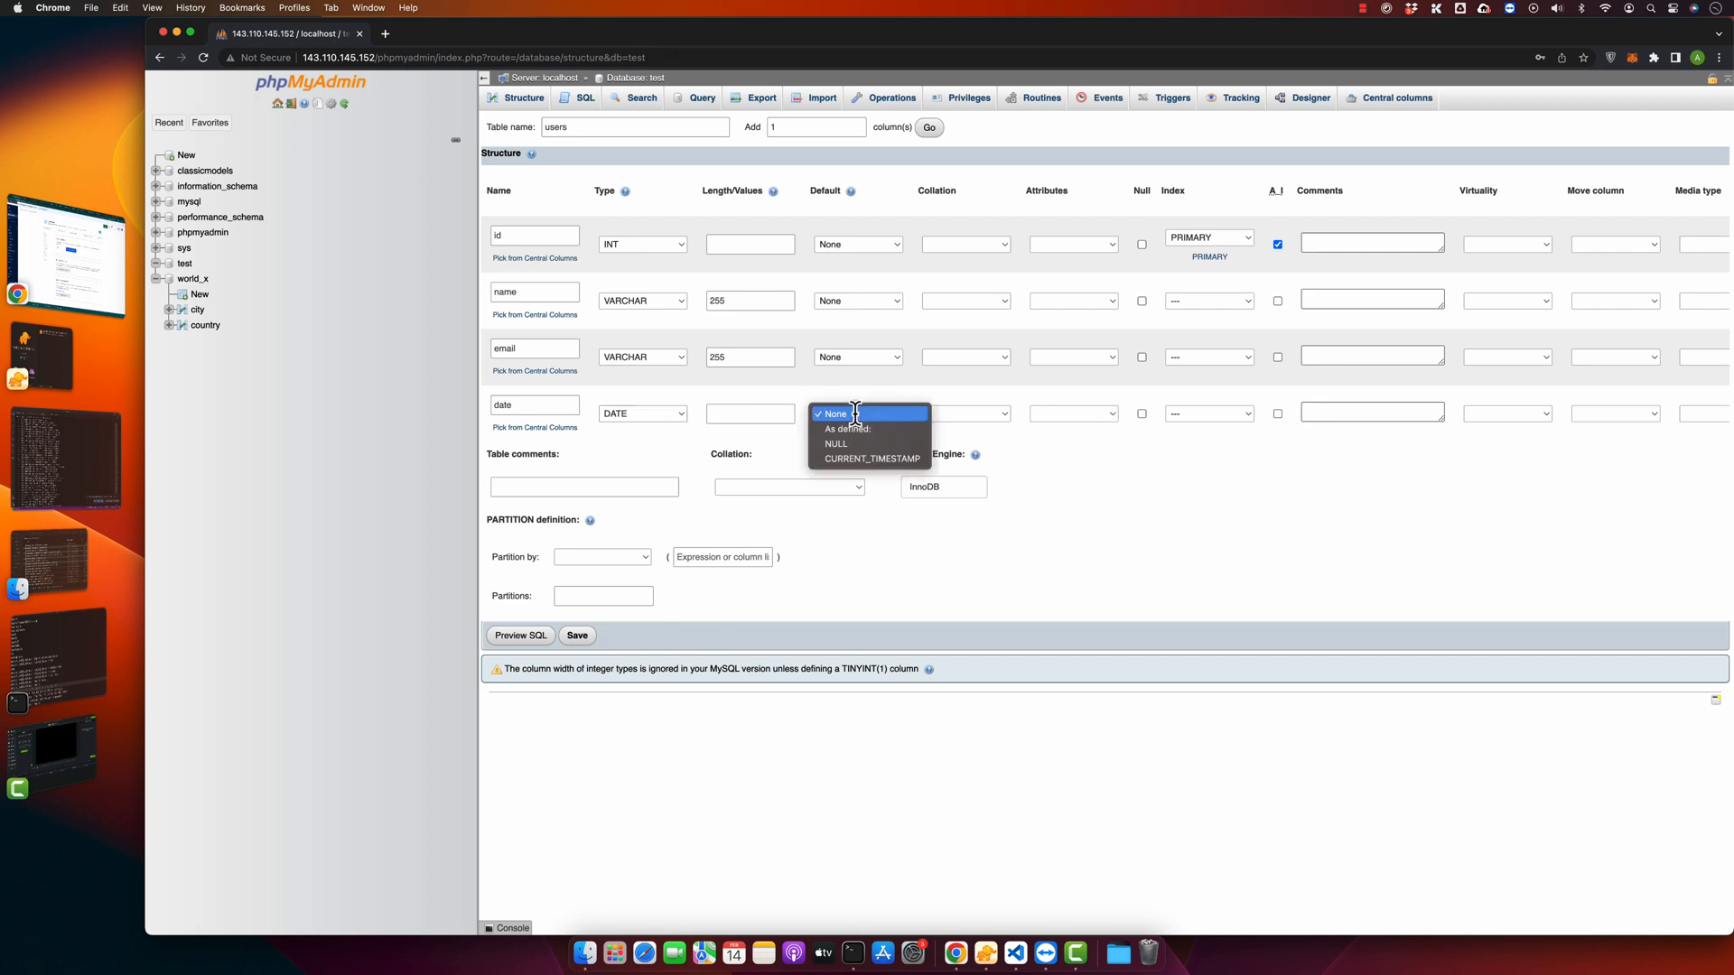
pyautogui.moveTo(853, 451)
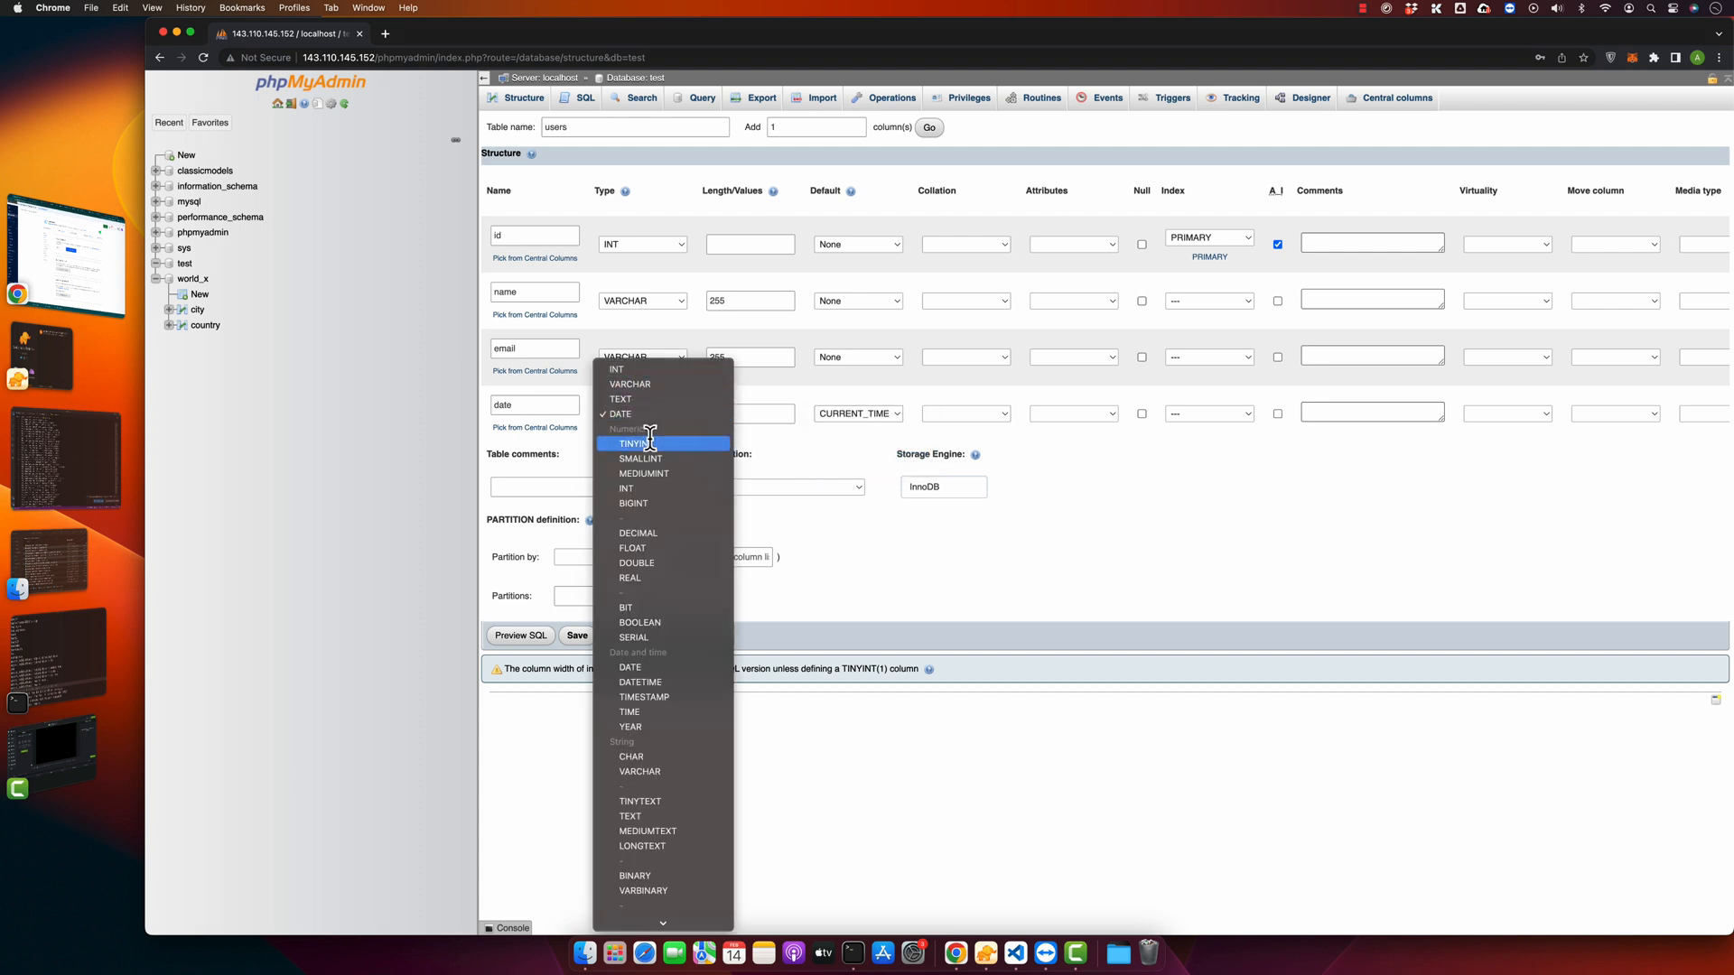
pyautogui.moveTo(640, 683)
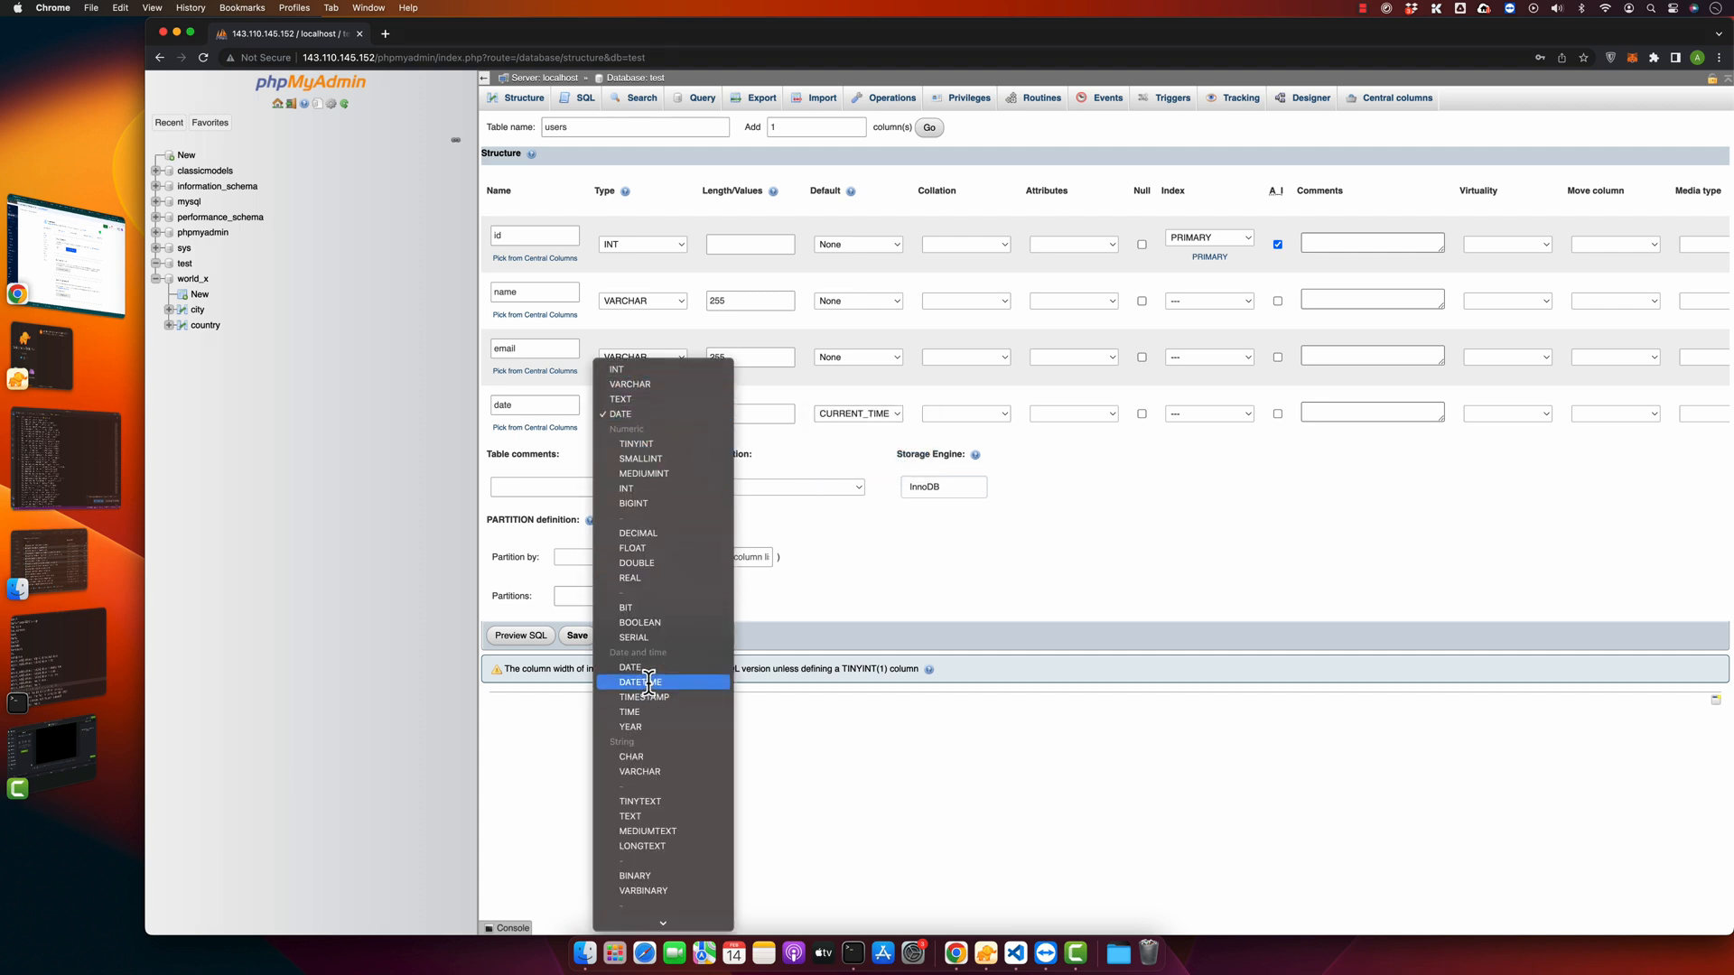
pyautogui.click(637, 683)
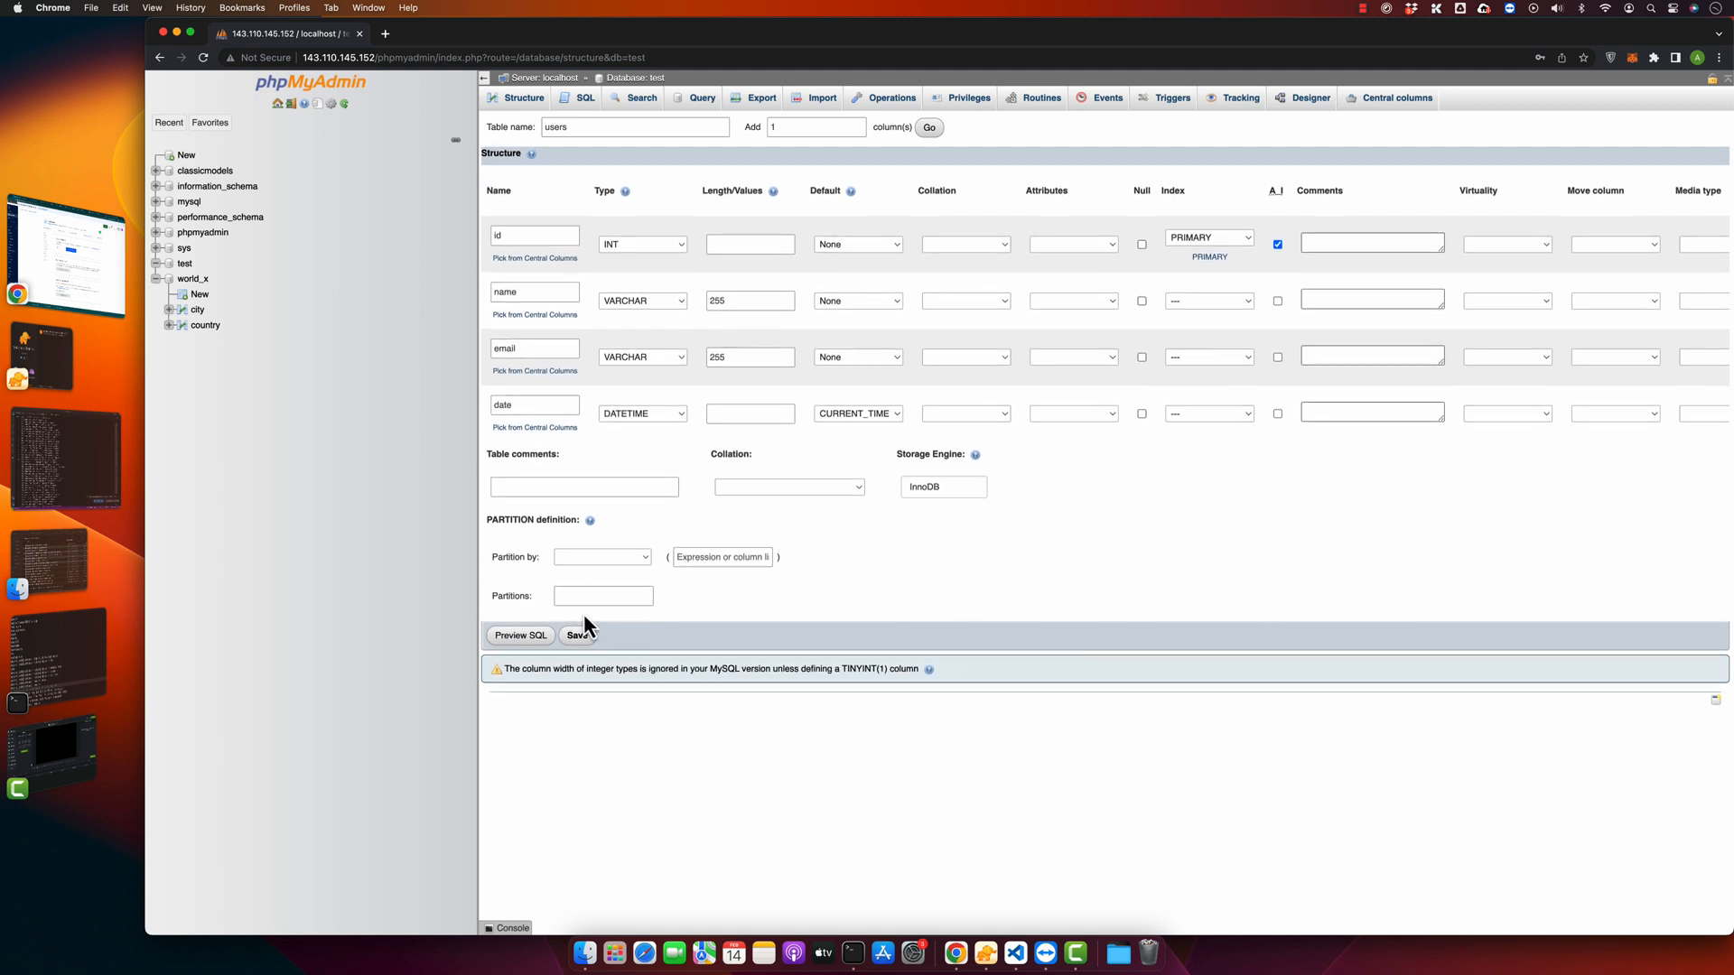
# - Save the users table, check its structure and empty rows, and return to the test overview
pyautogui.click(578, 633)
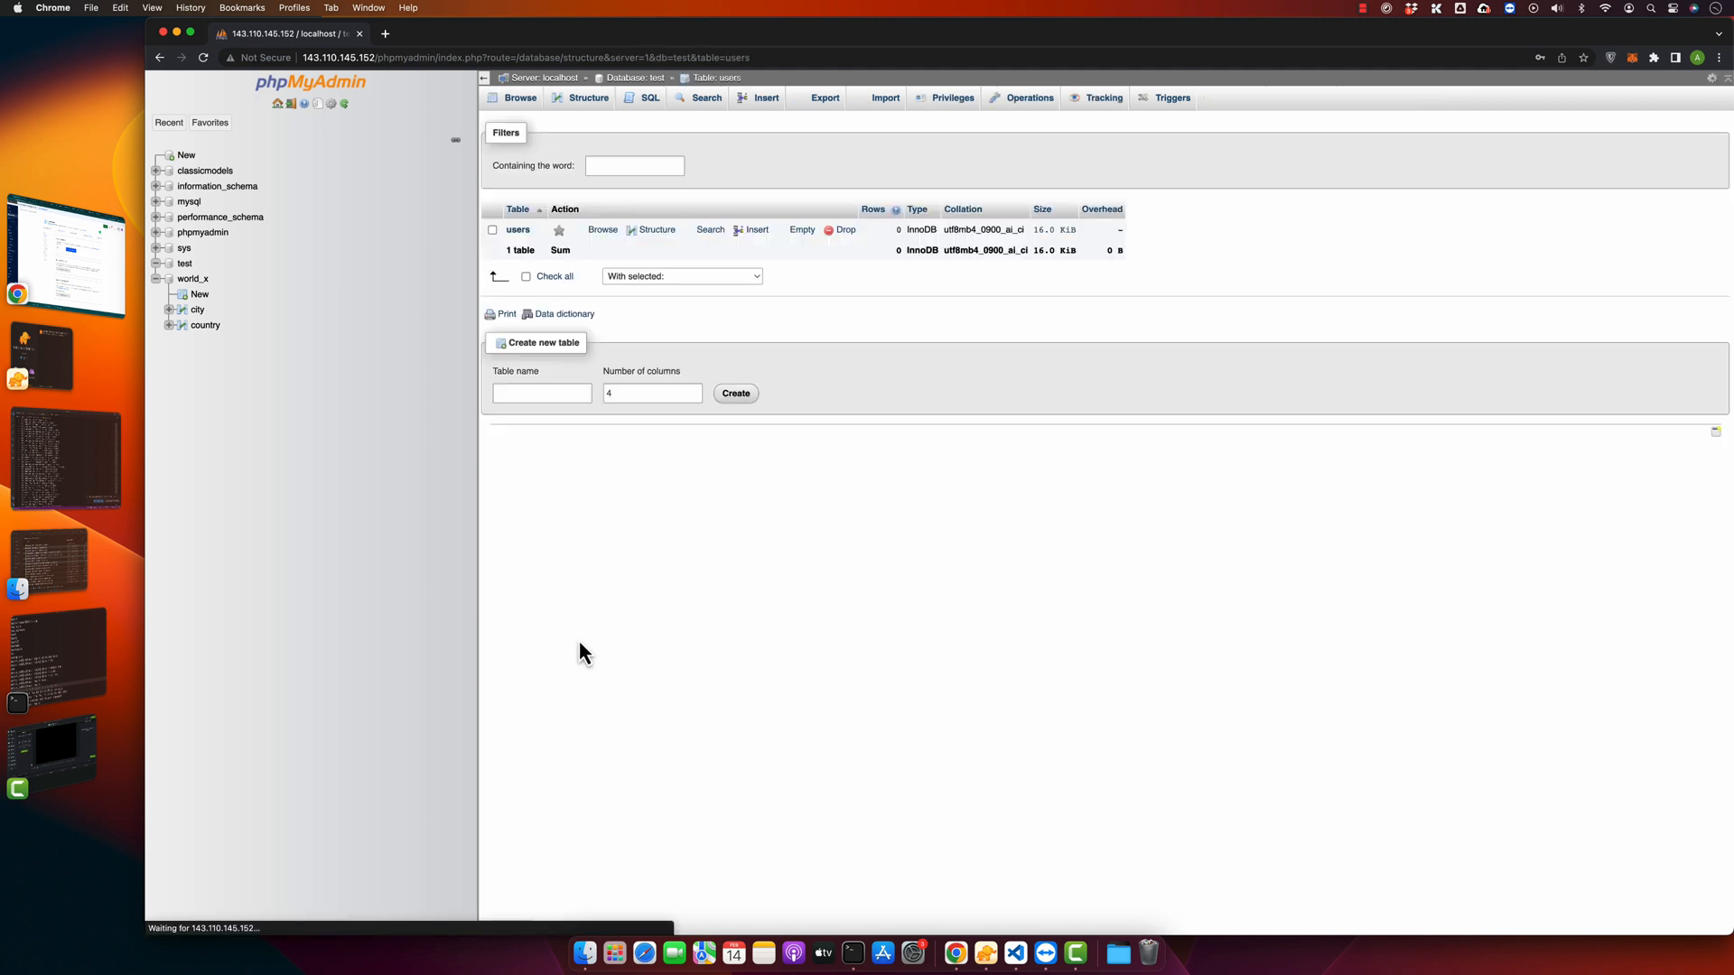
pyautogui.click(588, 97)
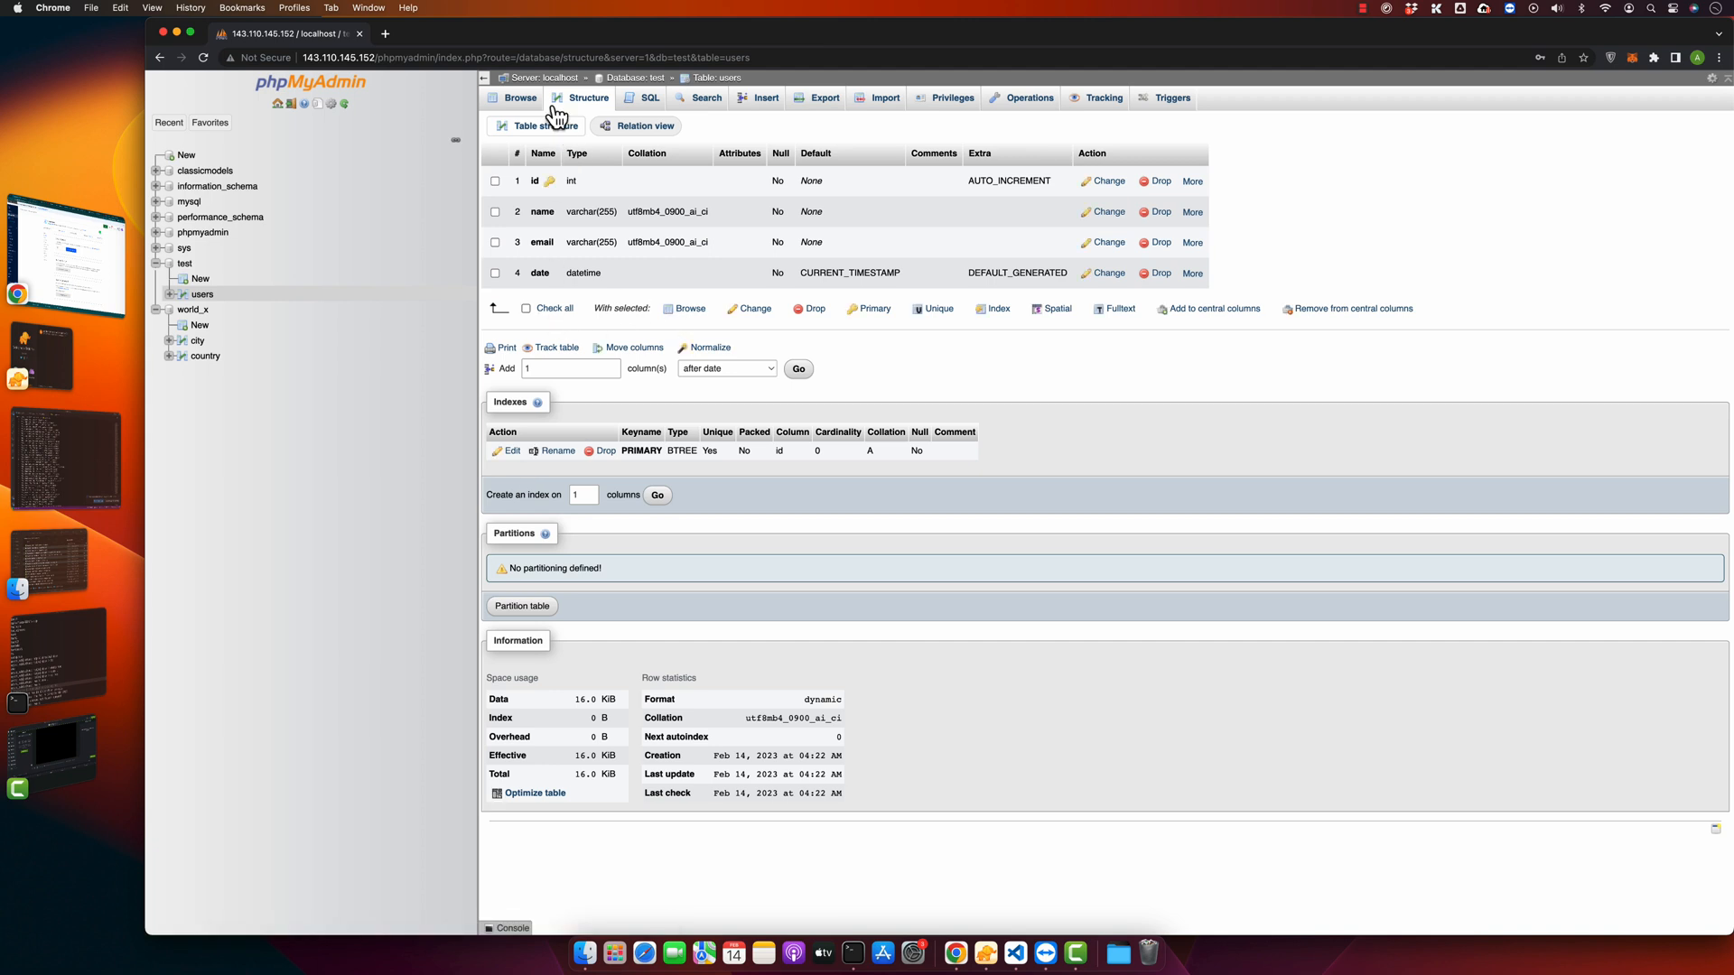
pyautogui.click(520, 97)
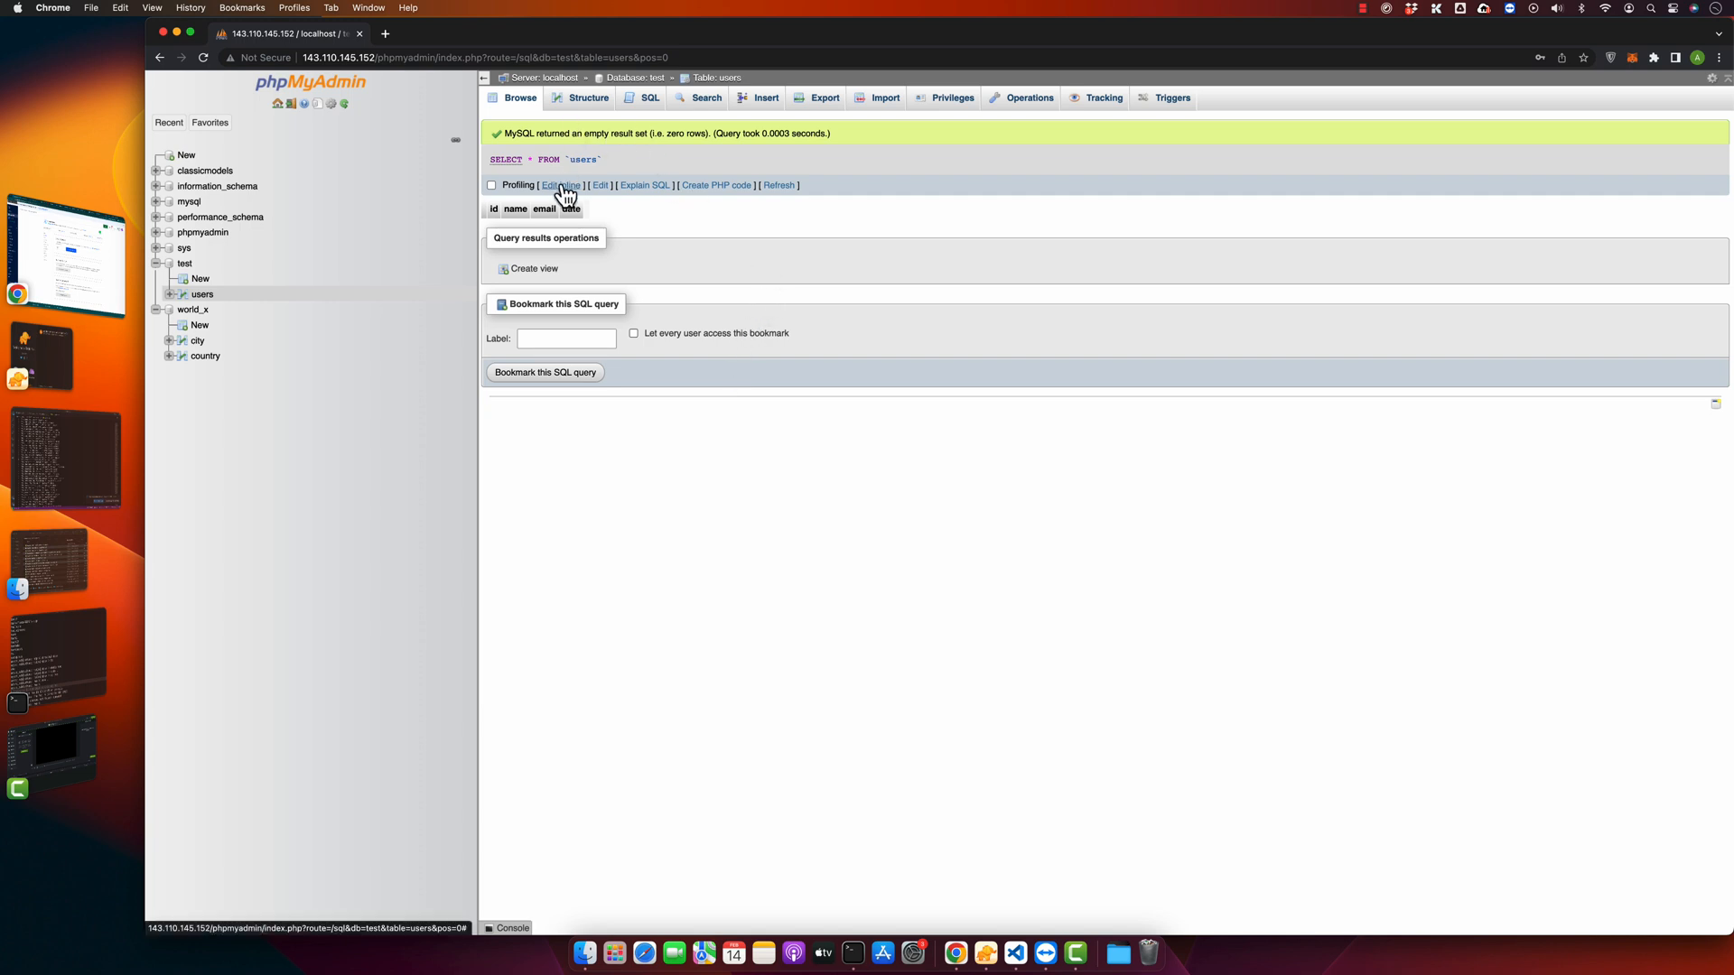
pyautogui.click(639, 77)
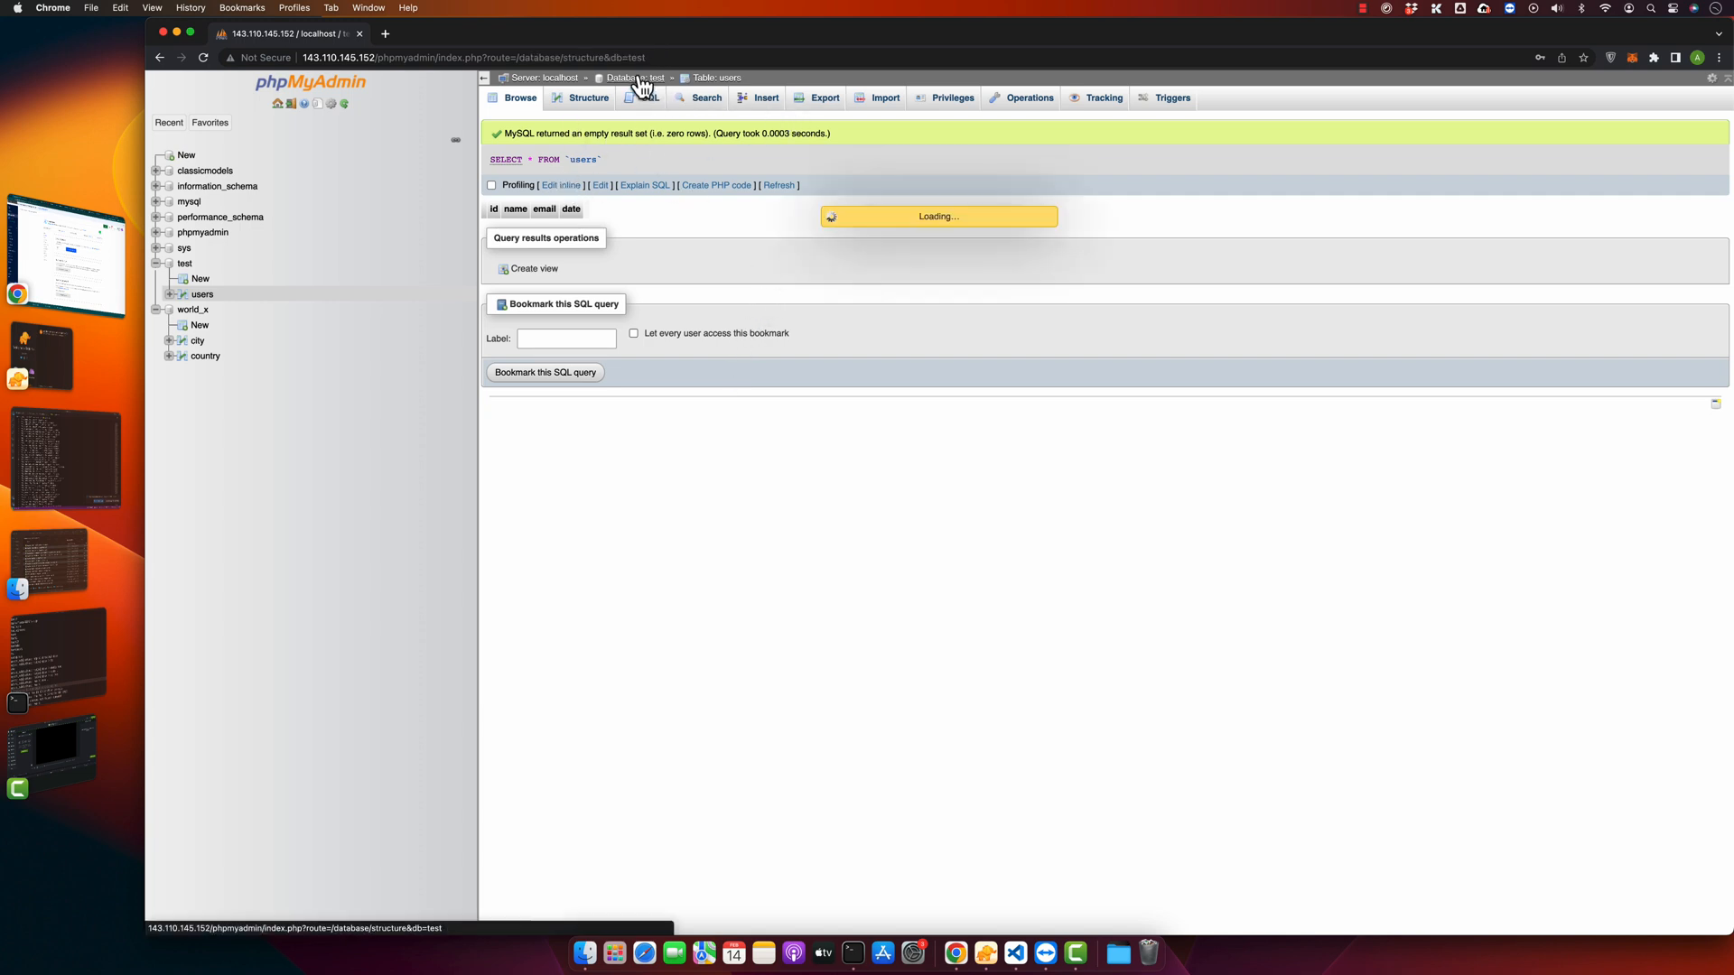
pyautogui.click(635, 77)
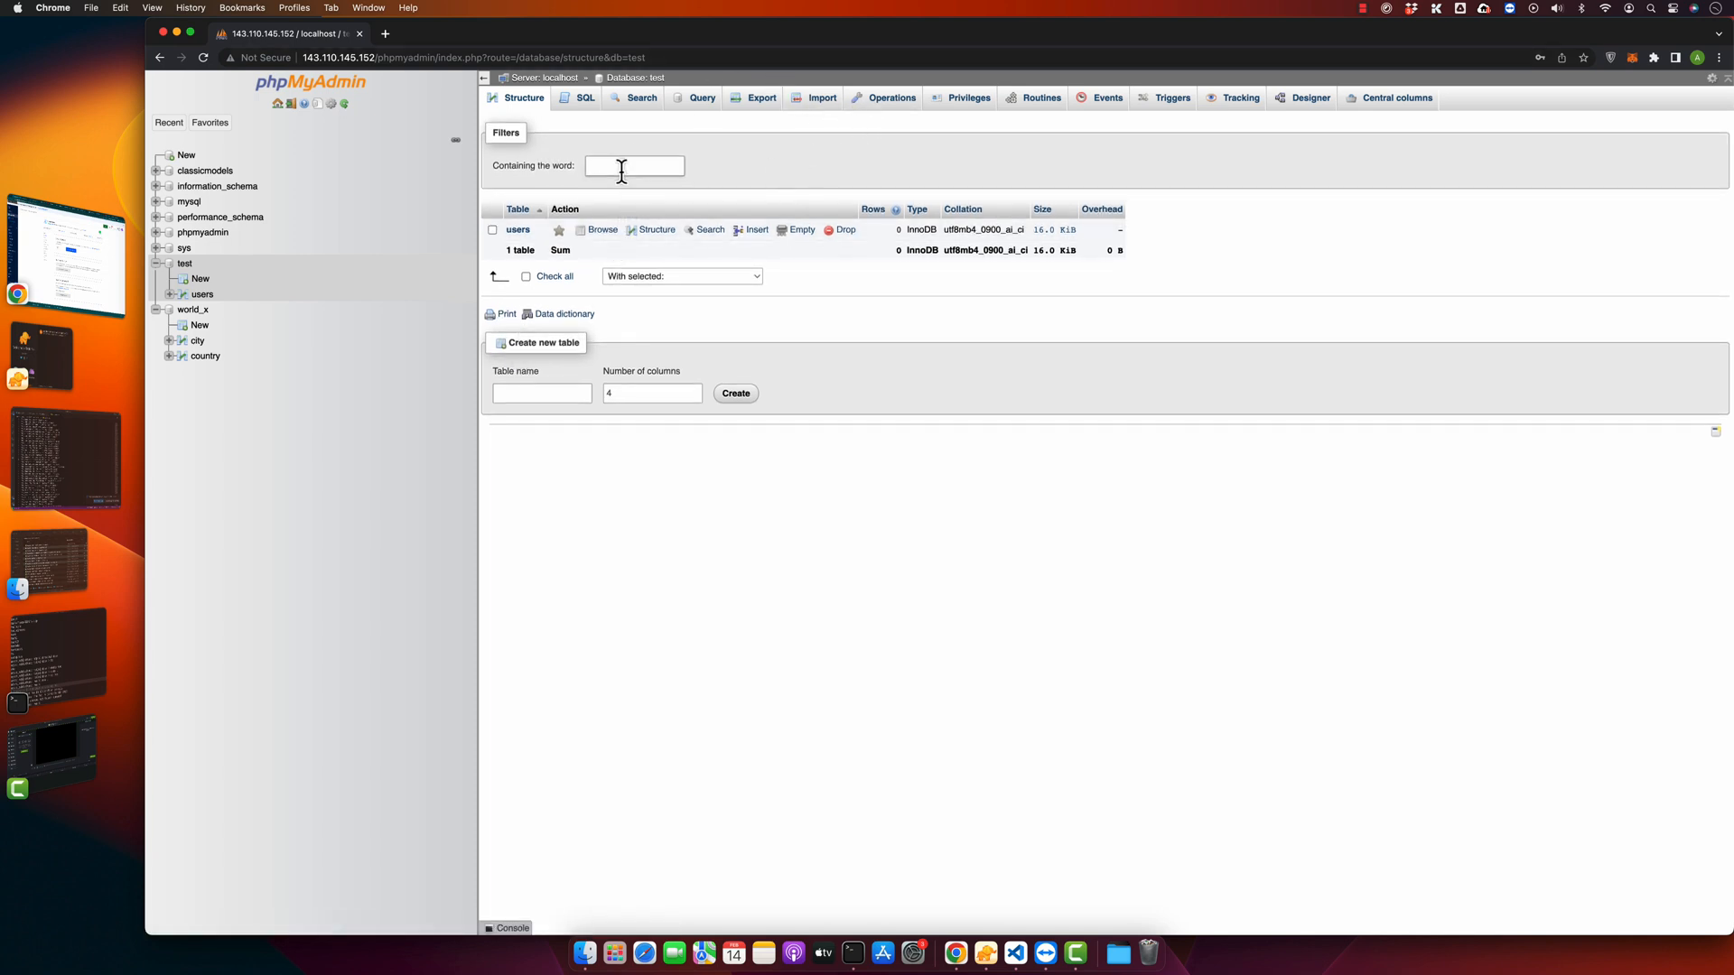
# - Create a four-column contacts table with an id column and a VARCHAR name column
pyautogui.click(540, 392)
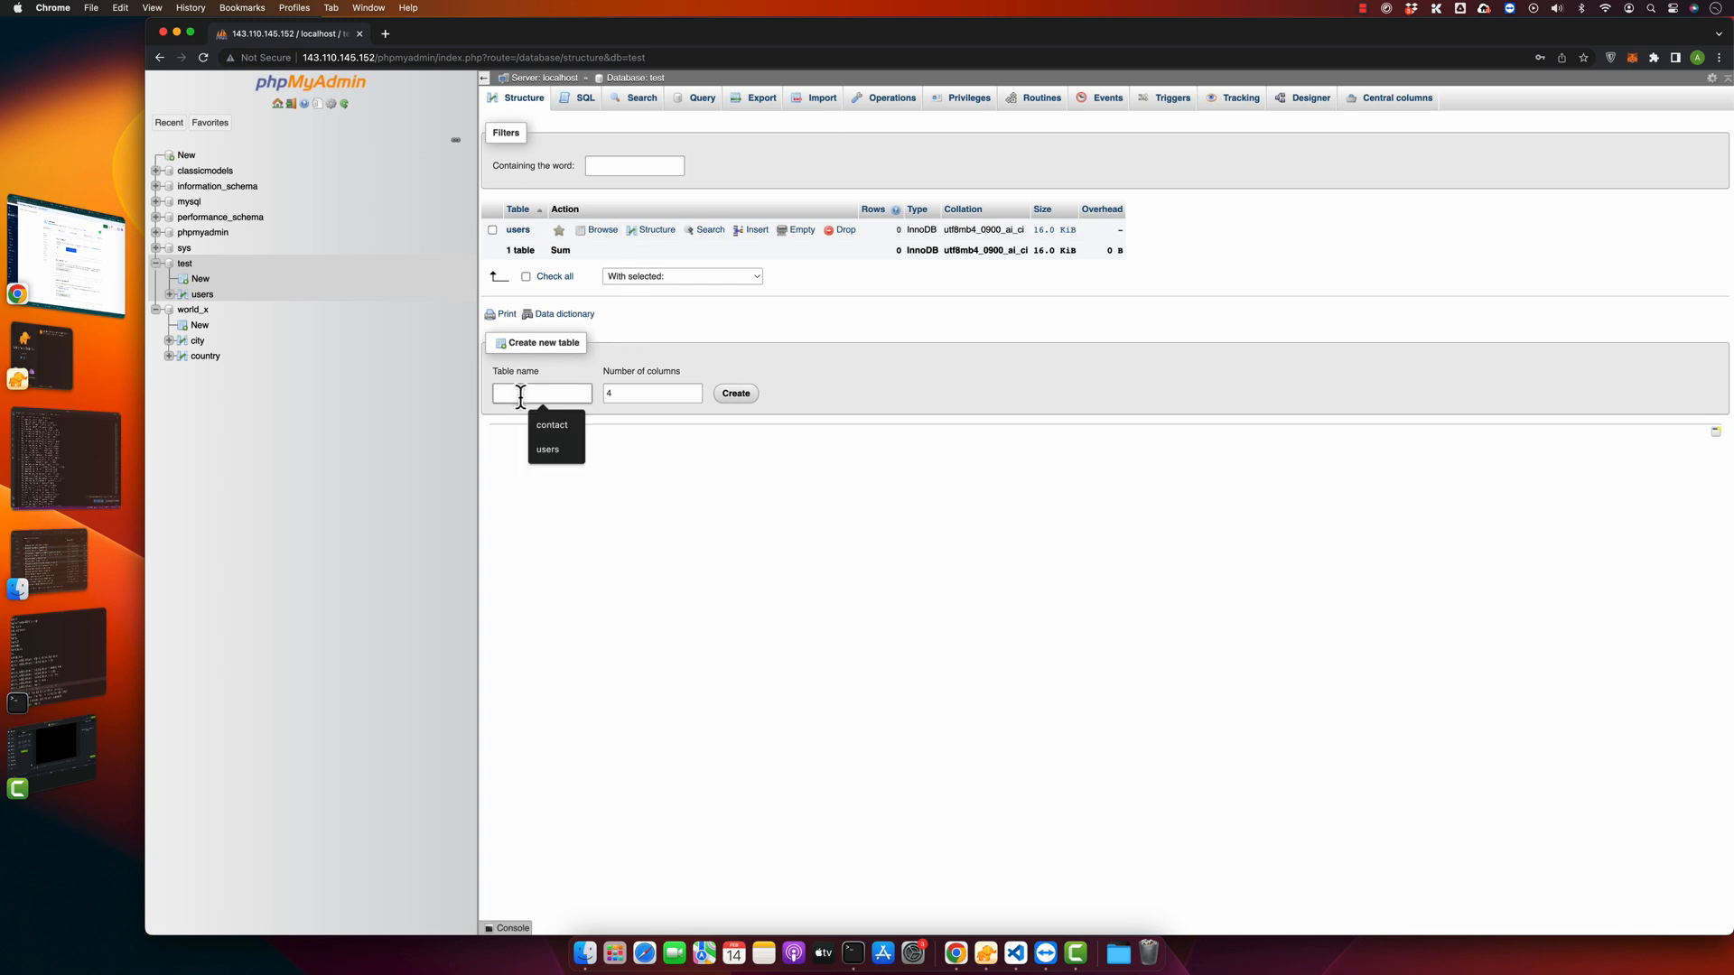
pyautogui.write('contacts')
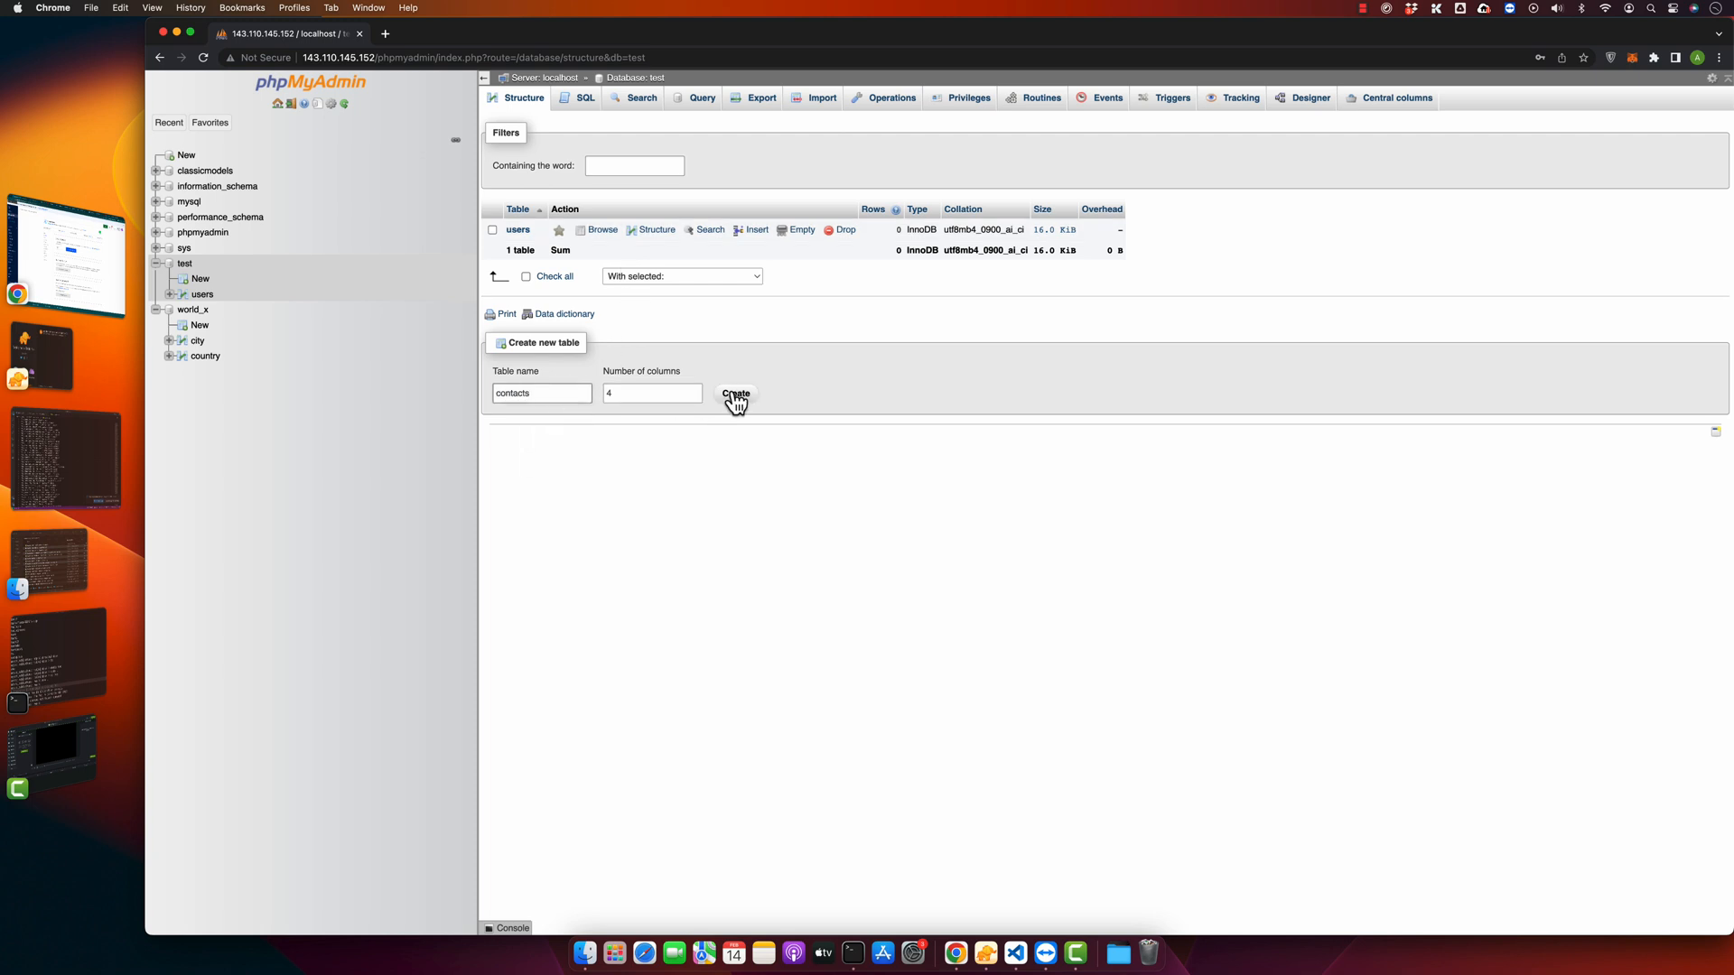
pyautogui.click(735, 395)
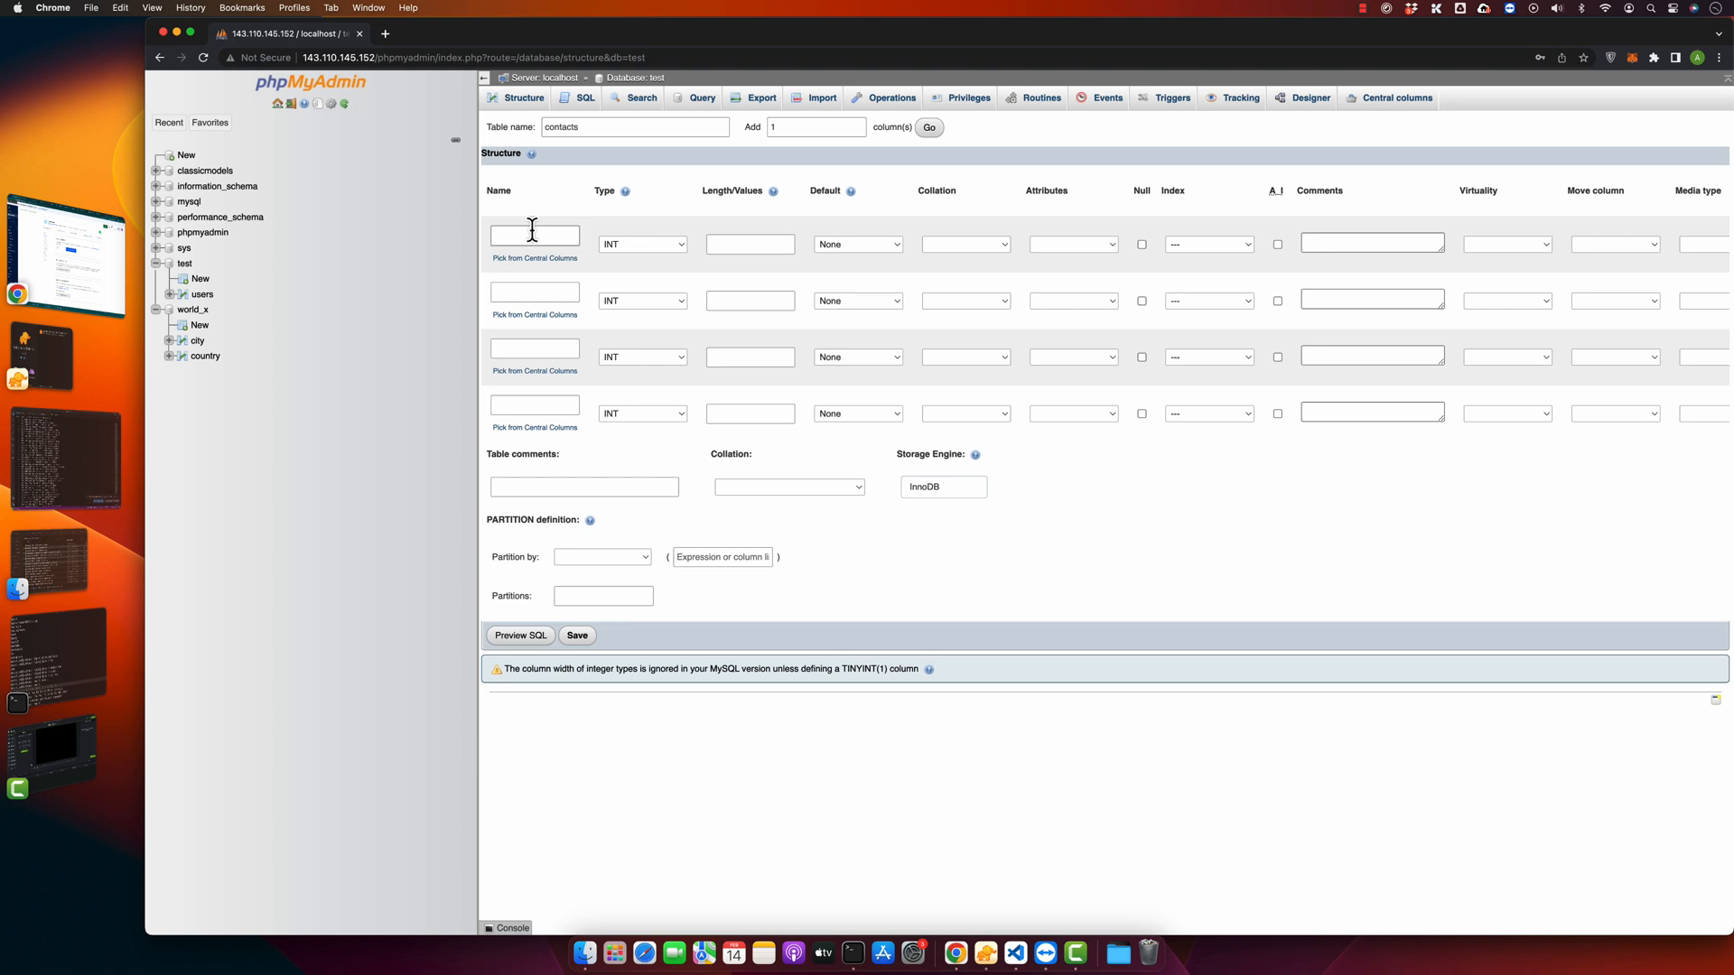
pyautogui.write('id')
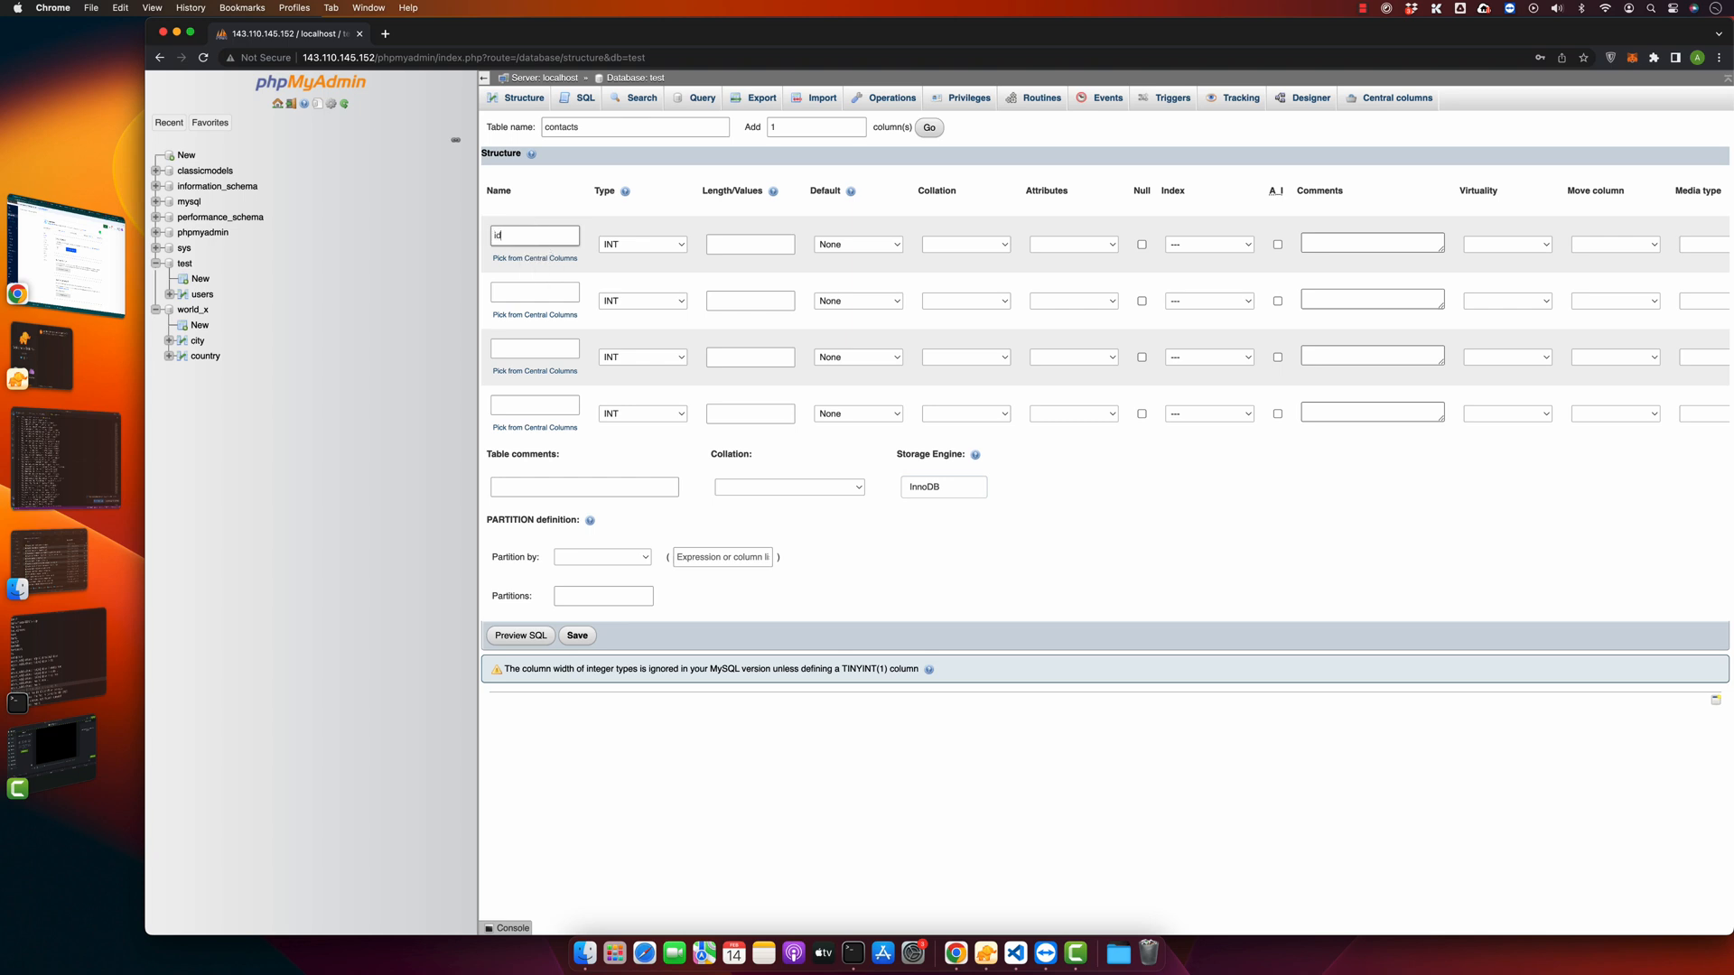
pyautogui.write('name')
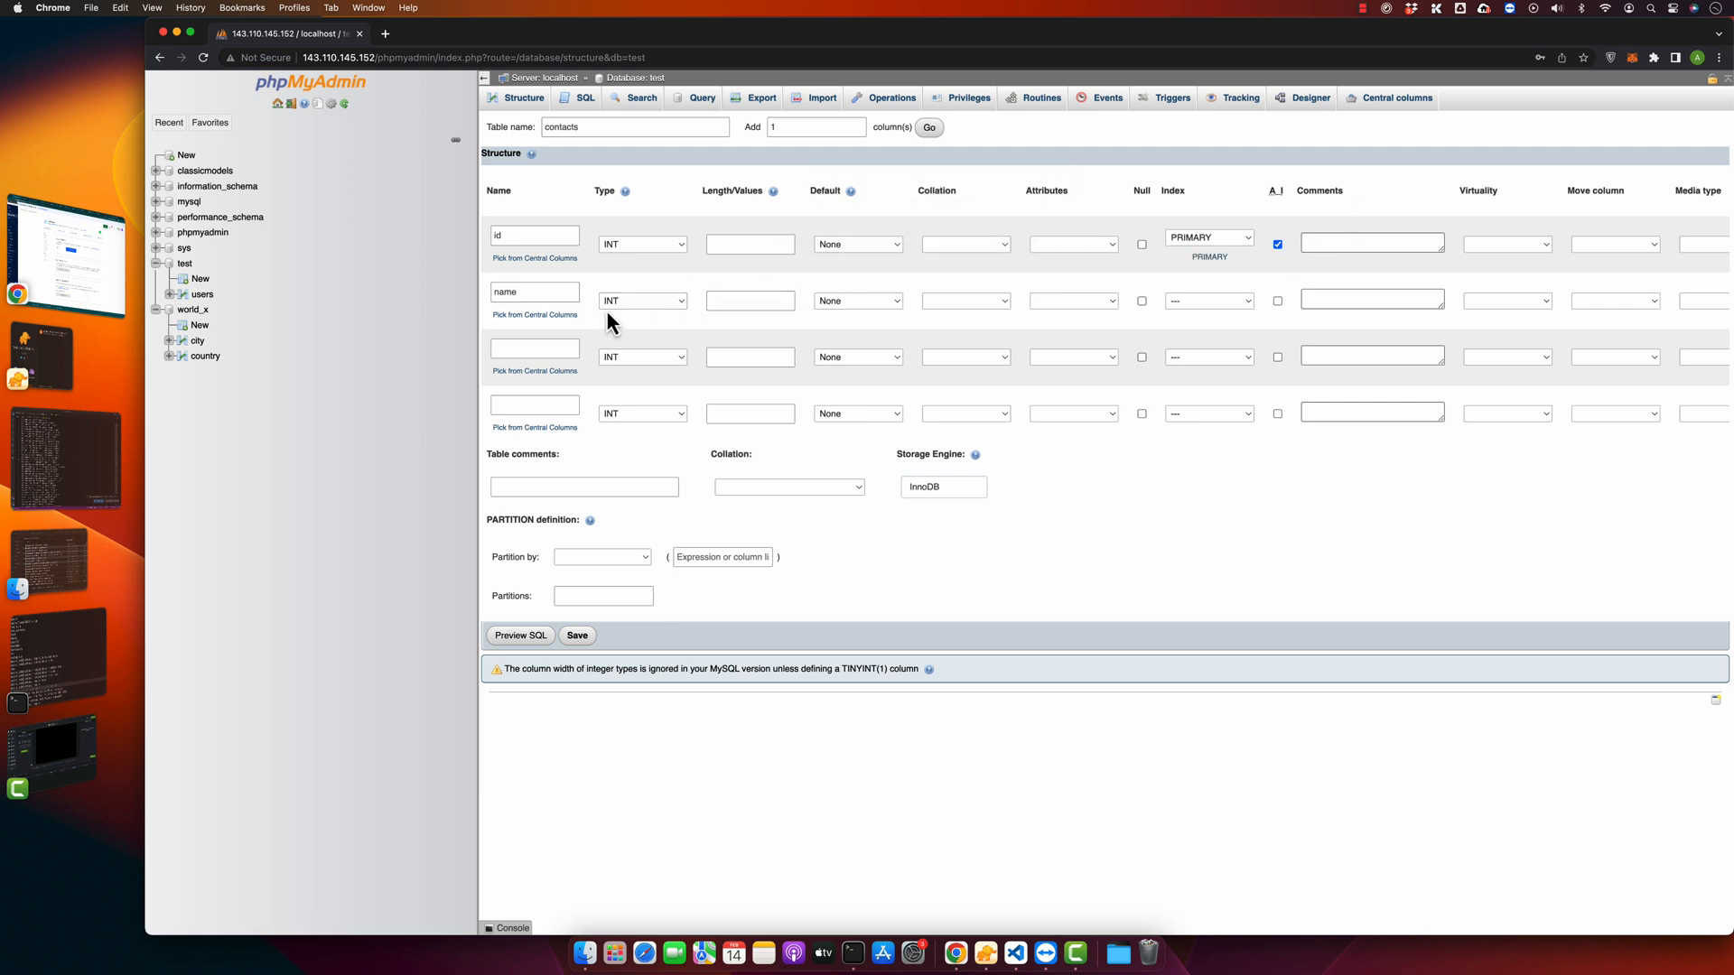
pyautogui.doubleClick(534, 292)
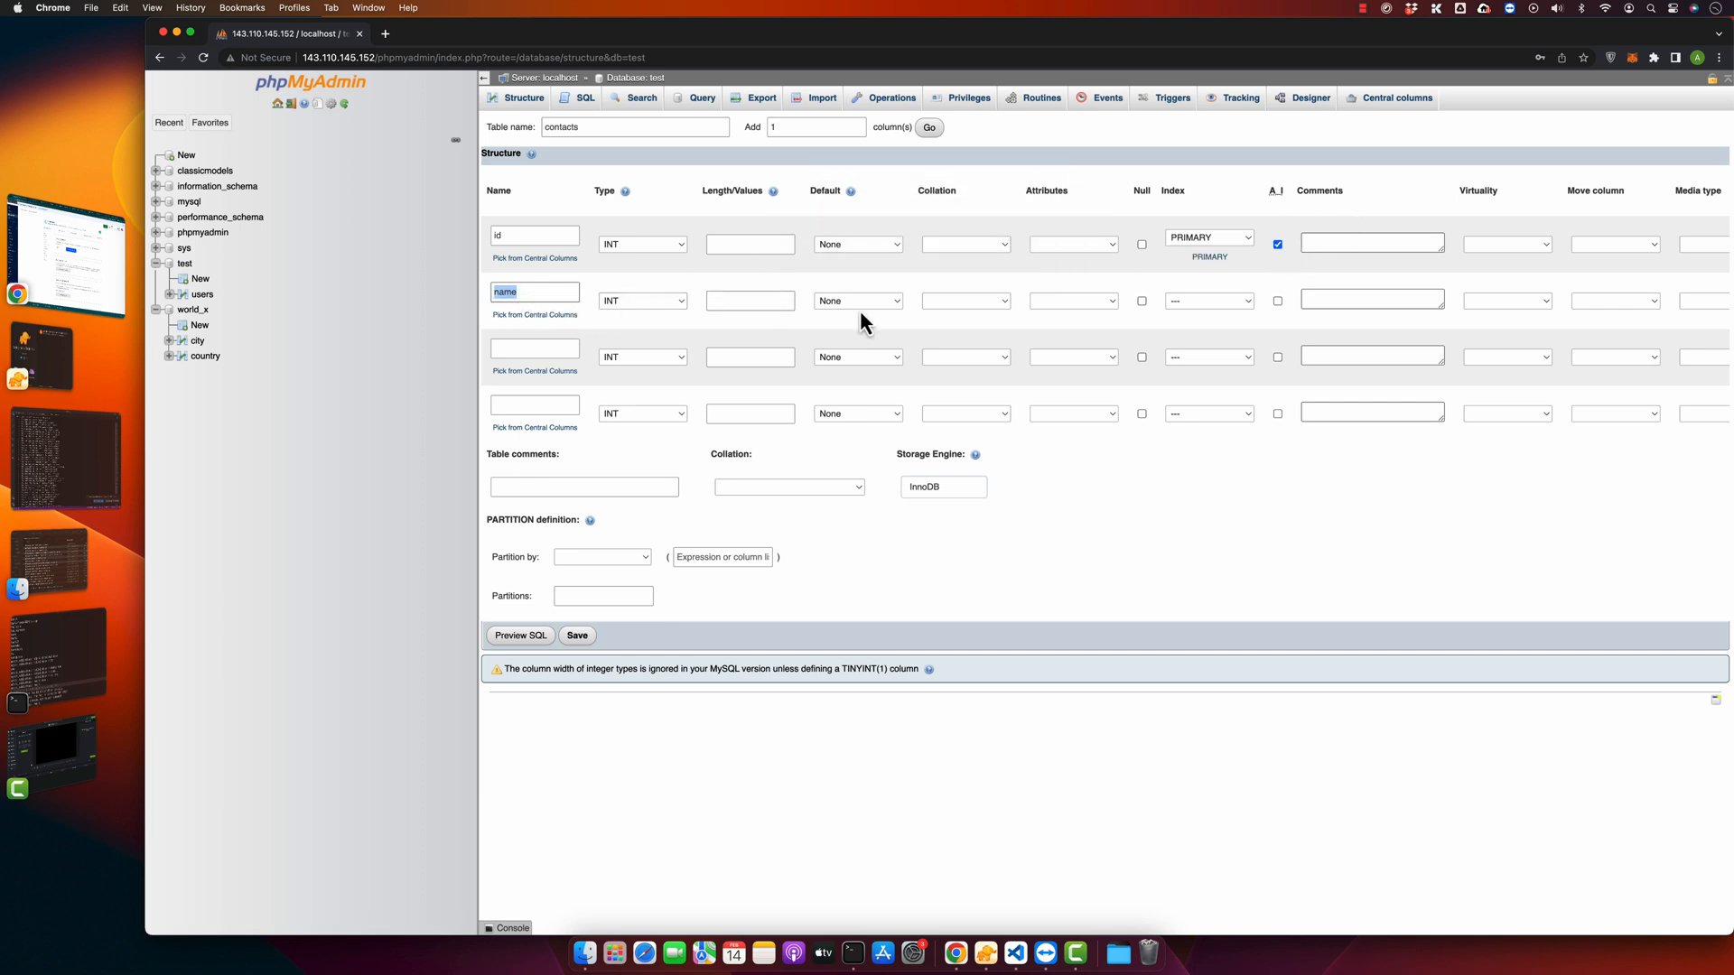
pyautogui.click(641, 300)
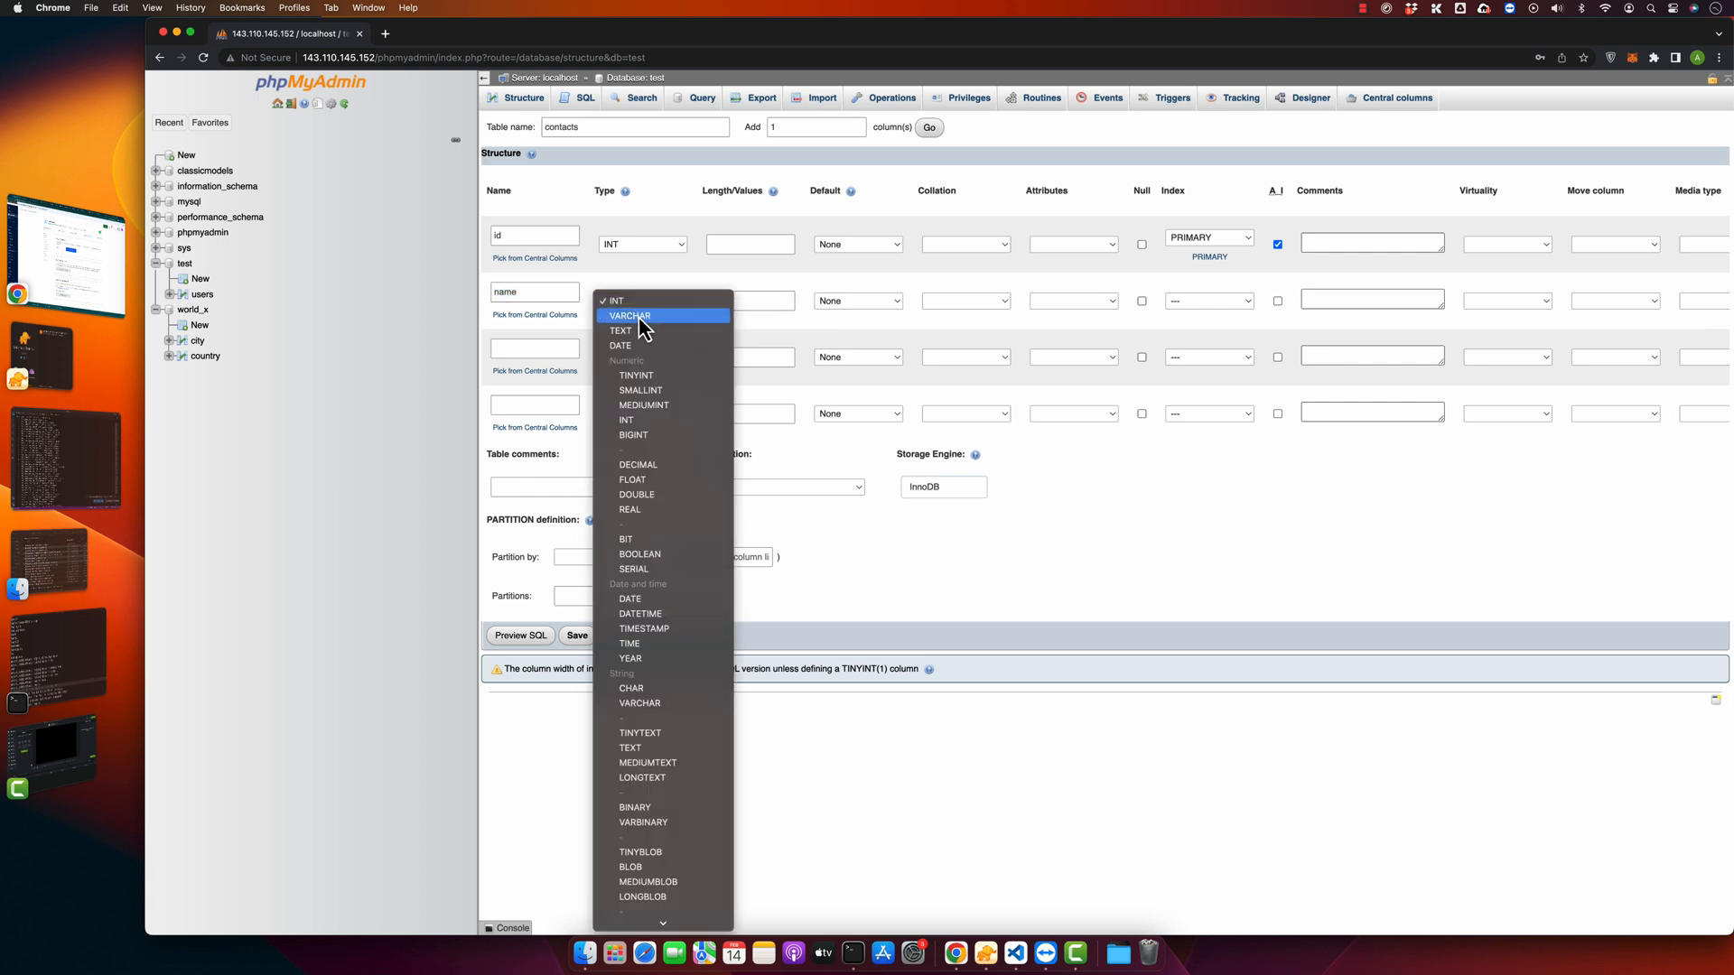
pyautogui.click(630, 314)
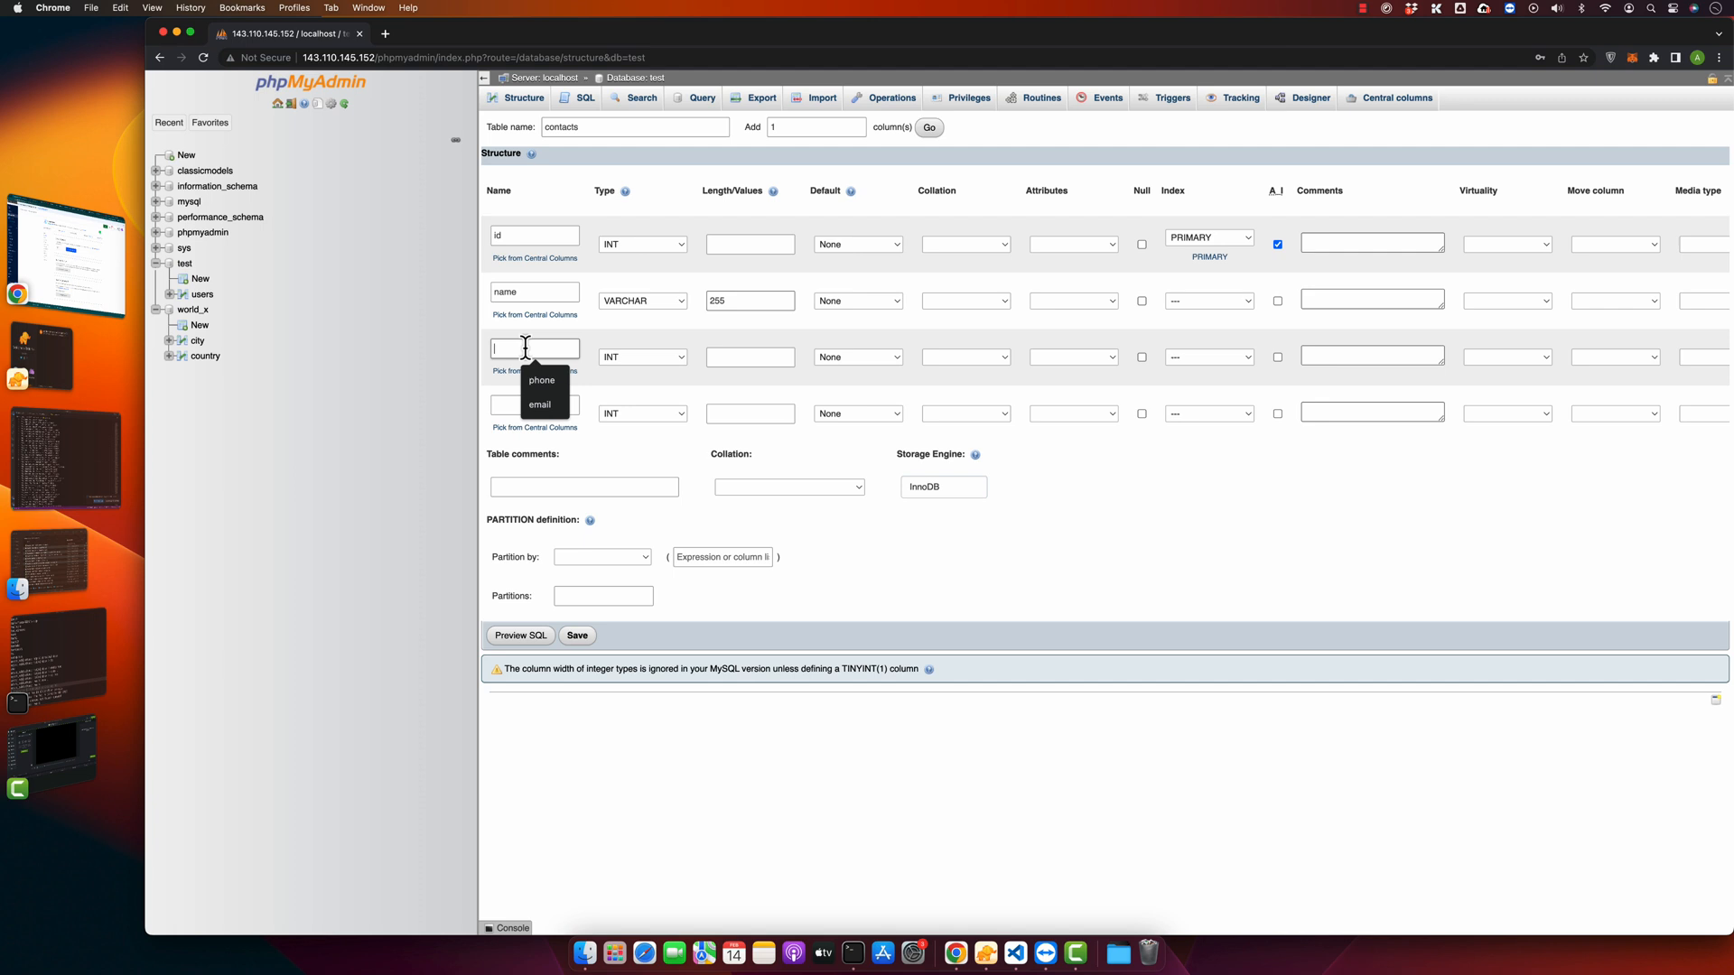
# - Add phone as VARCHAR(255) and an INT userId column
pyautogui.write('phone')
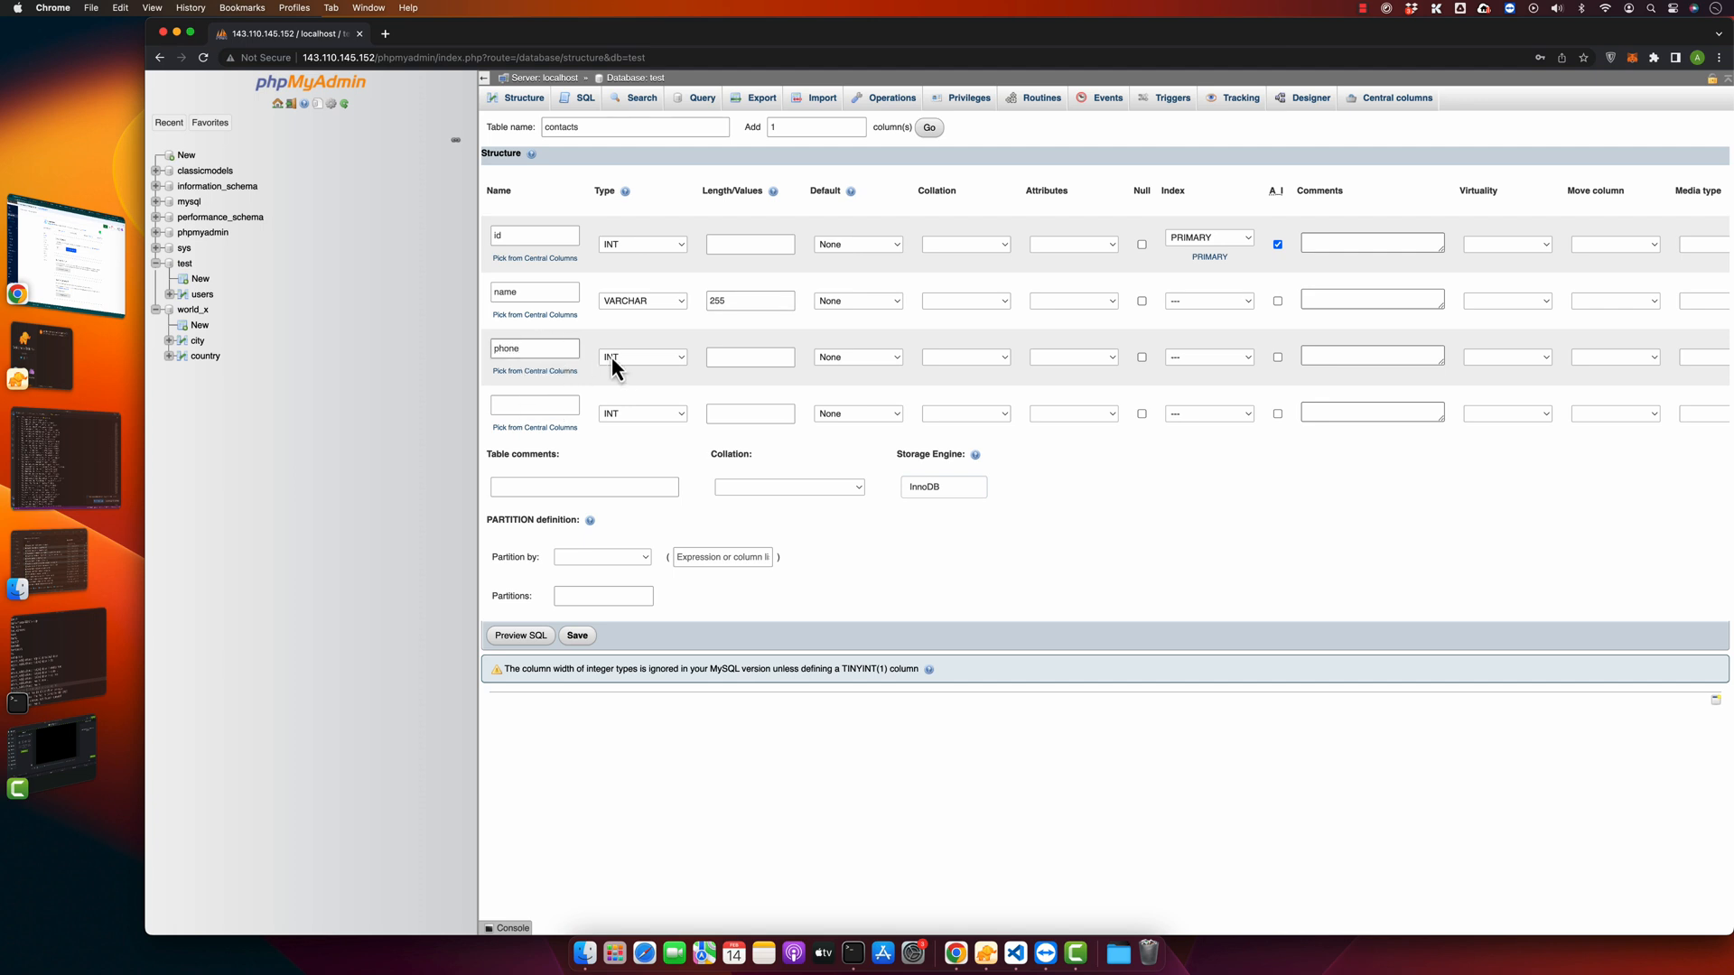
pyautogui.click(641, 356)
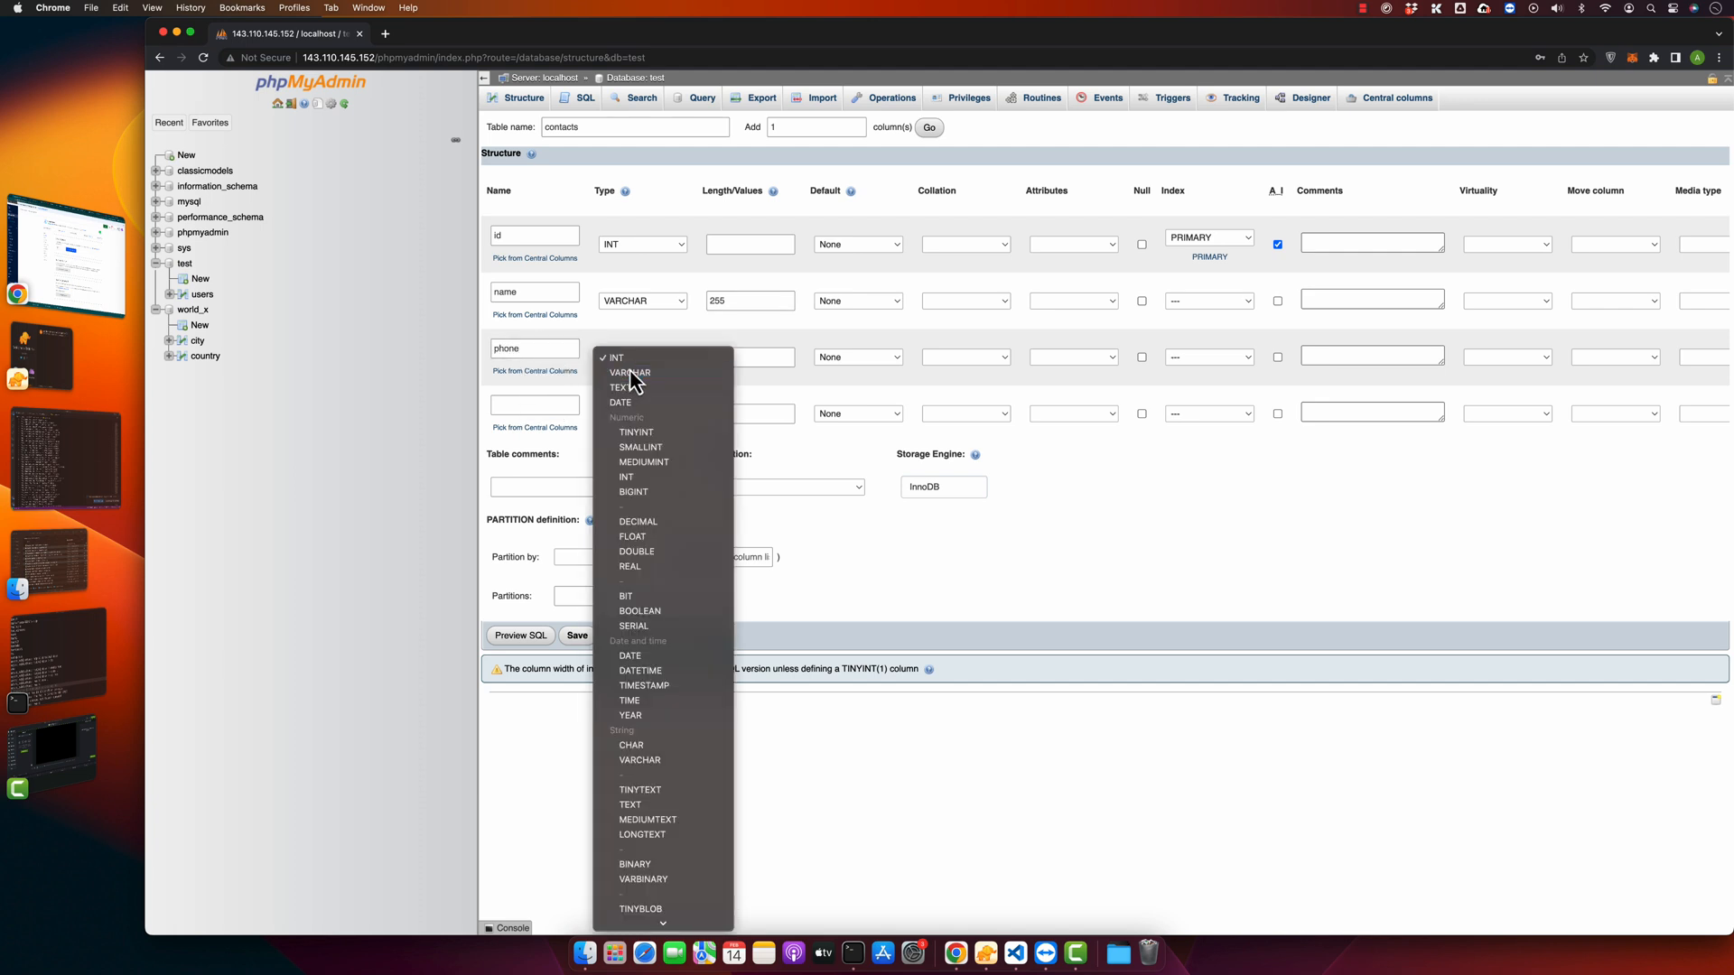
pyautogui.click(630, 372)
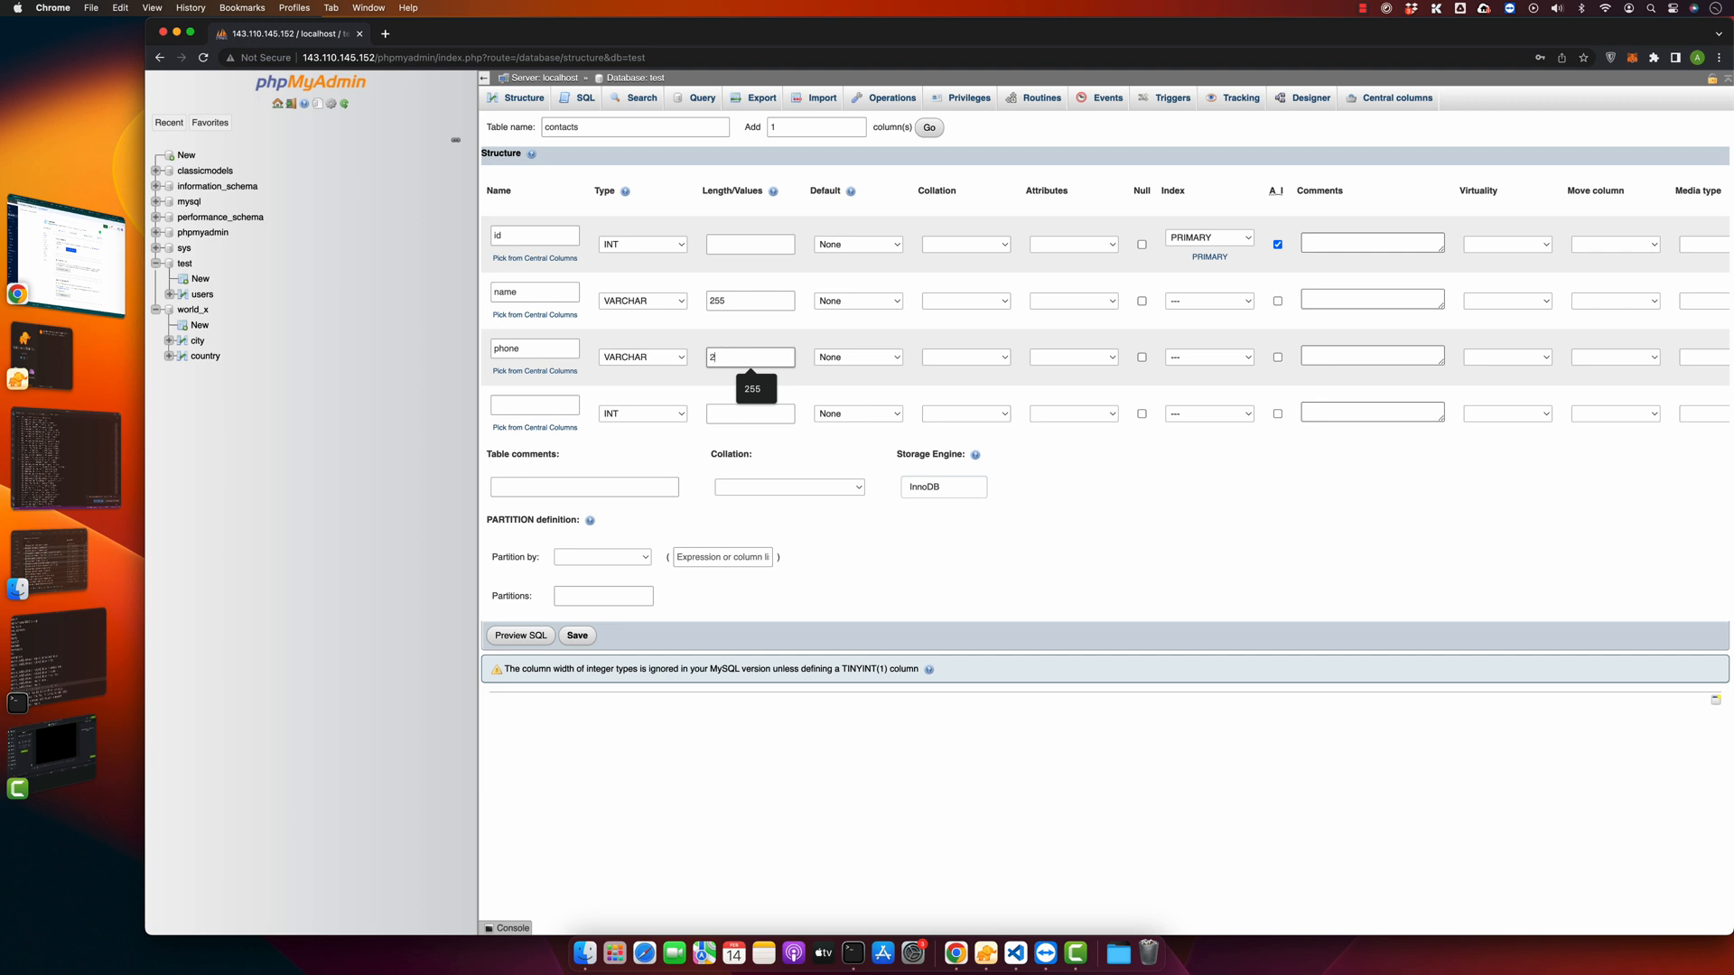
pyautogui.click(856, 356)
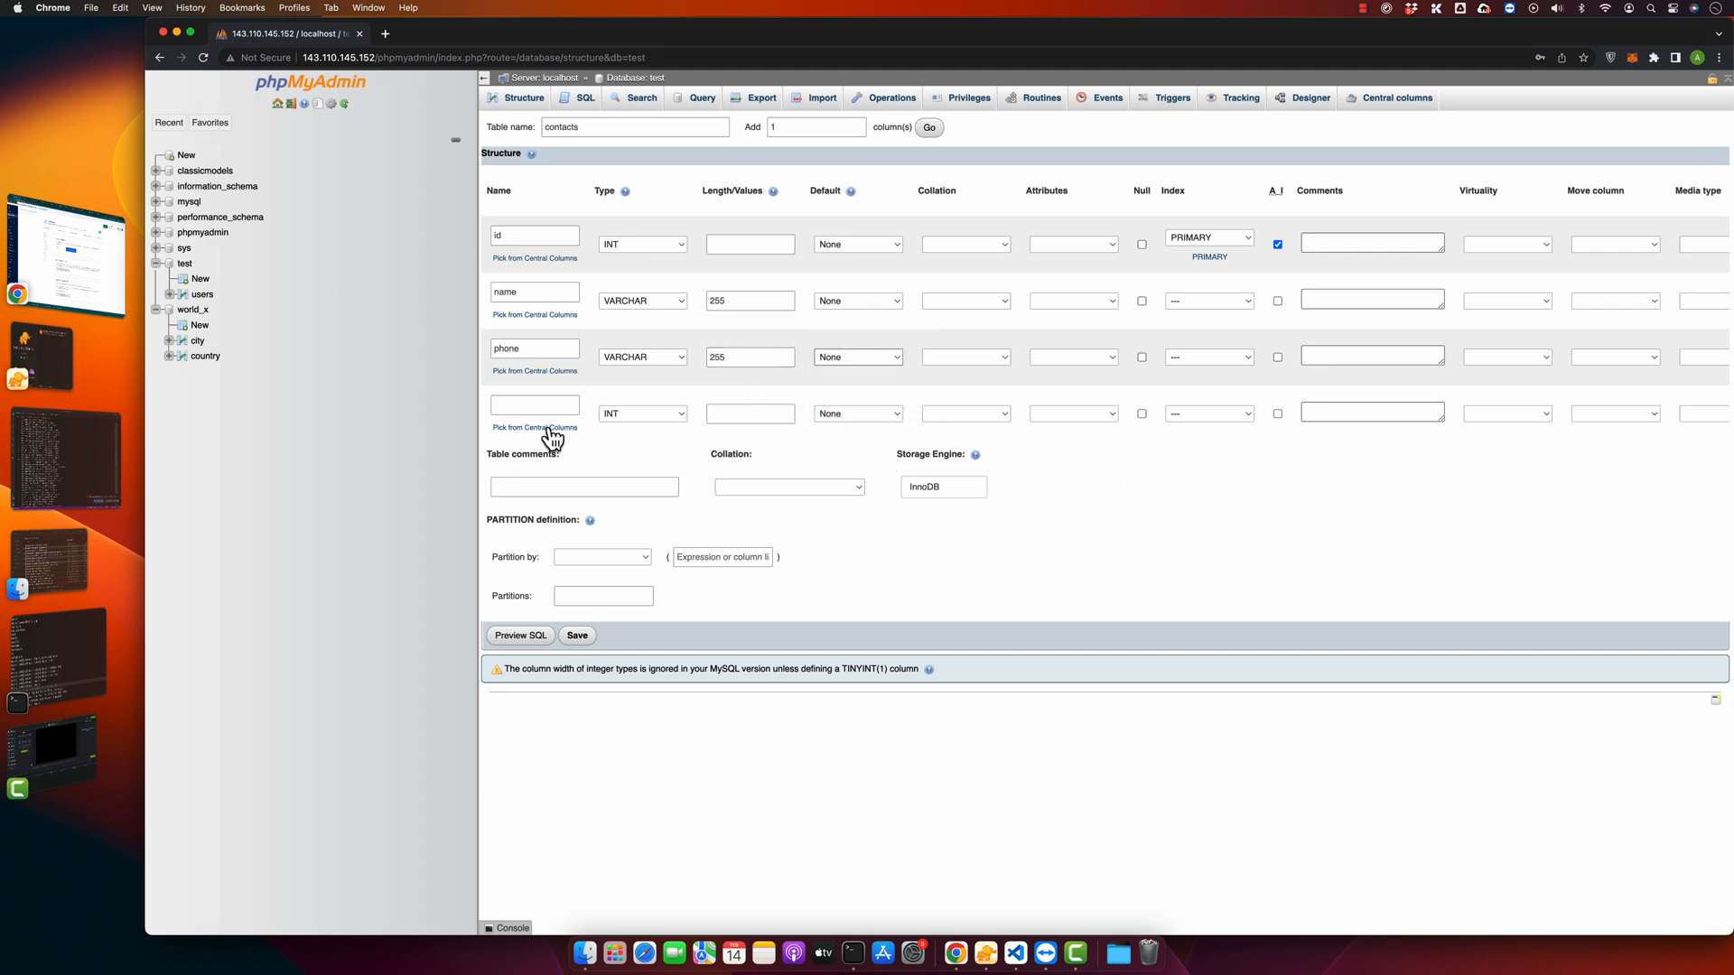
pyautogui.write('userId')
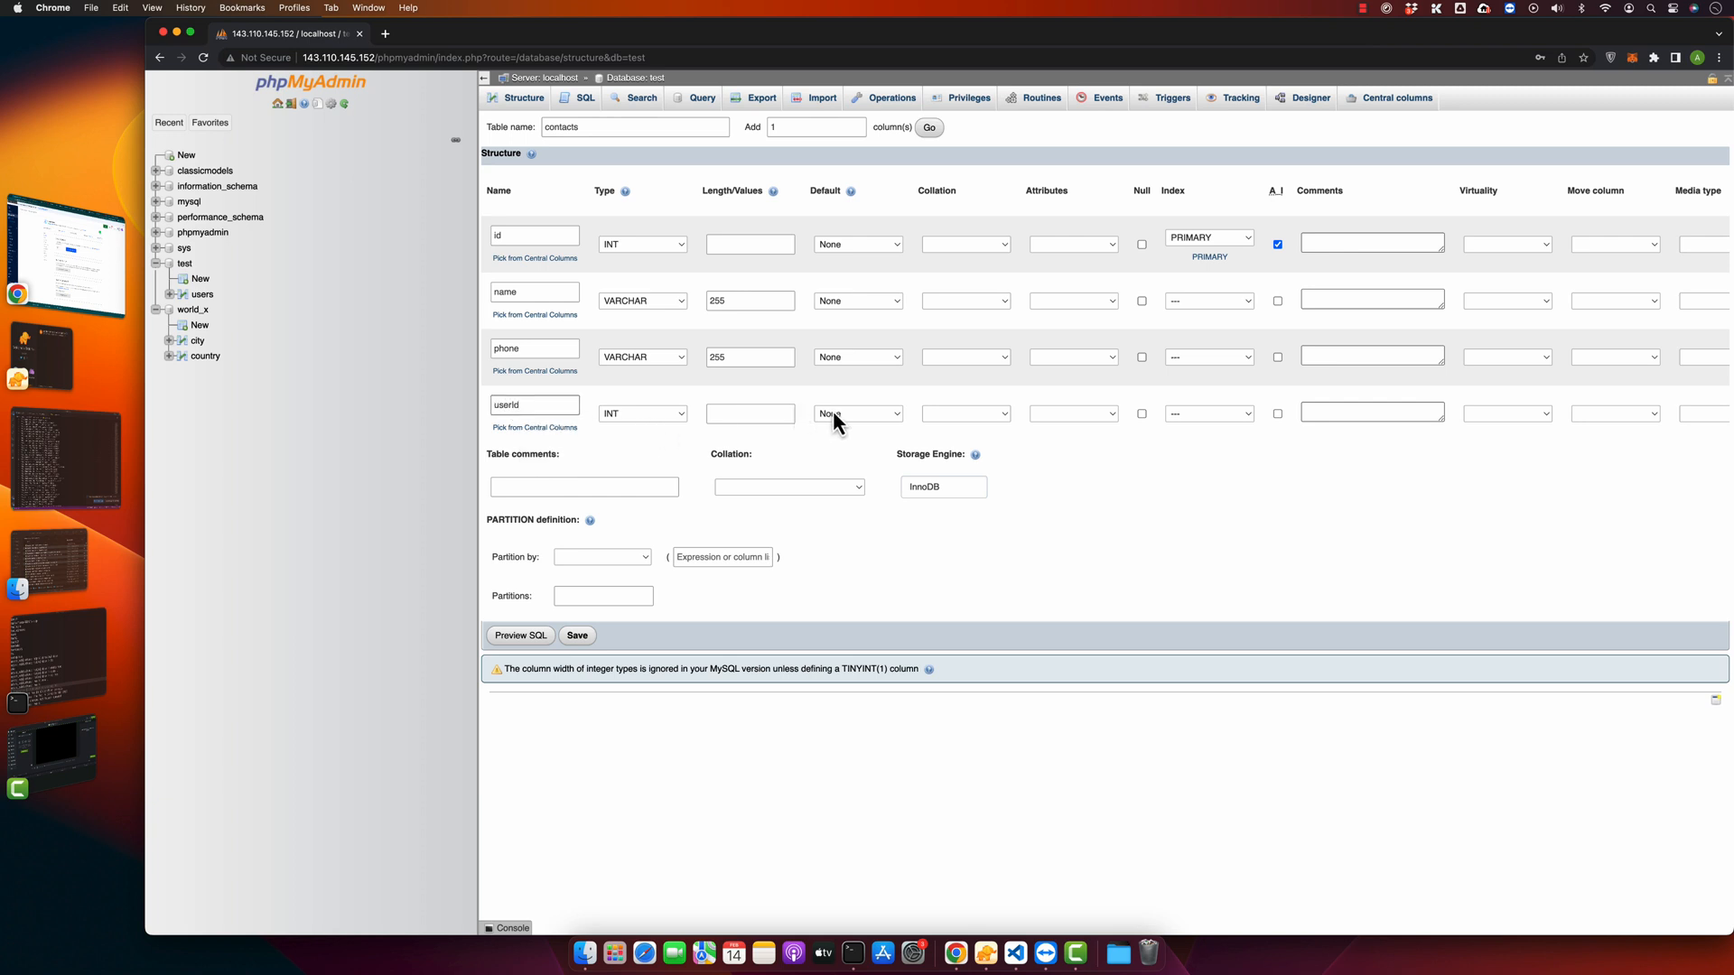
pyautogui.click(856, 413)
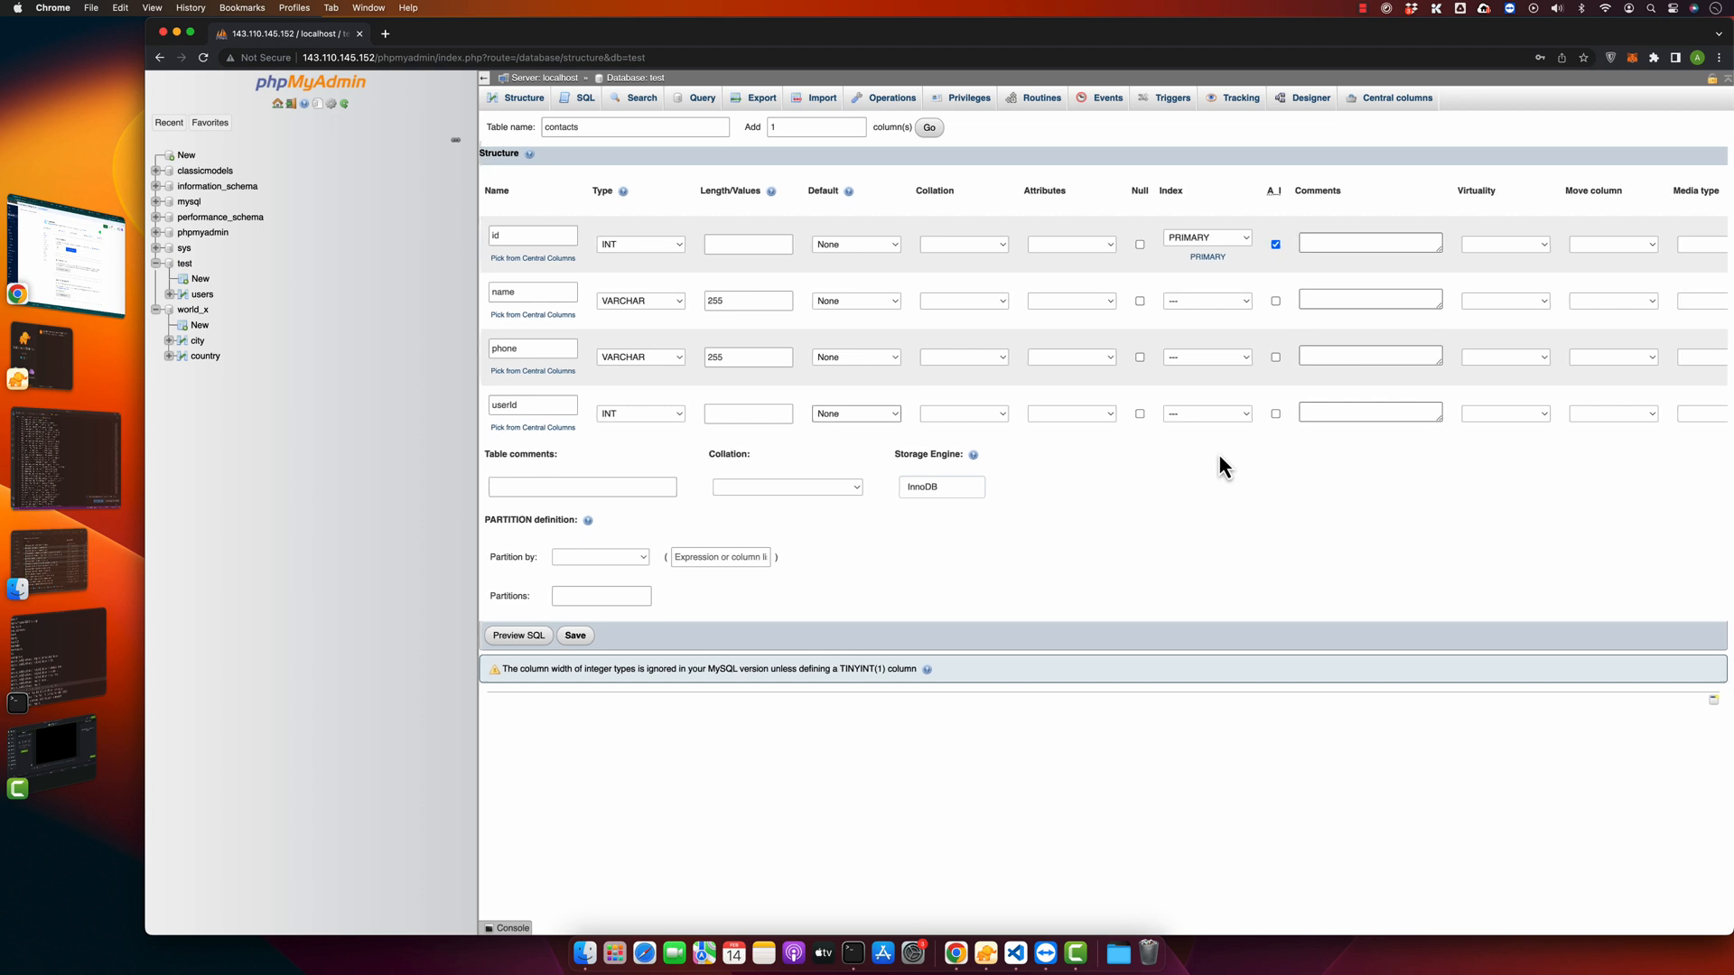
pyautogui.hscroll(3)
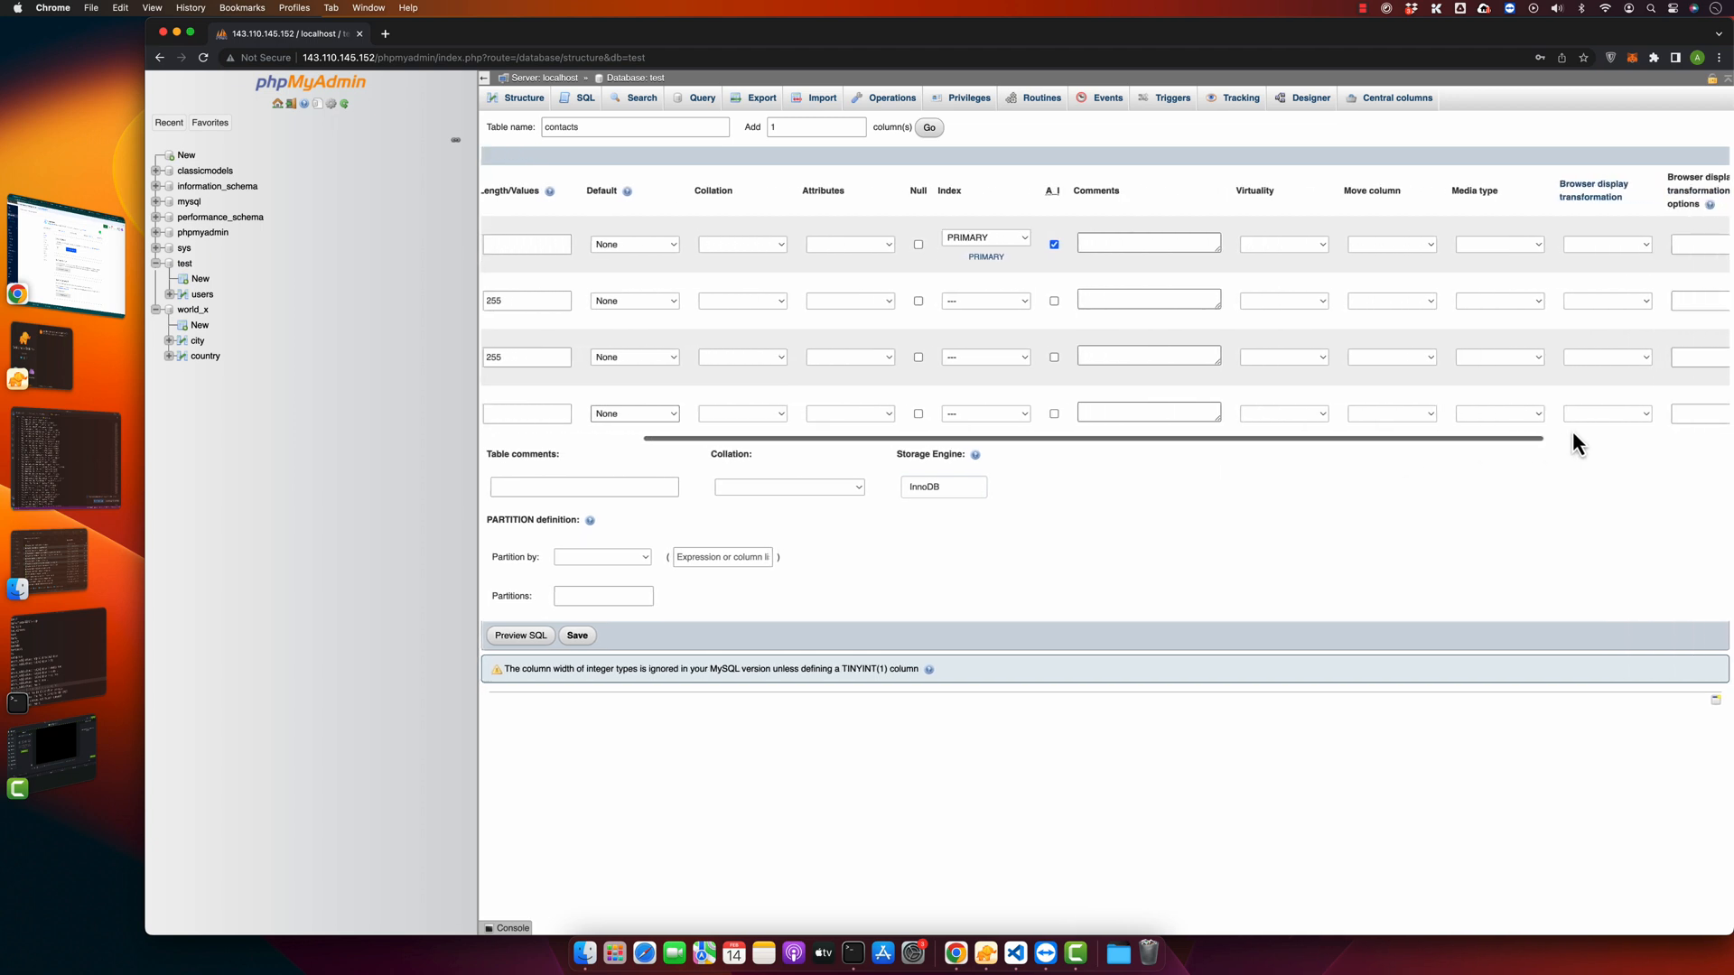
pyautogui.hscroll(3)
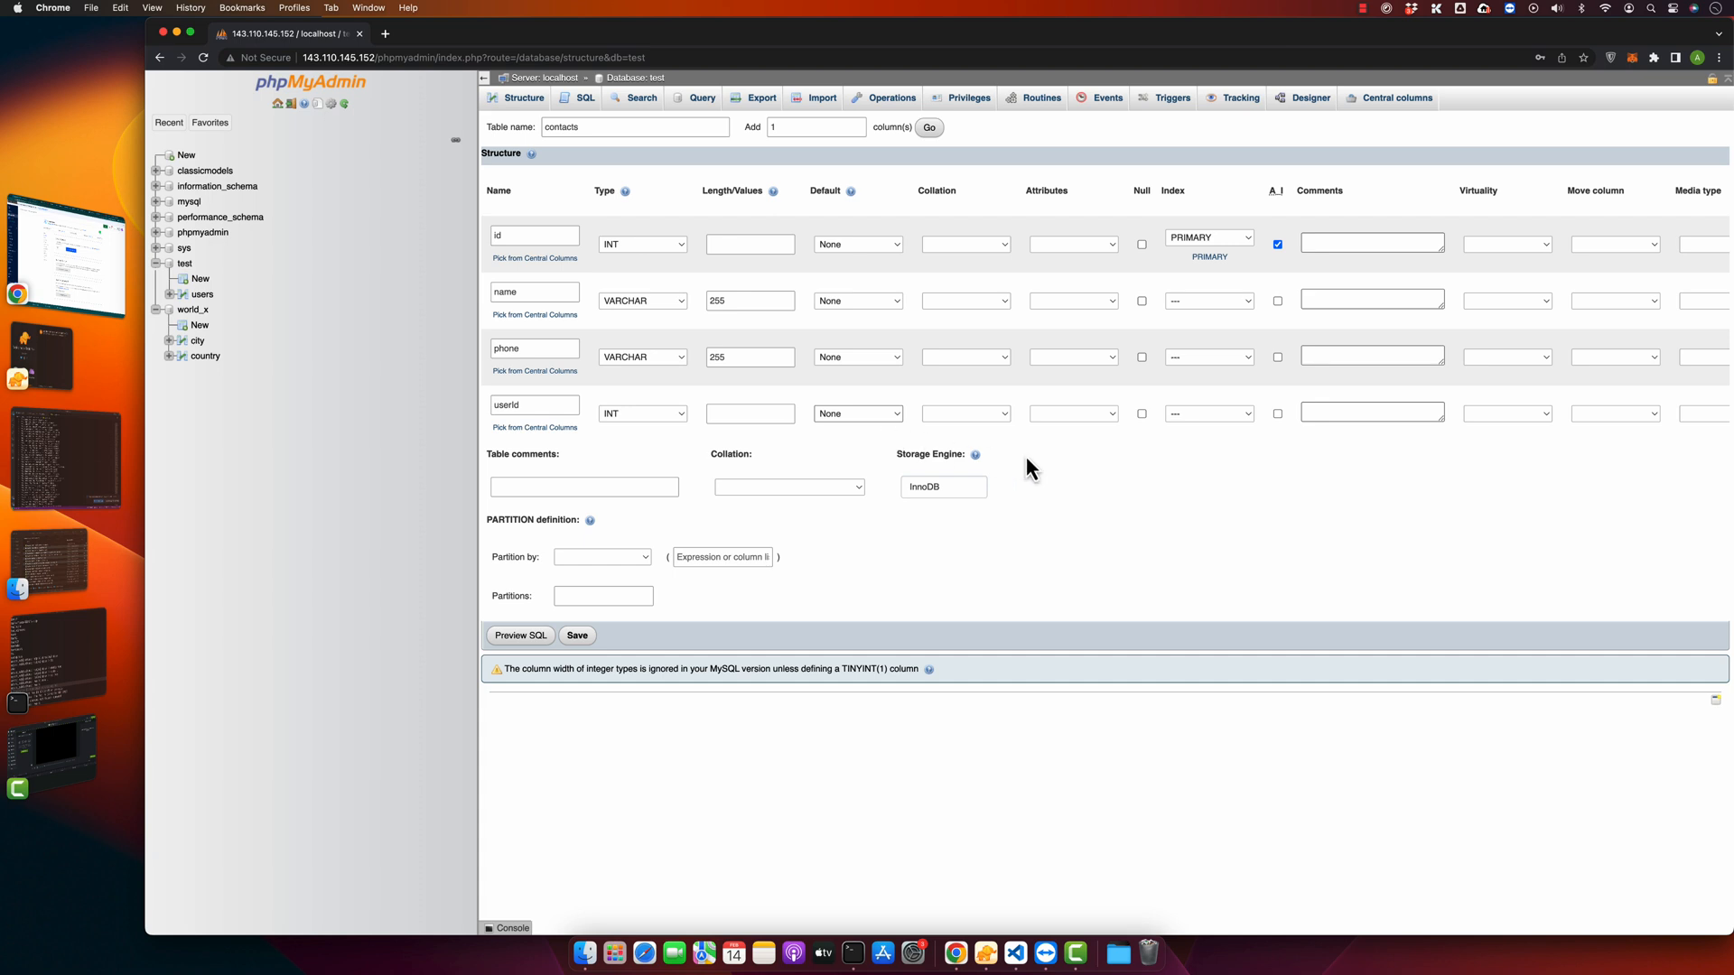
pyautogui.hscroll(3)
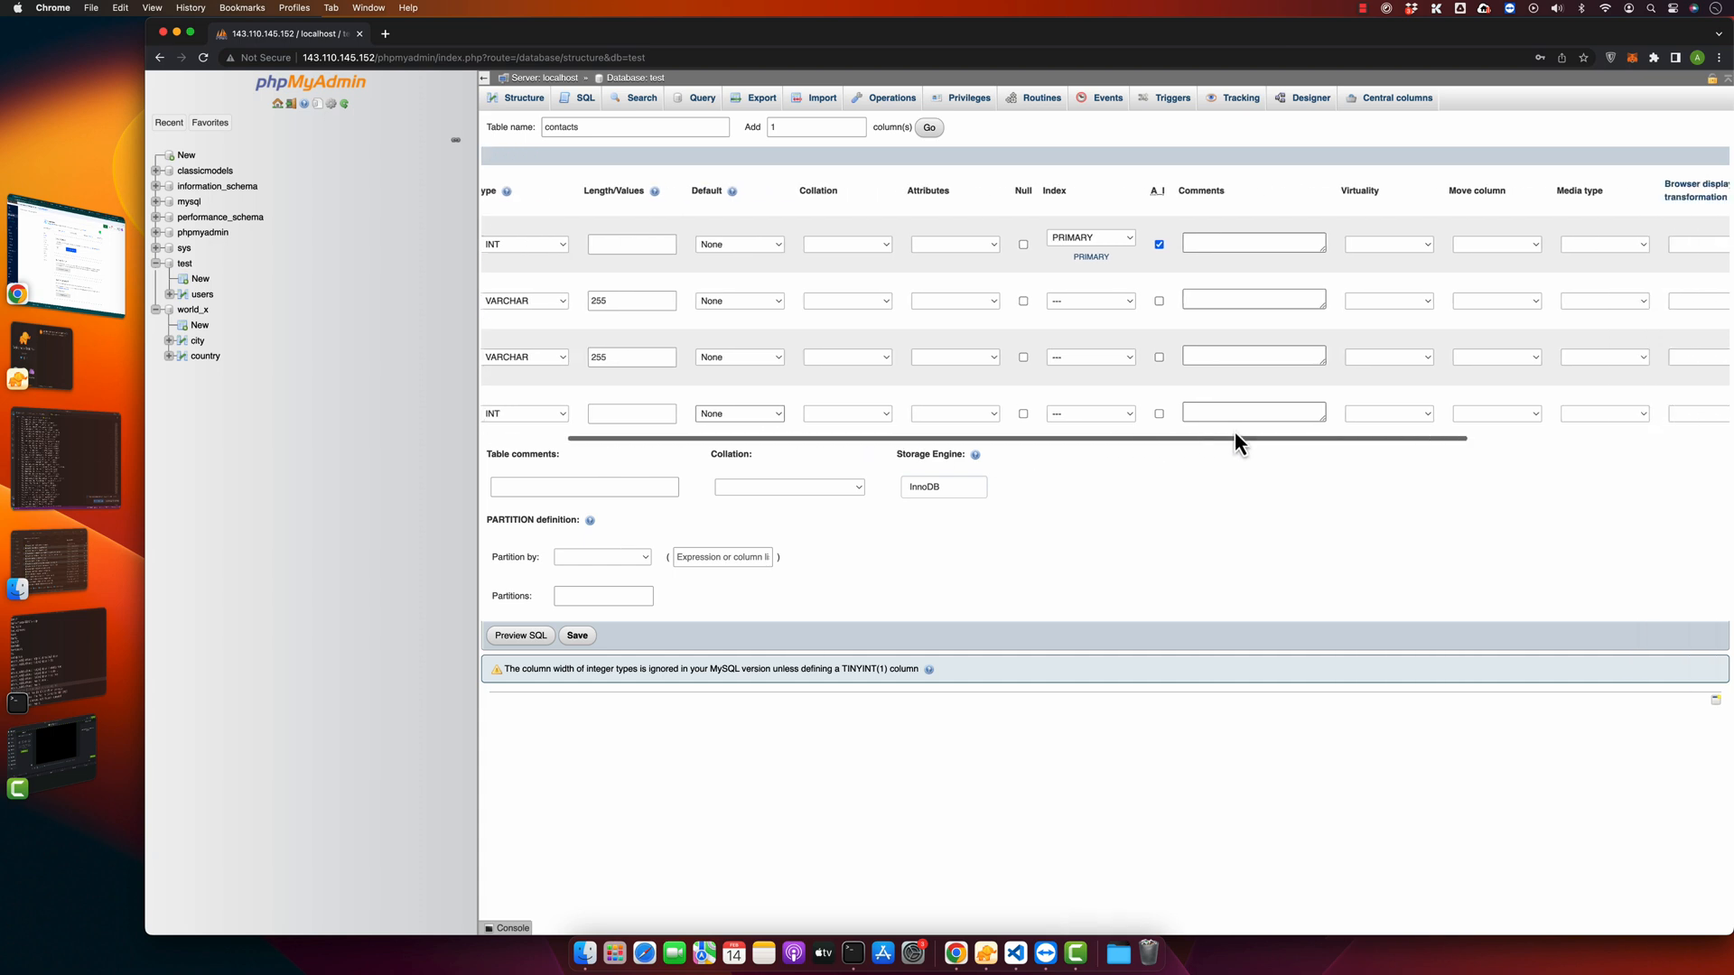
pyautogui.hscroll(3)
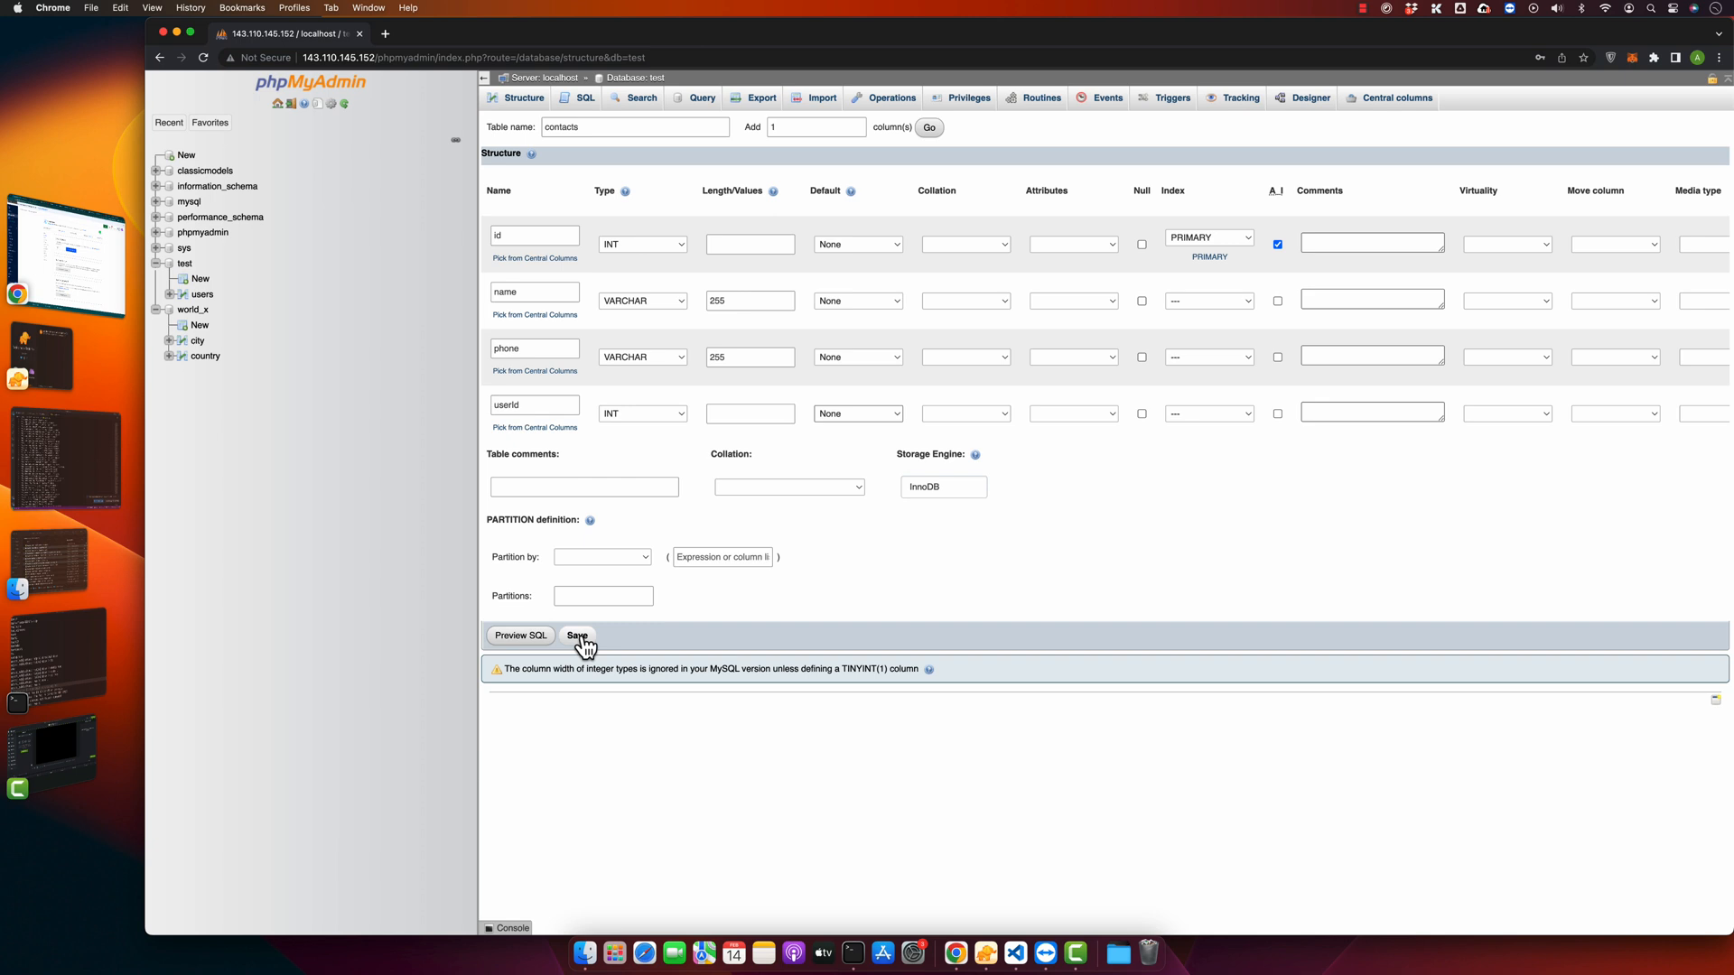
# - Save the contacts table and show the extra key options for userId
pyautogui.click(578, 634)
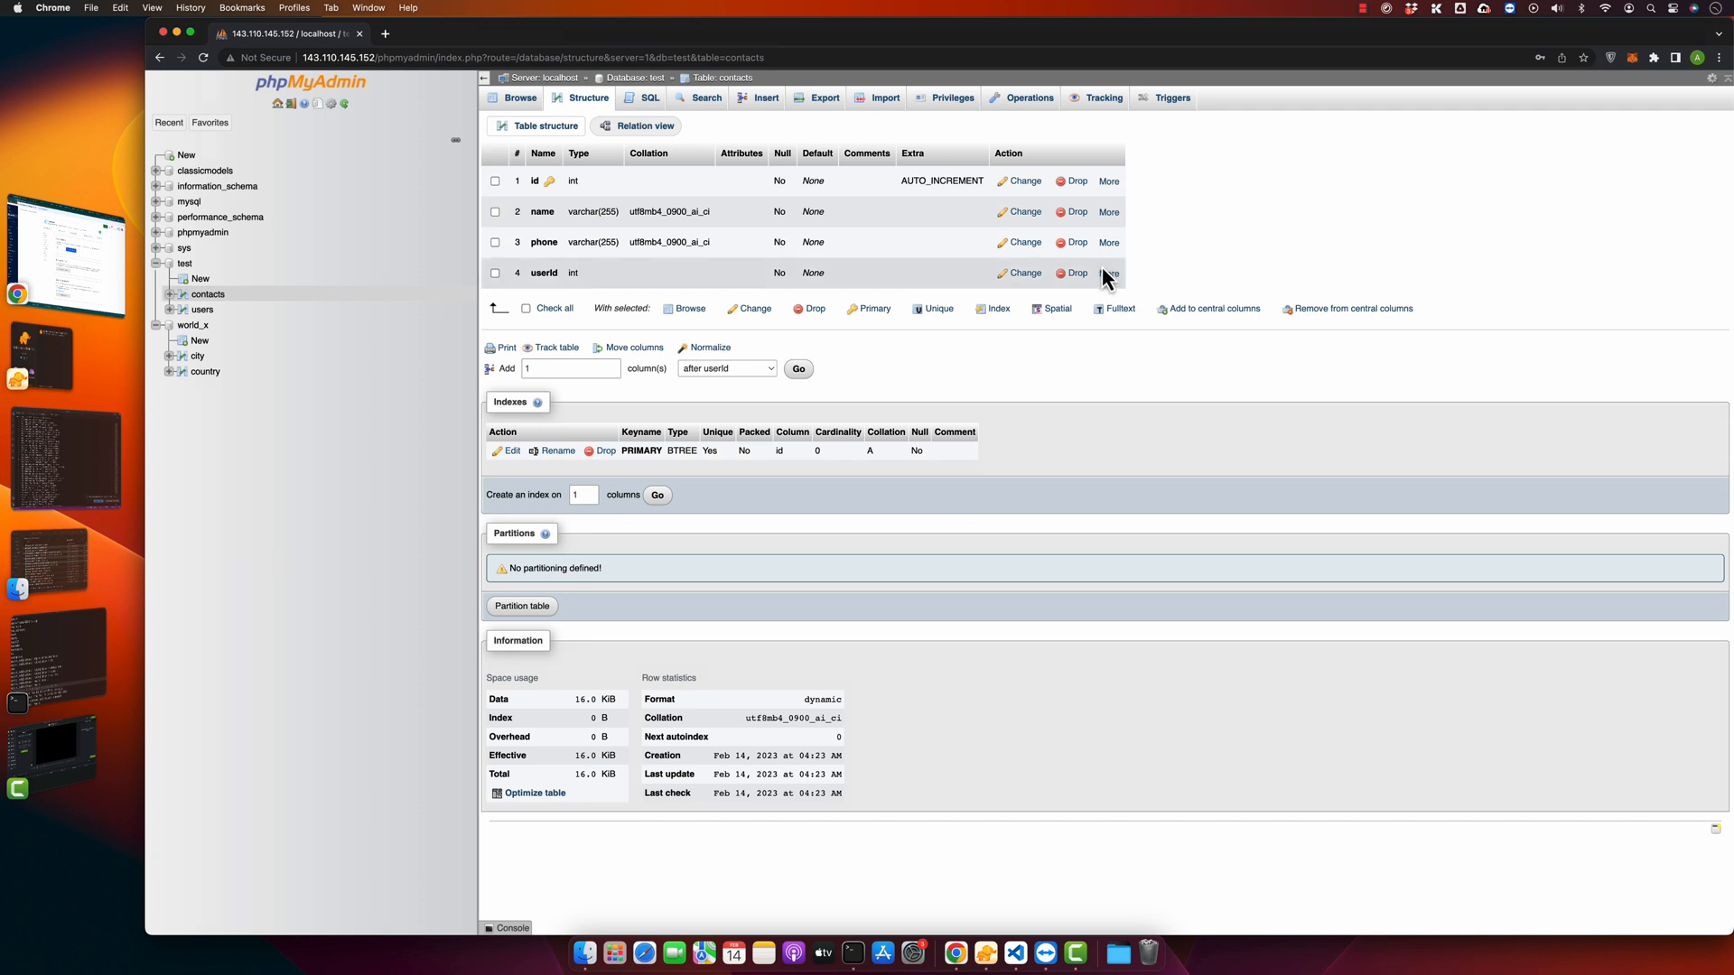
pyautogui.click(1109, 273)
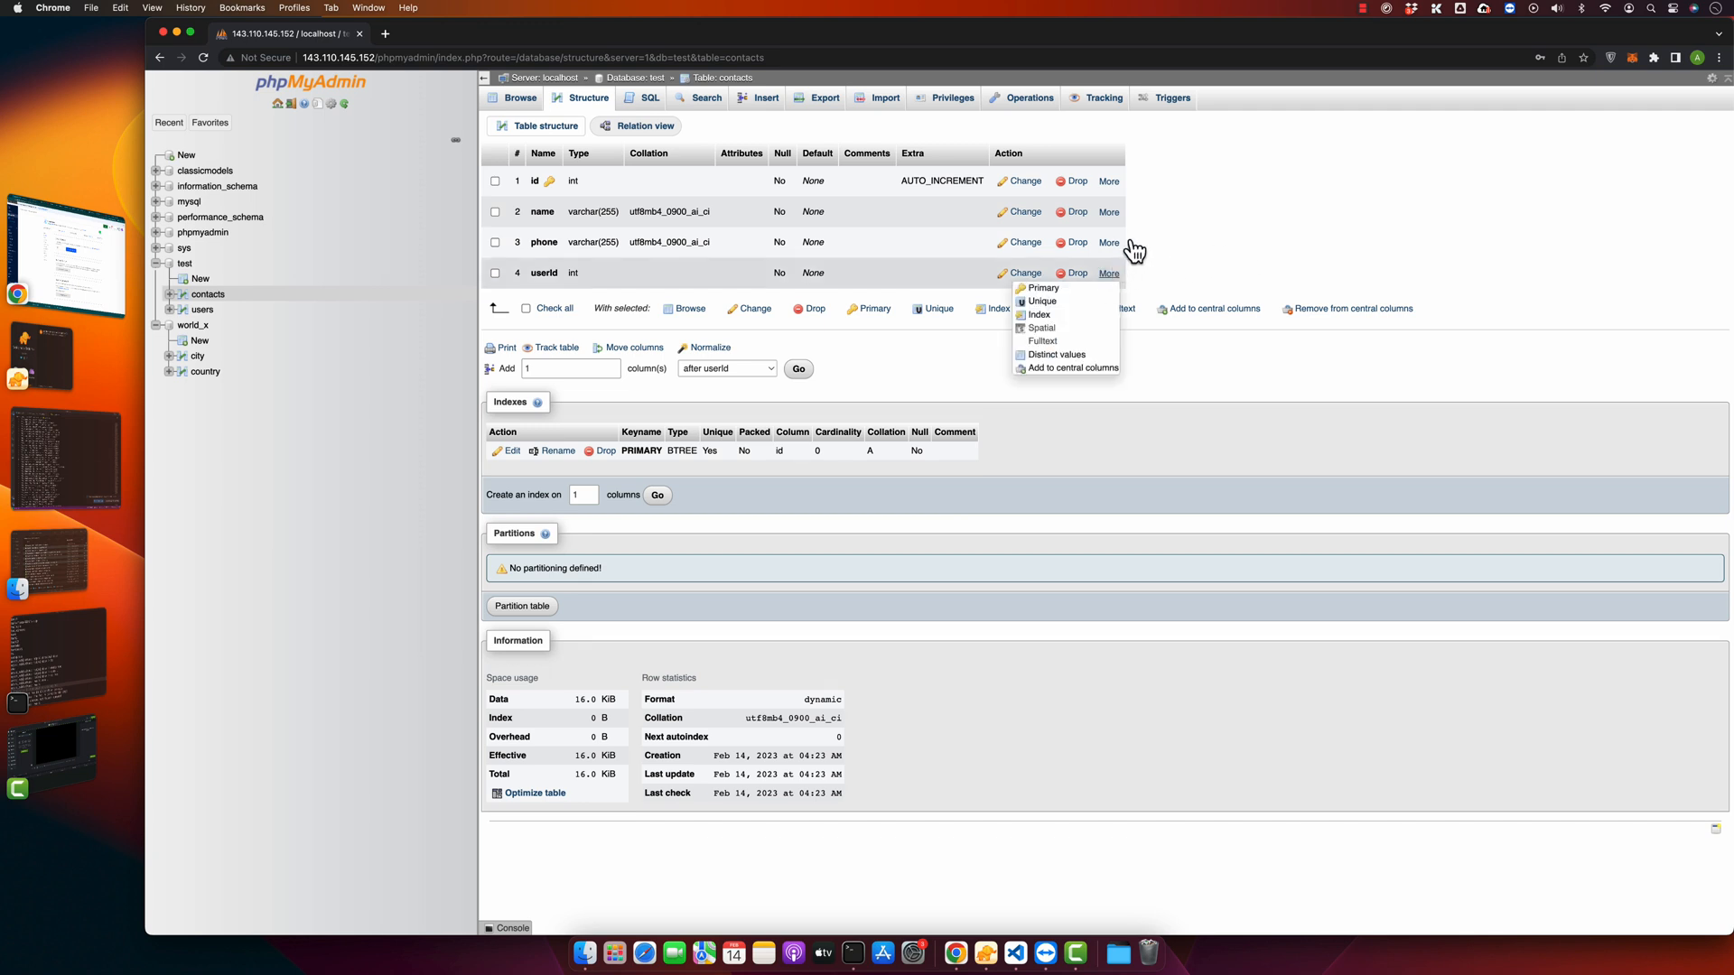
# - In Relation view, save foreign key contactUserId linking contacts.userId to users.id
pyautogui.click(643, 124)
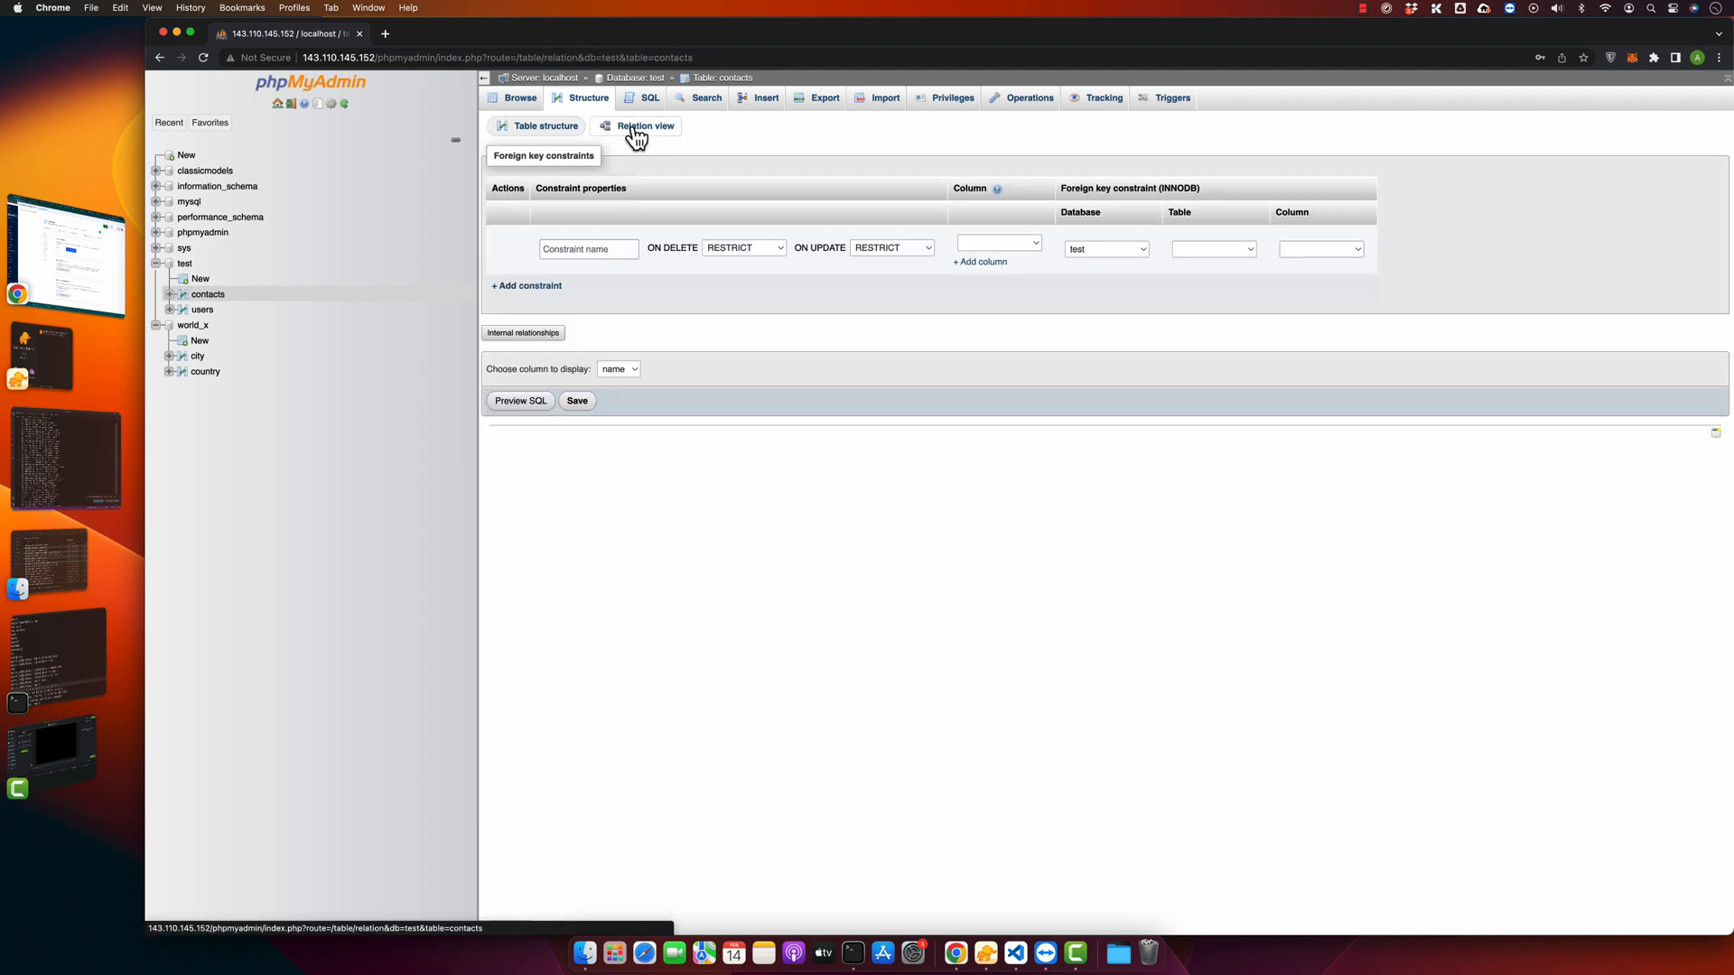
pyautogui.click(589, 247)
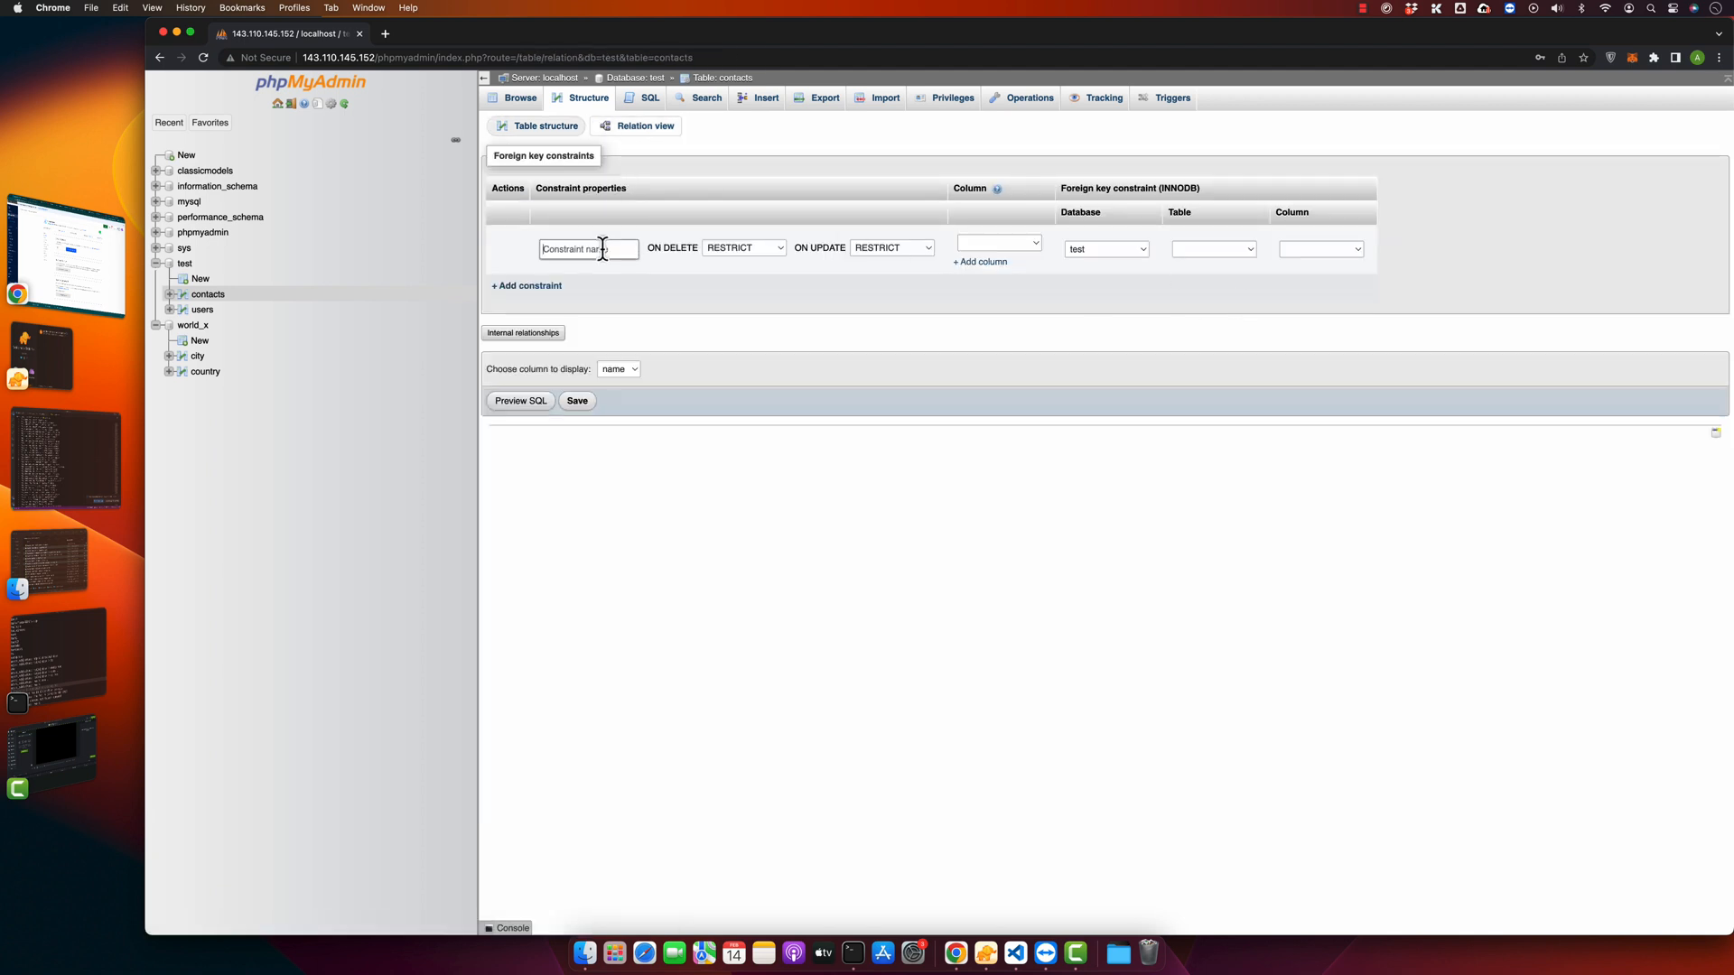
pyautogui.write('conta')
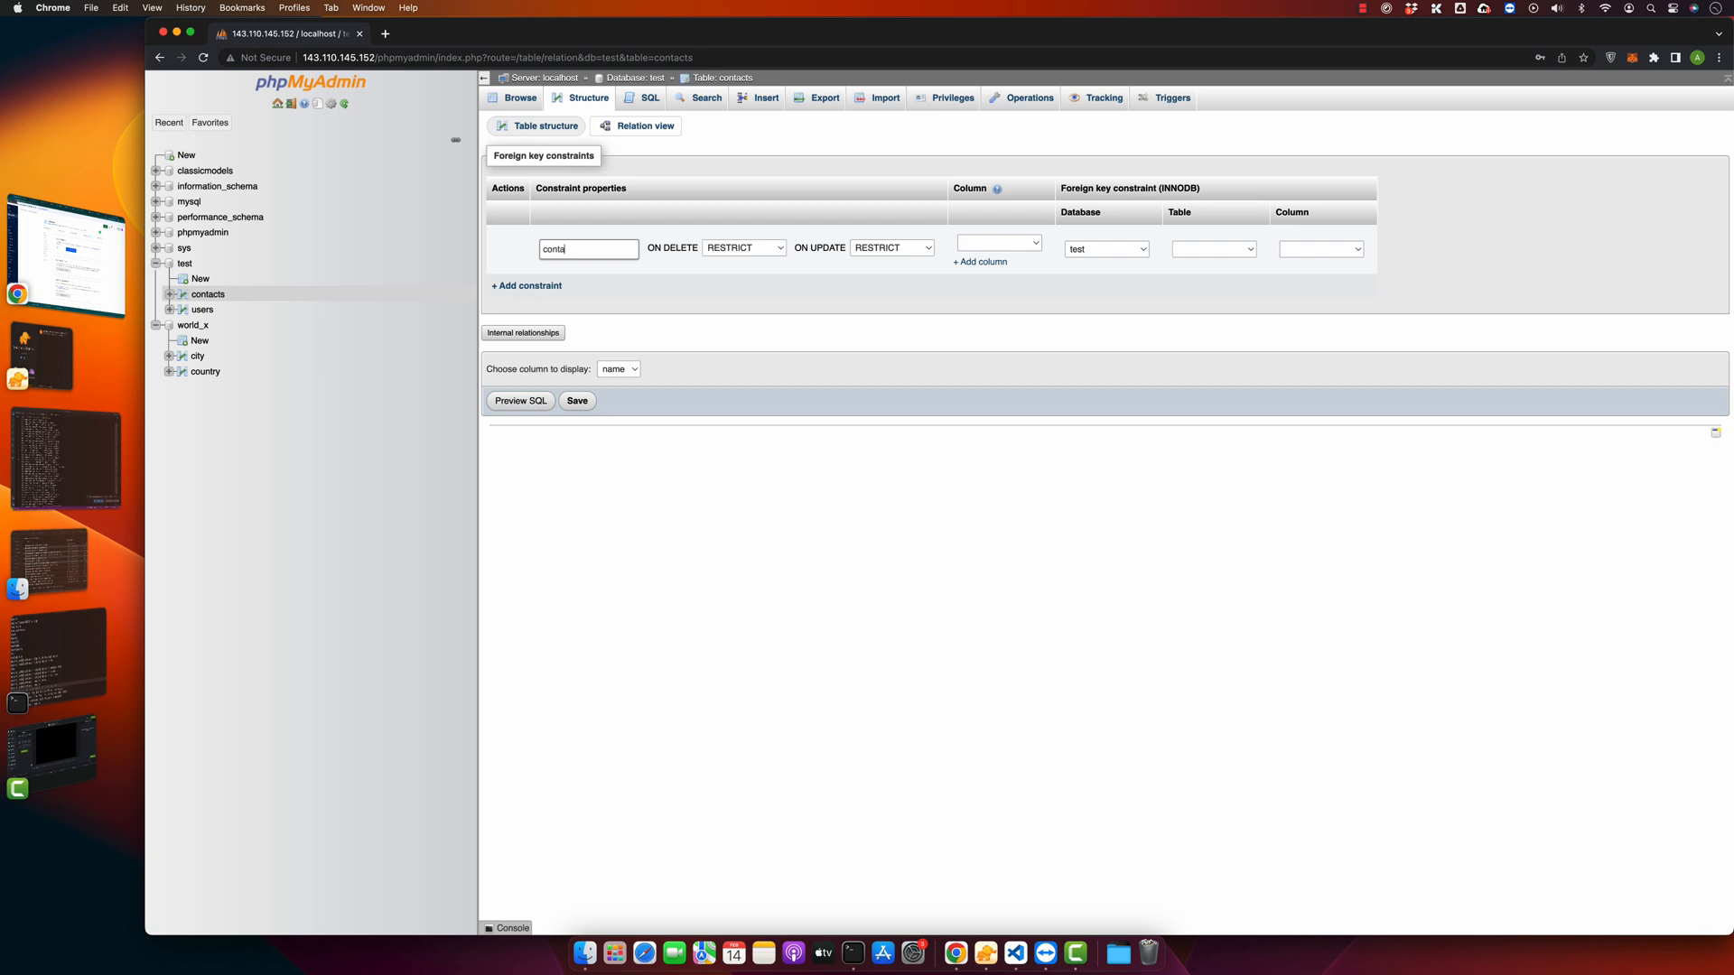
pyautogui.write('userCon')
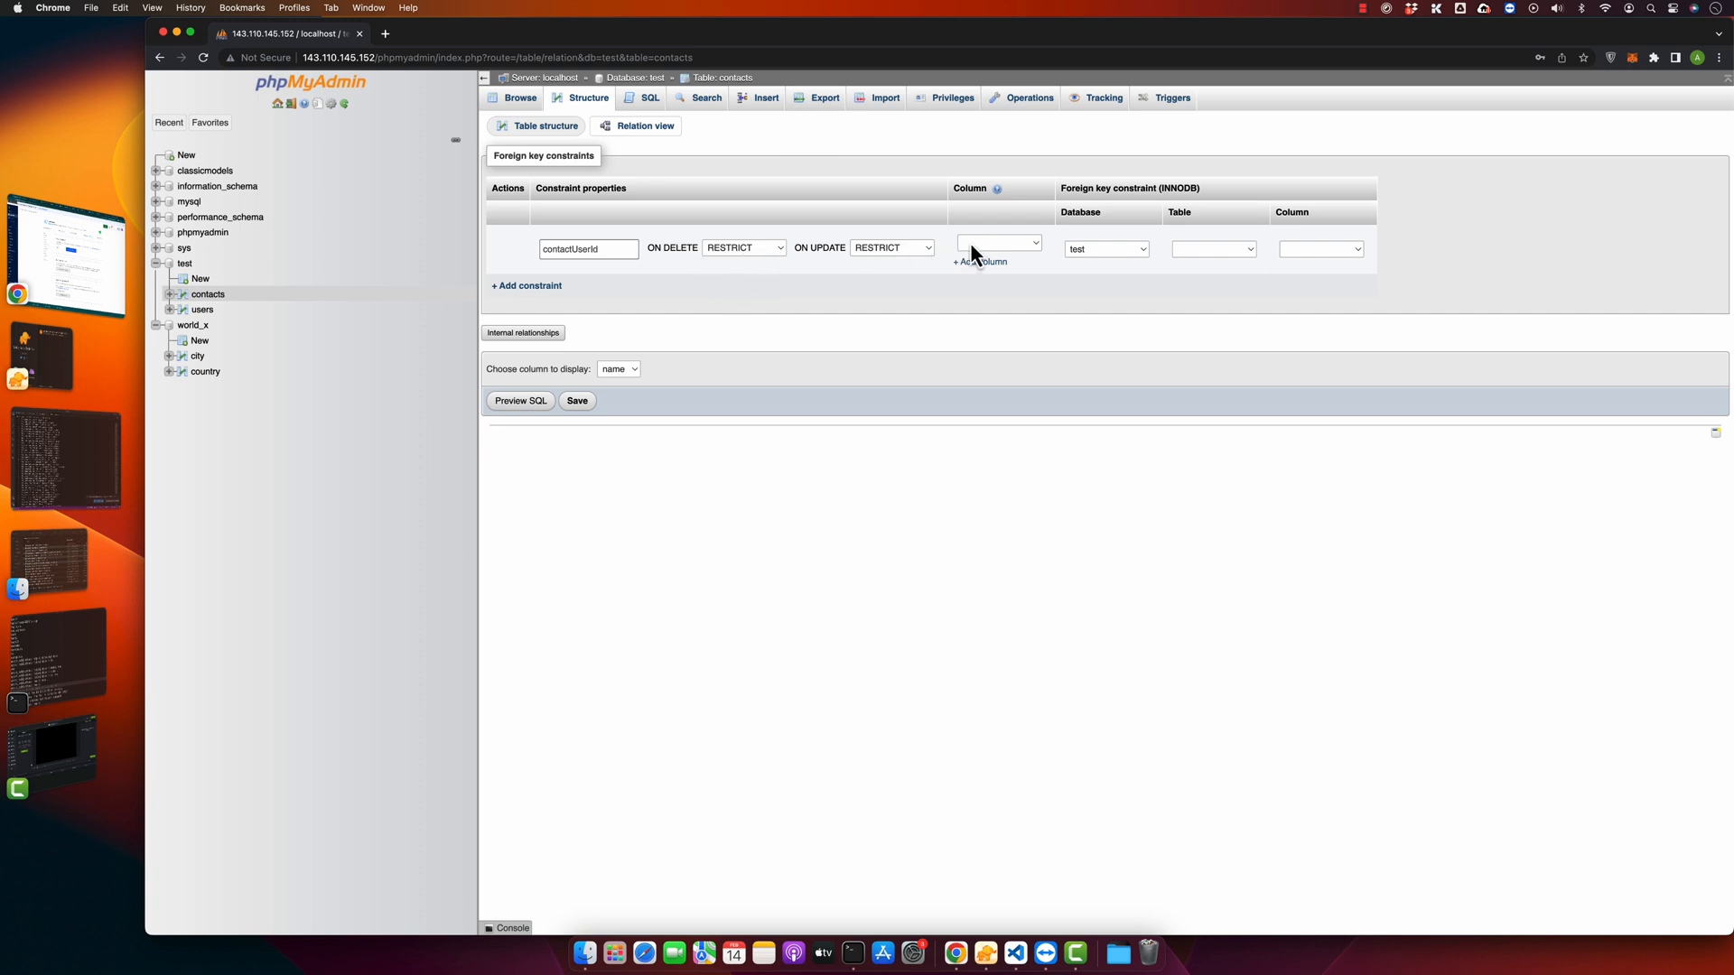
pyautogui.click(997, 244)
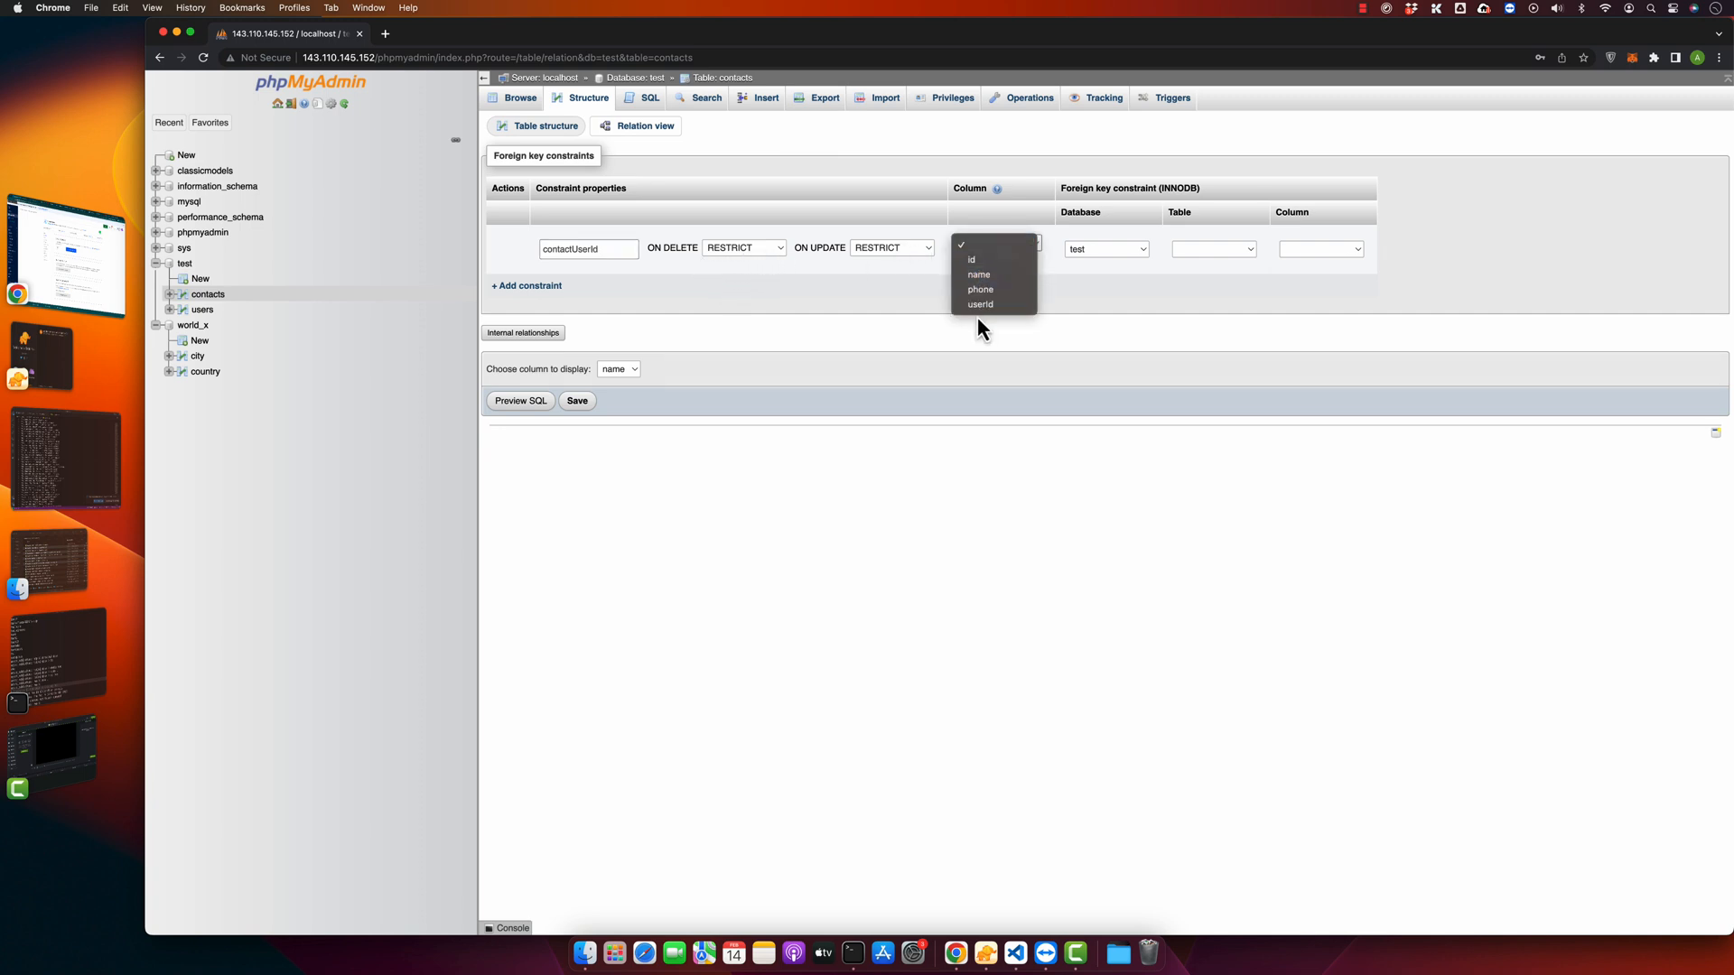
pyautogui.click(979, 303)
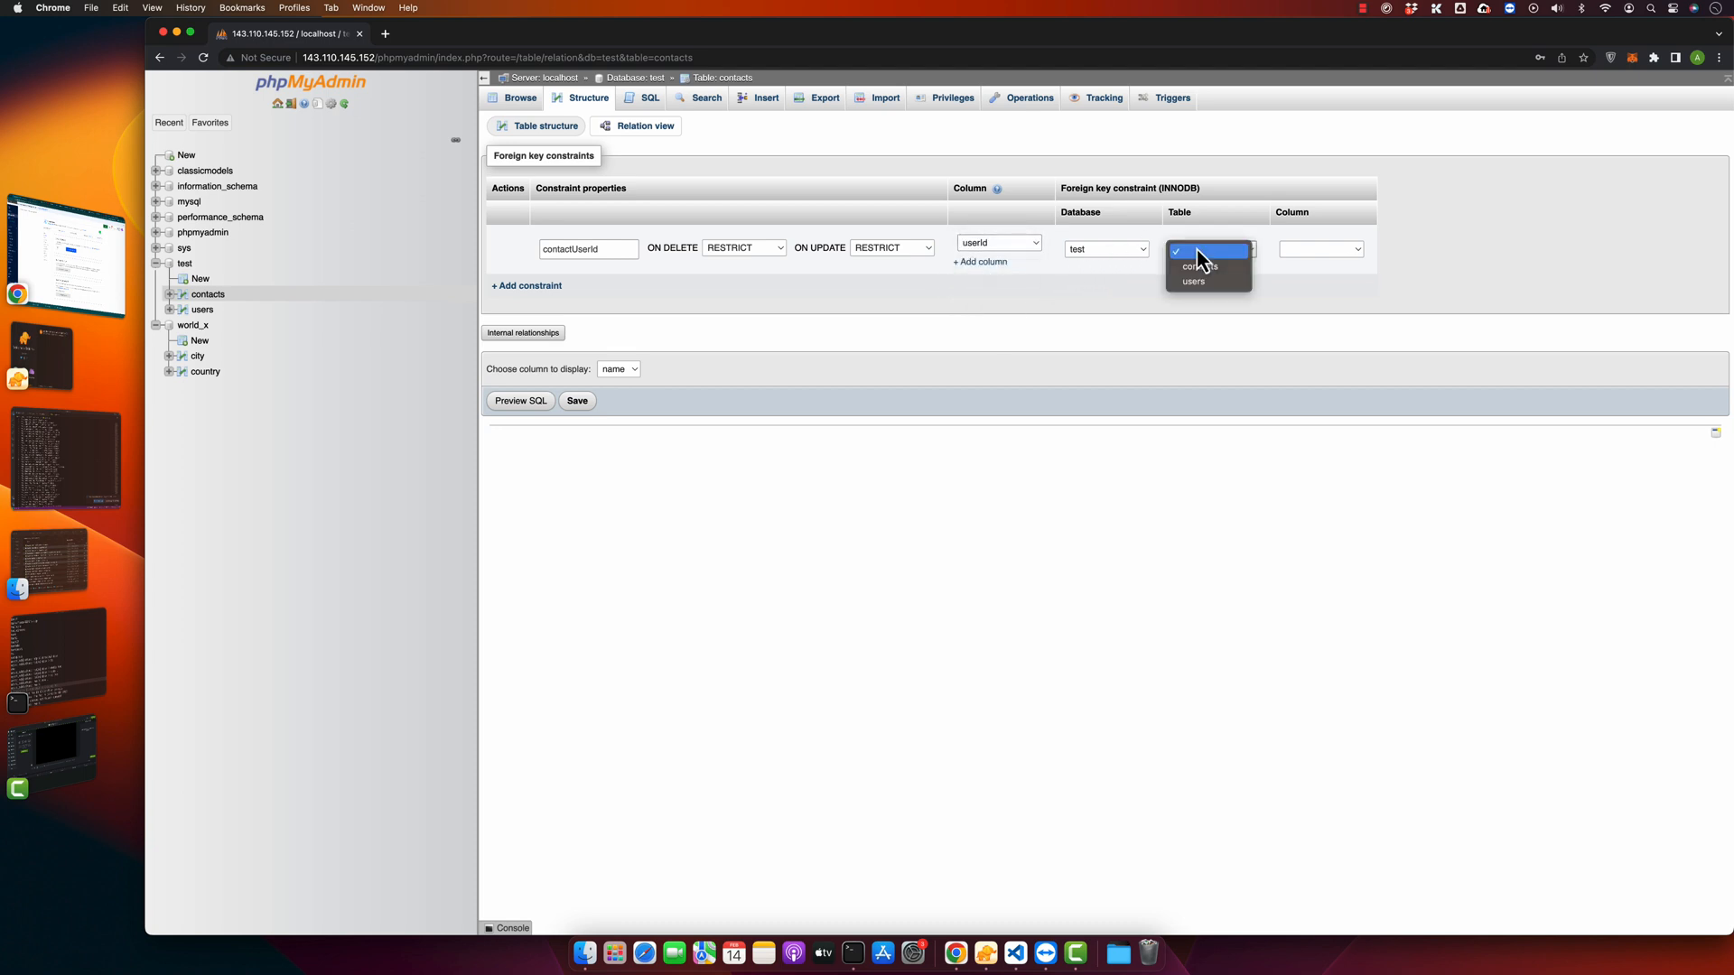
pyautogui.click(1192, 282)
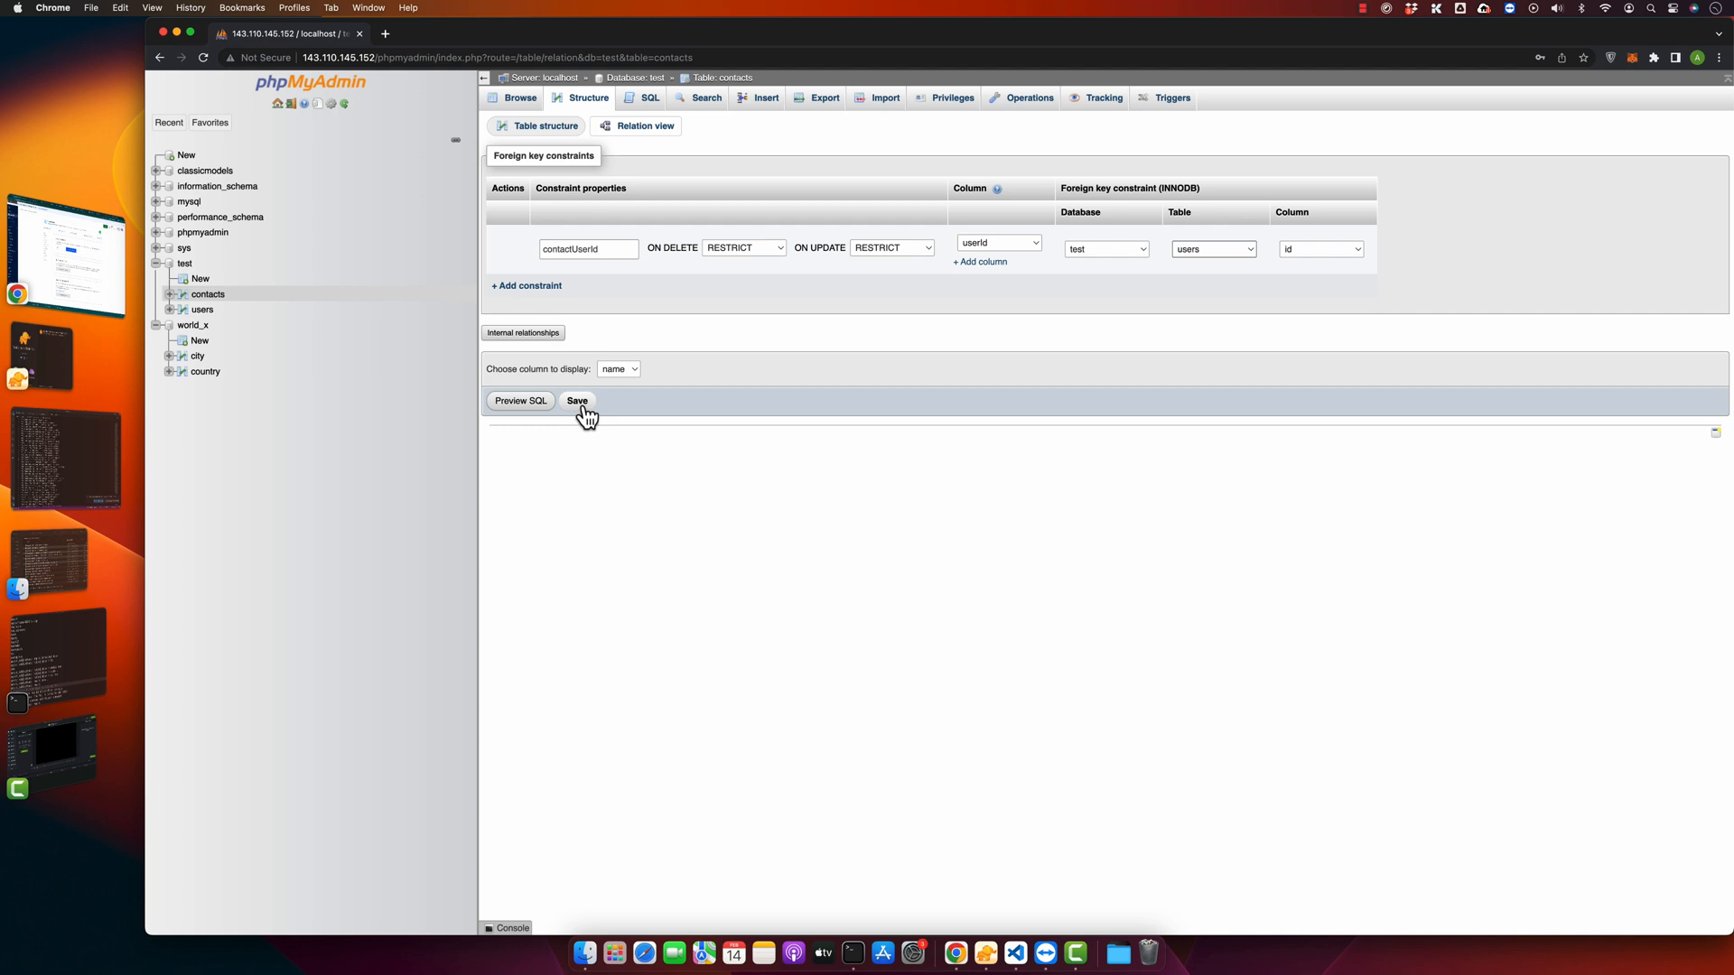
pyautogui.click(576, 401)
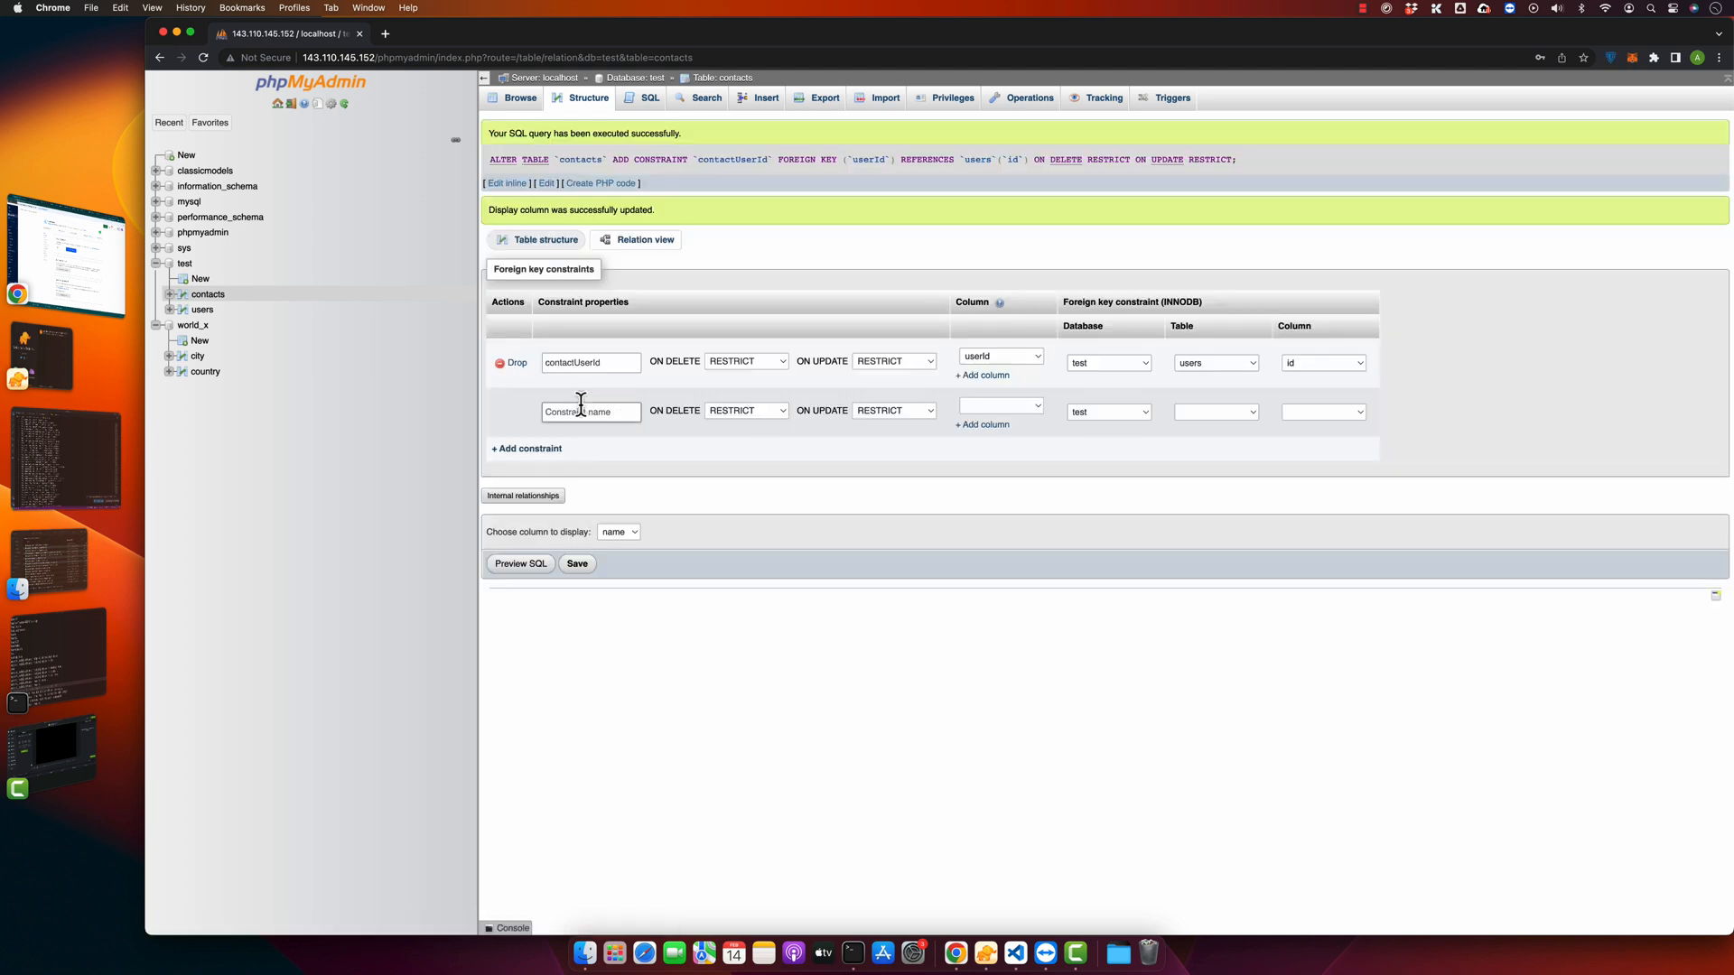
pyautogui.click(518, 97)
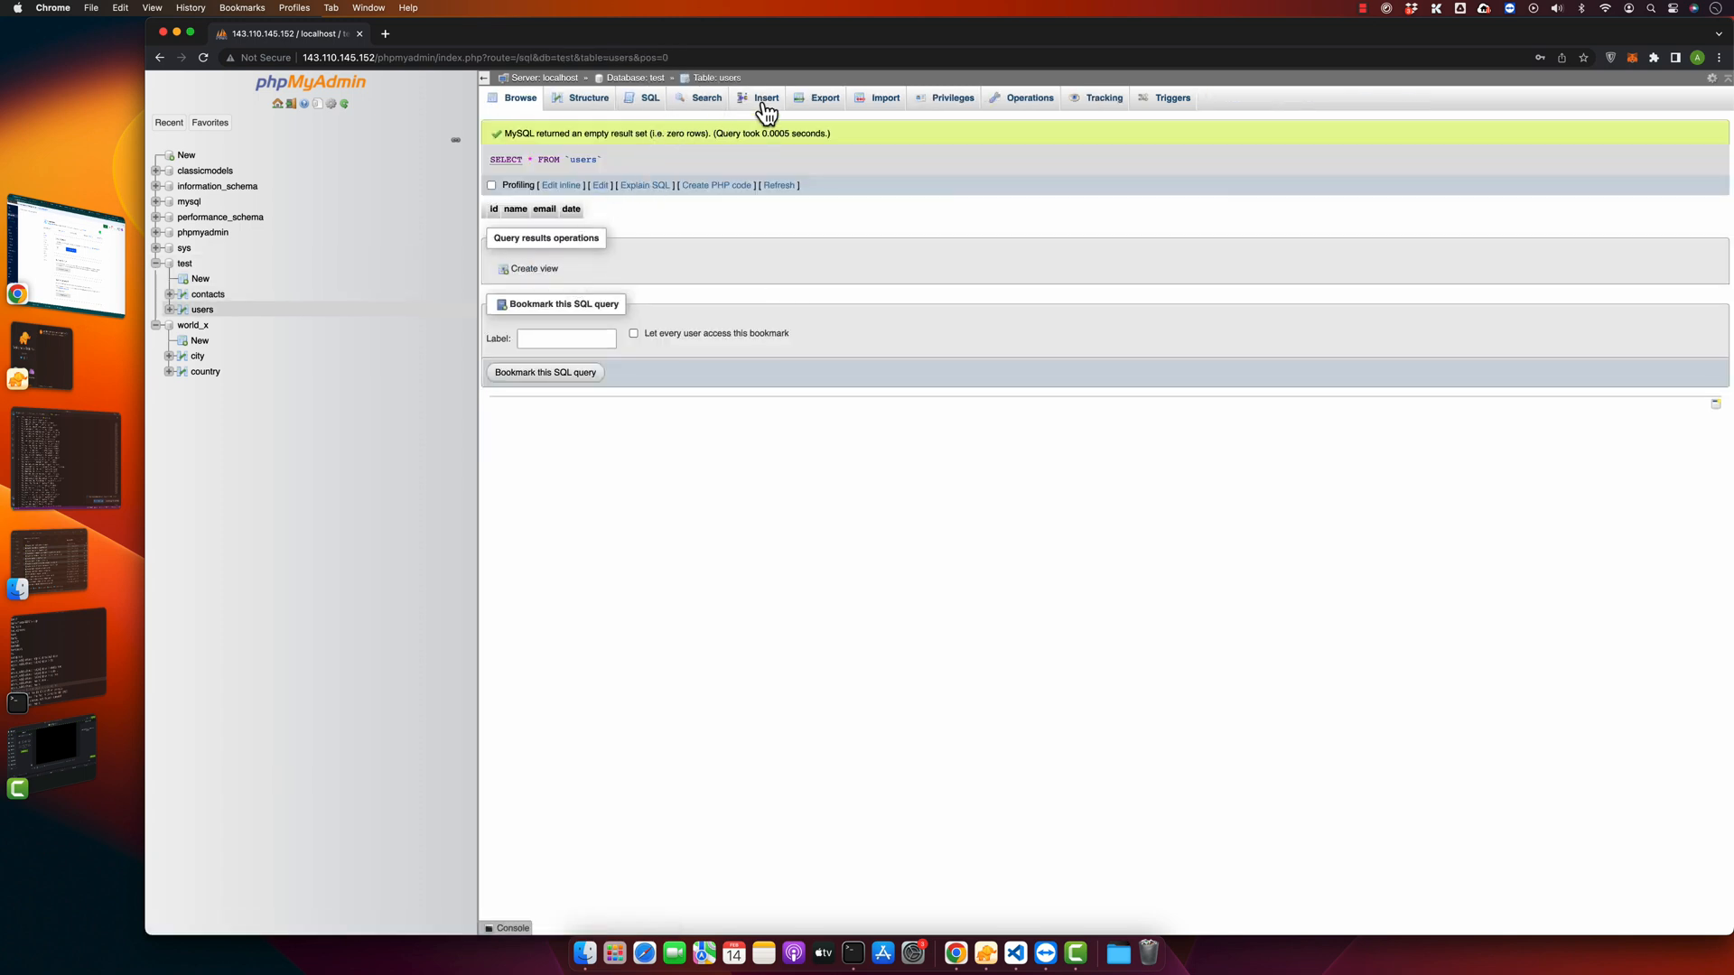
pyautogui.click(765, 98)
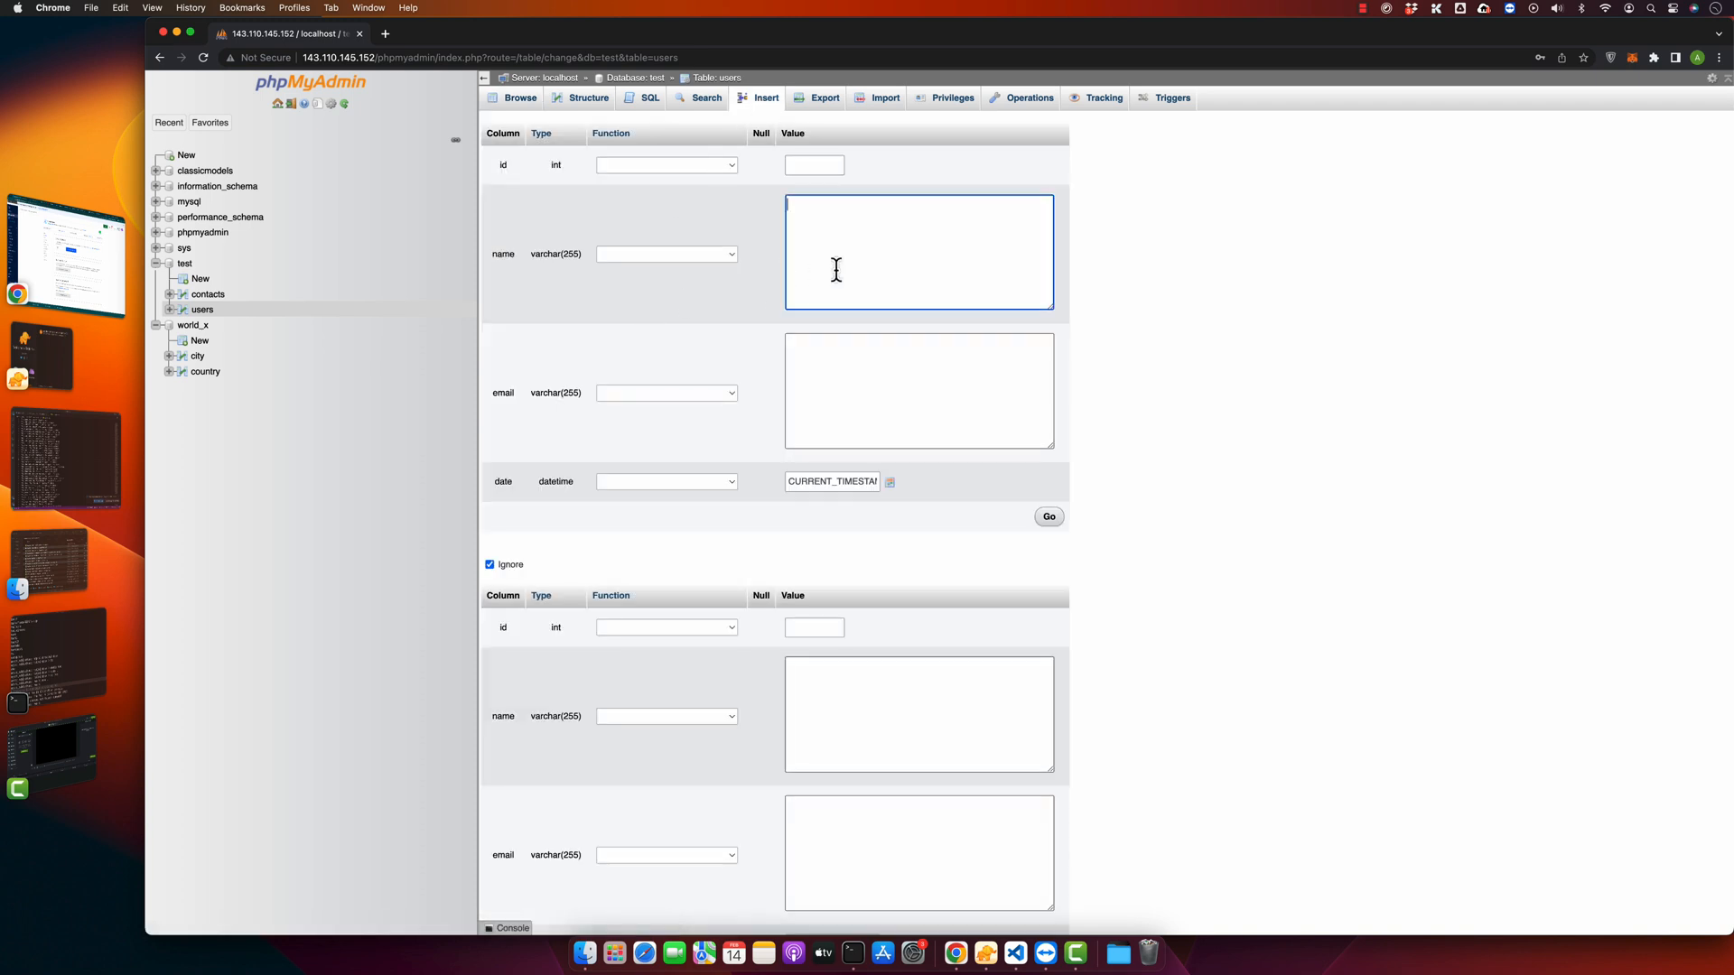
pyautogui.write('Dav')
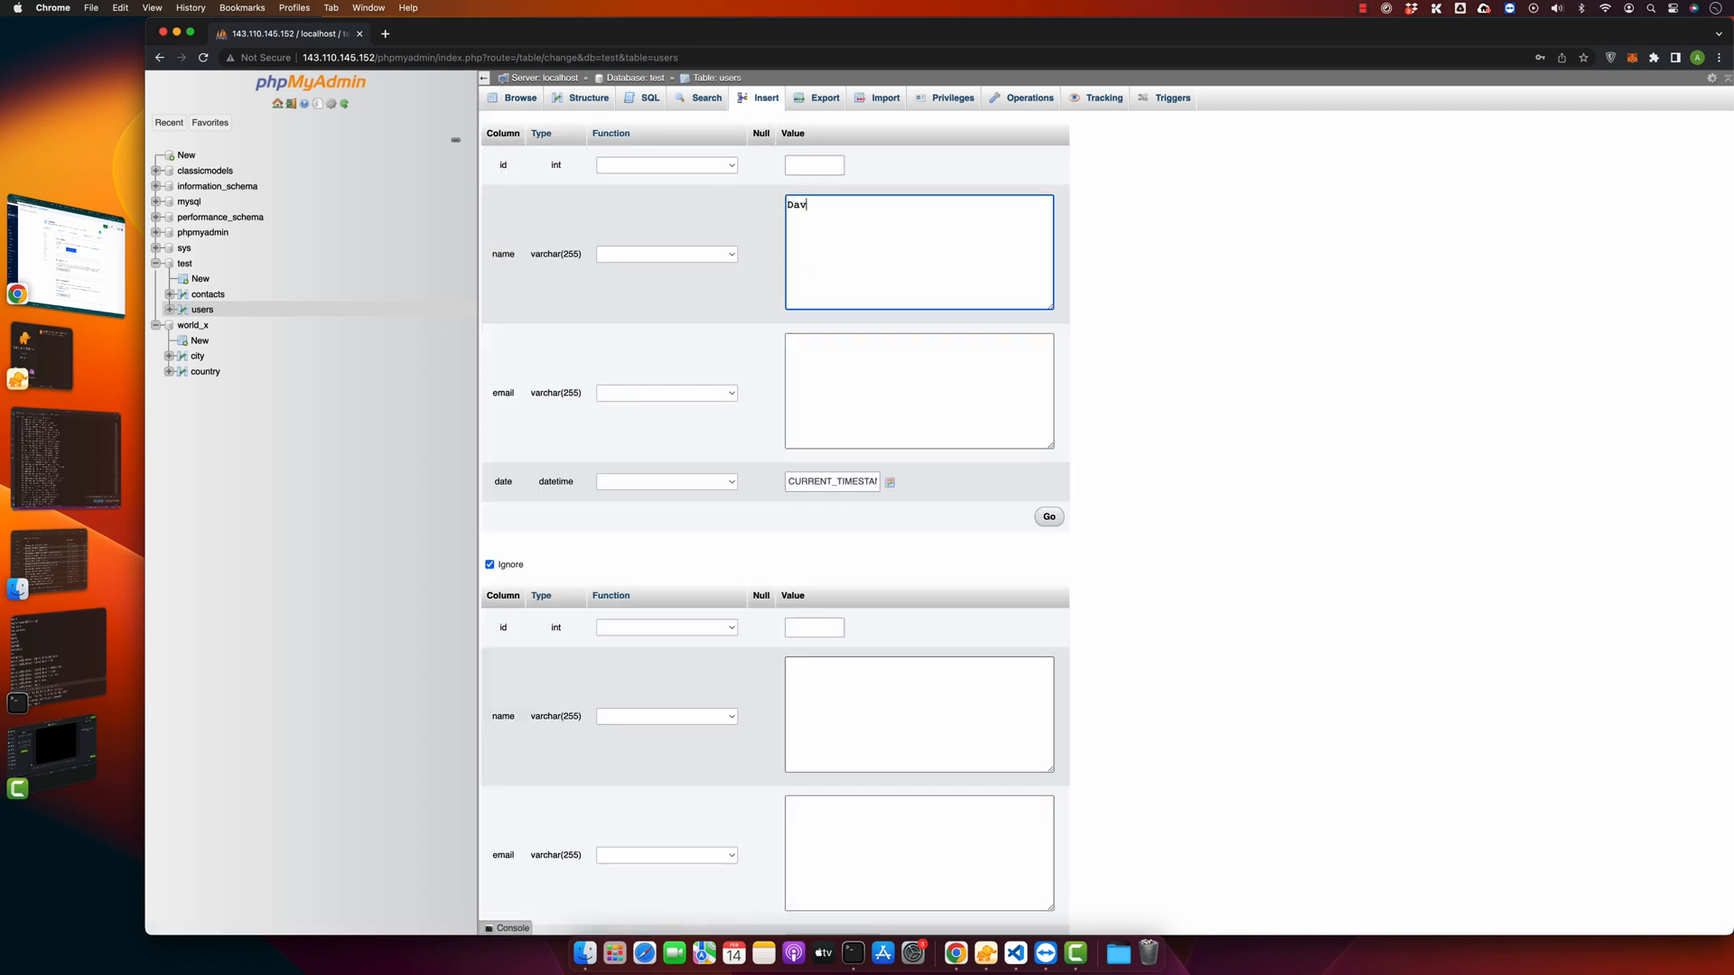
pyautogui.write('abcWg')
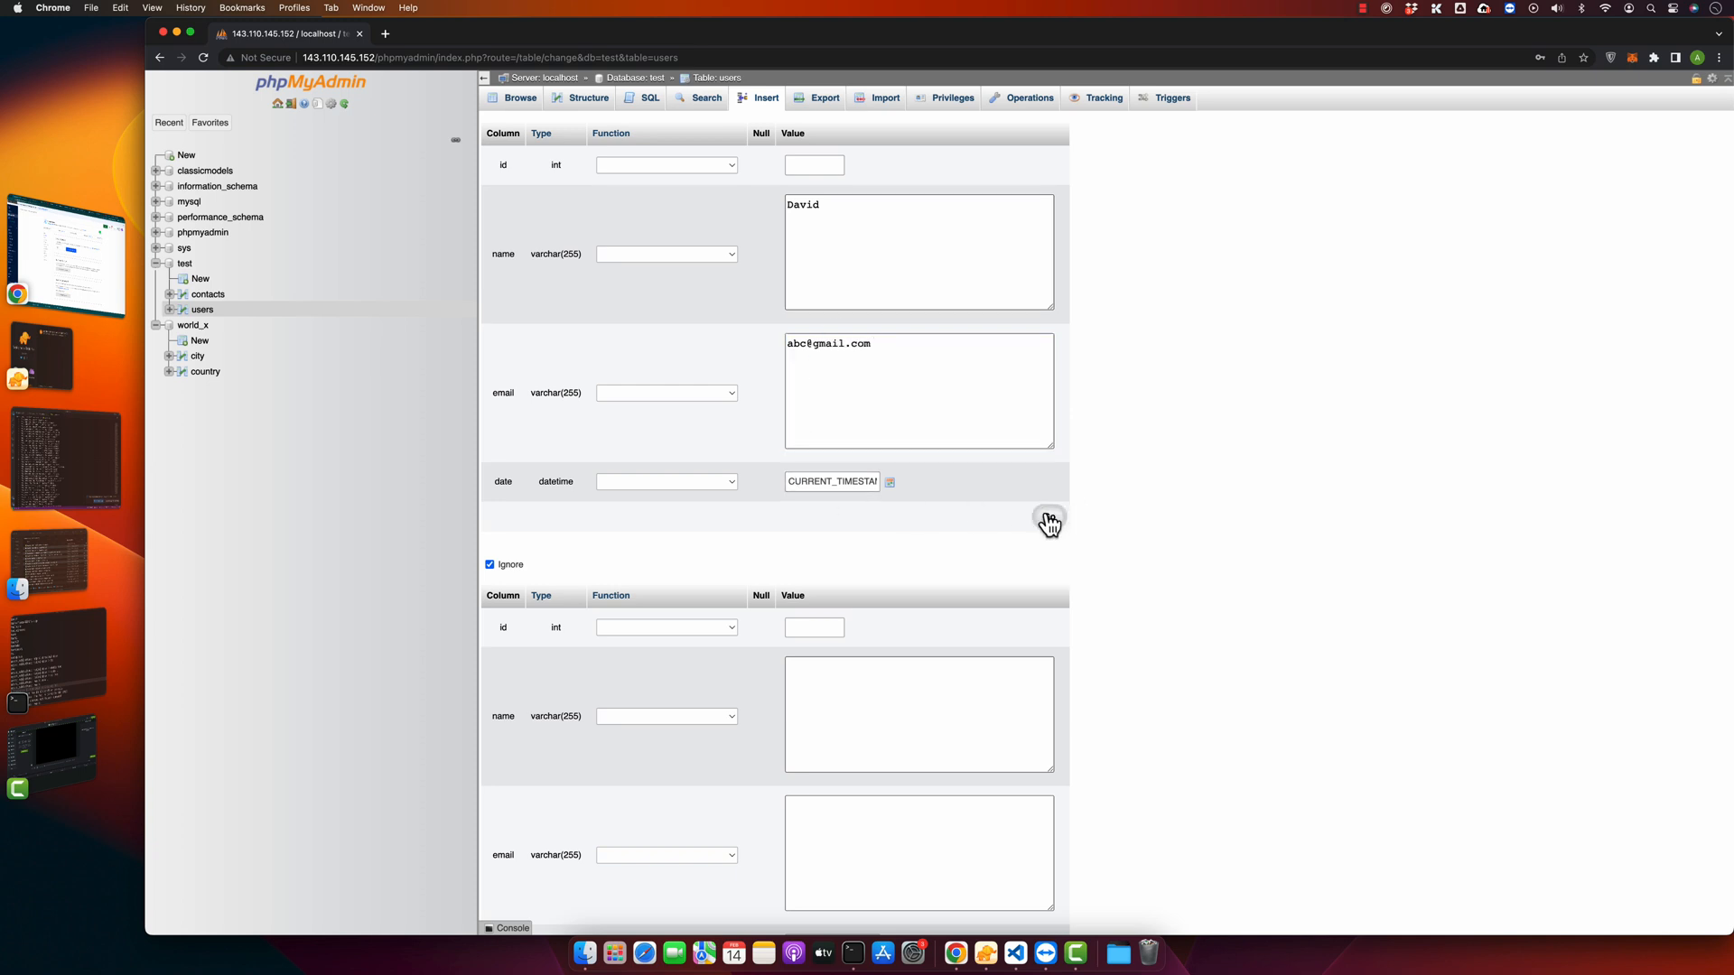
pyautogui.click(1048, 520)
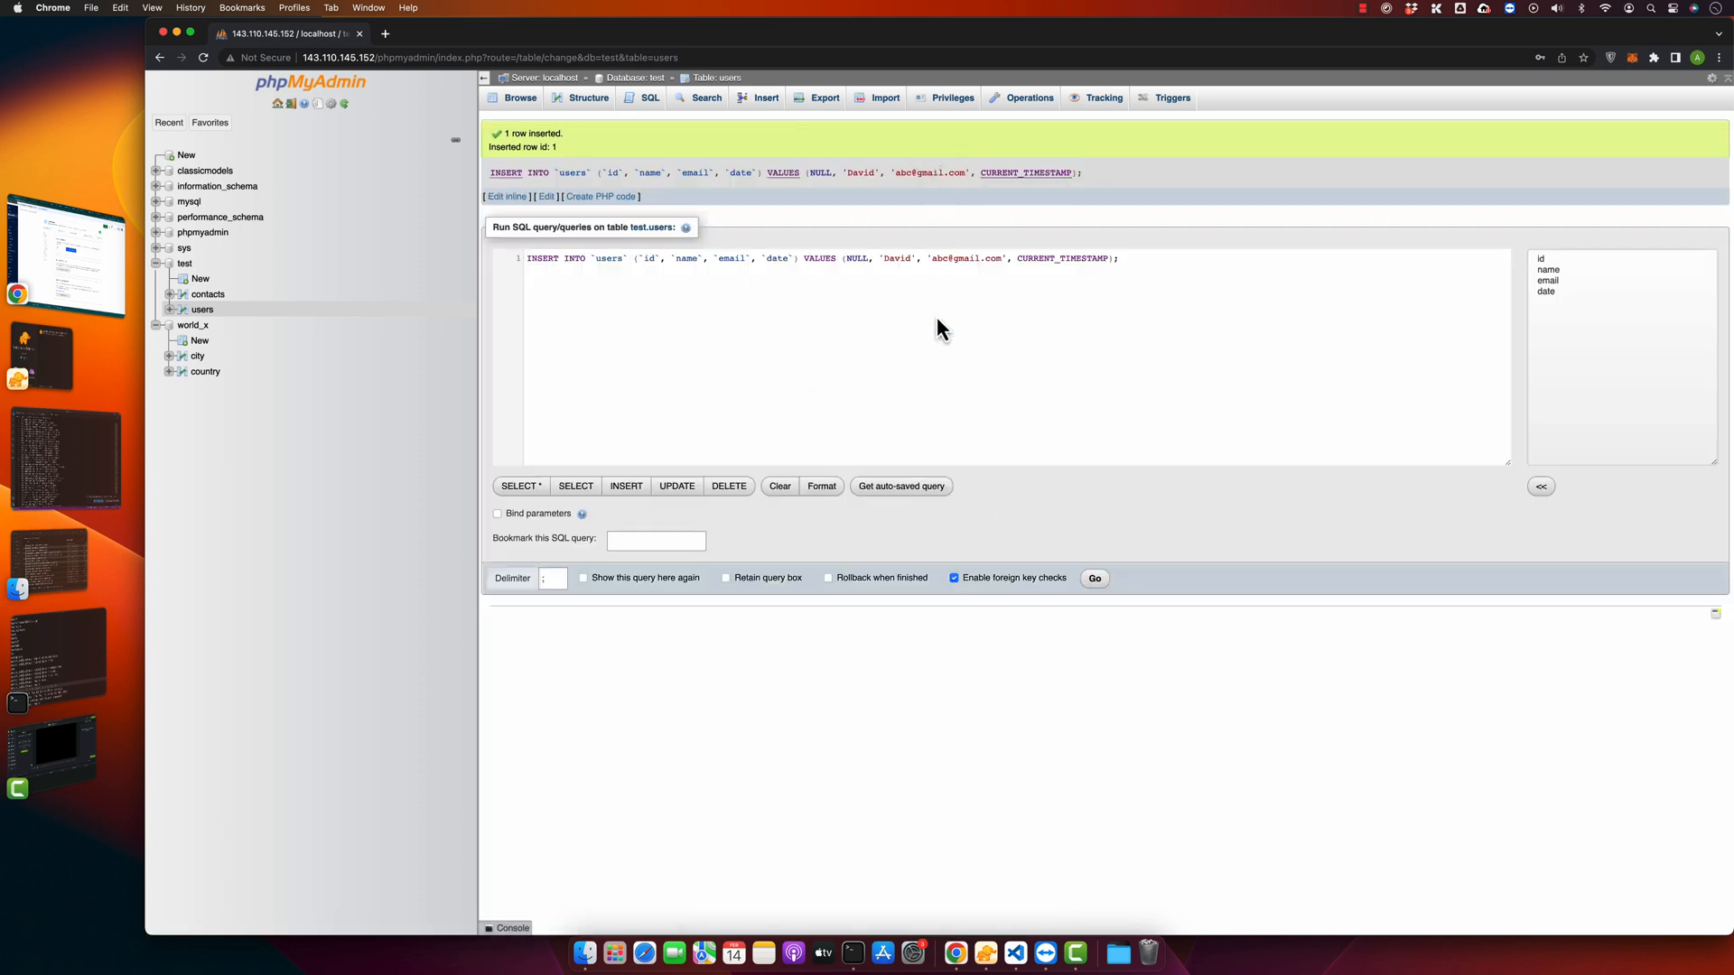
pyautogui.click(518, 98)
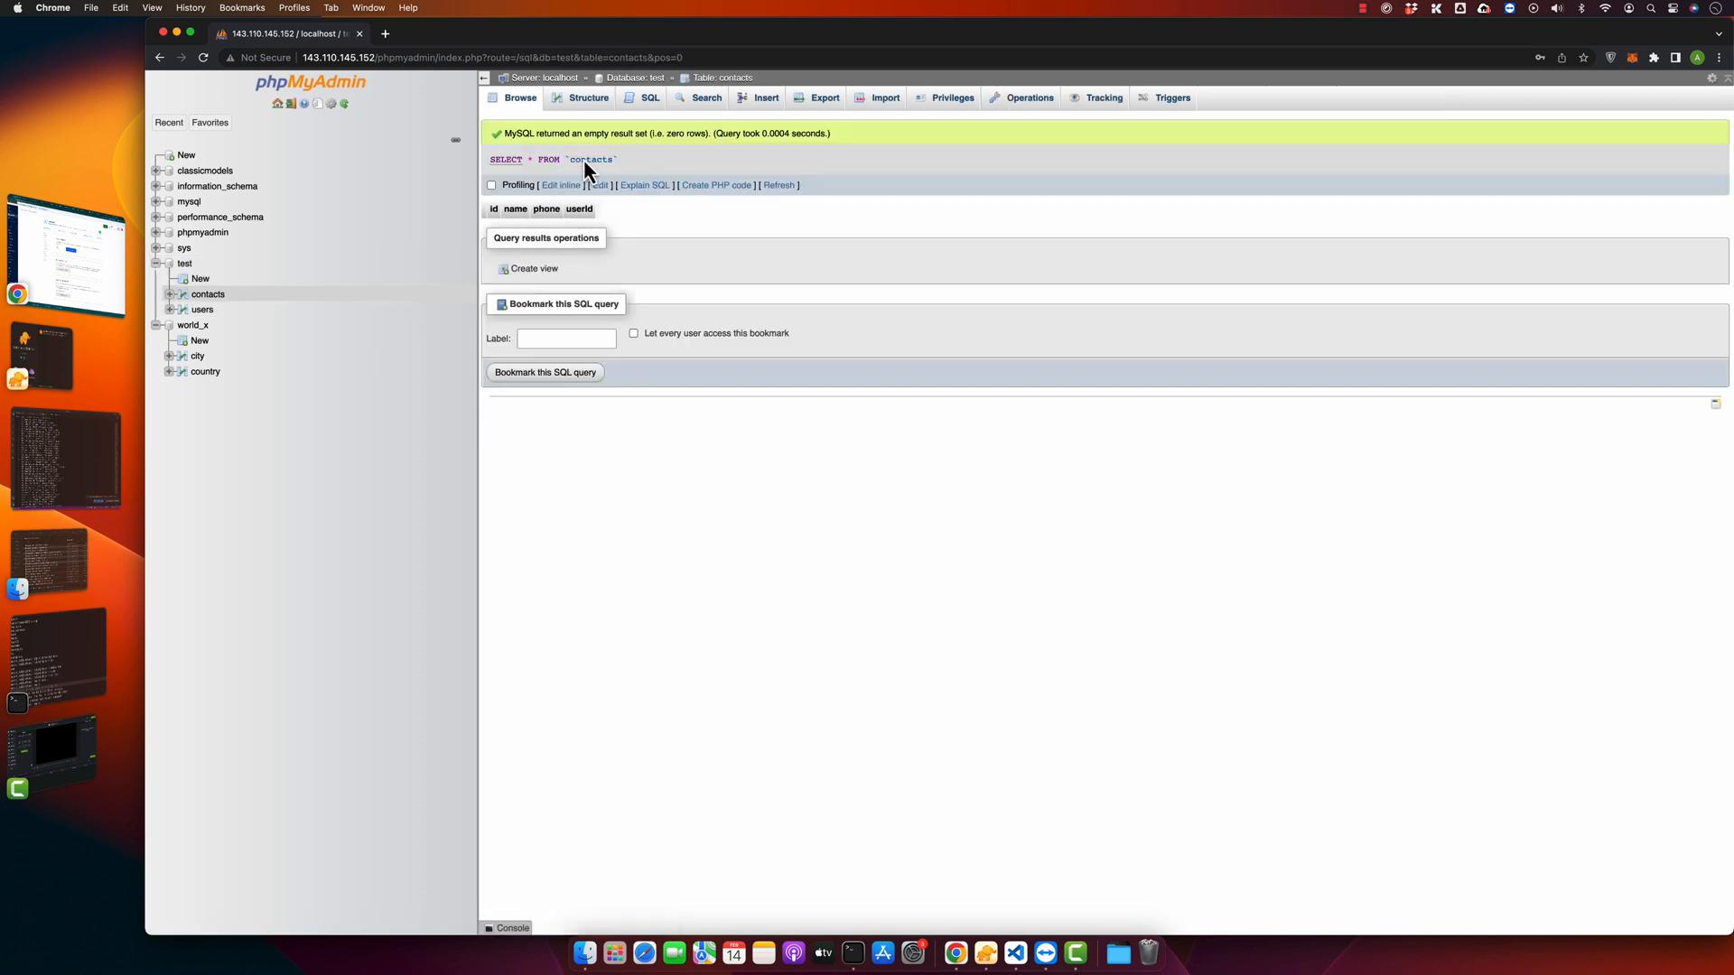
# - Insert a contacts row xyz, phone 232323, owned by userId 1
pyautogui.click(766, 97)
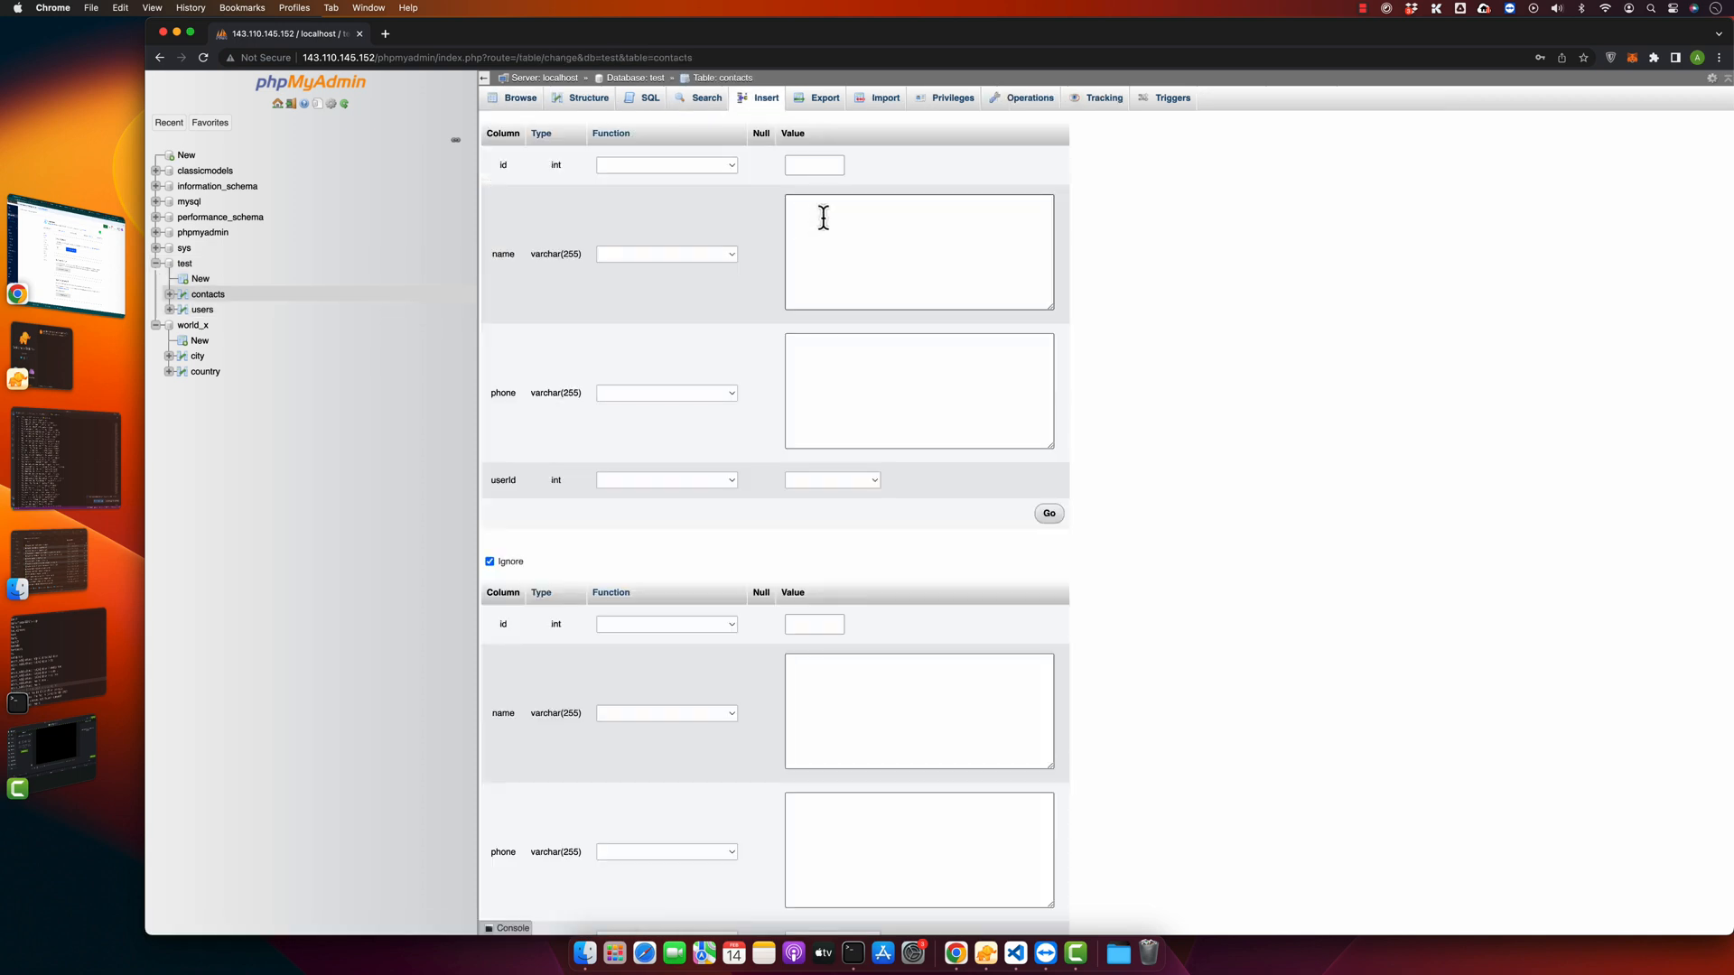
pyautogui.write('xyz')
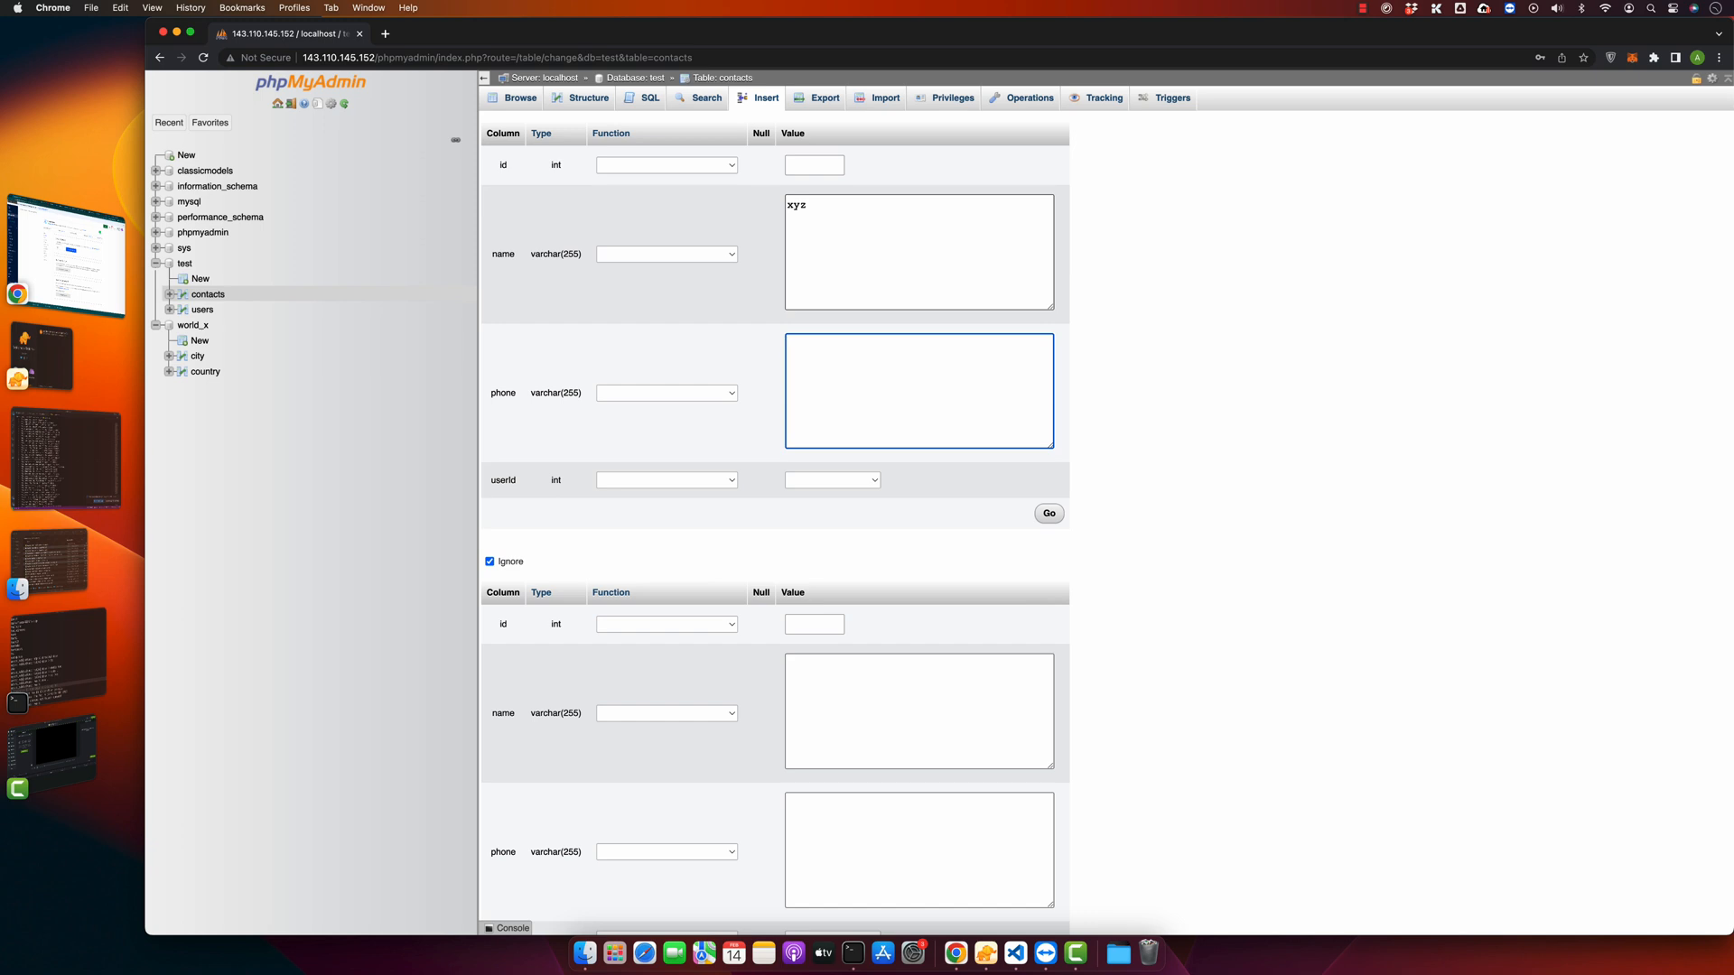
pyautogui.write('232323')
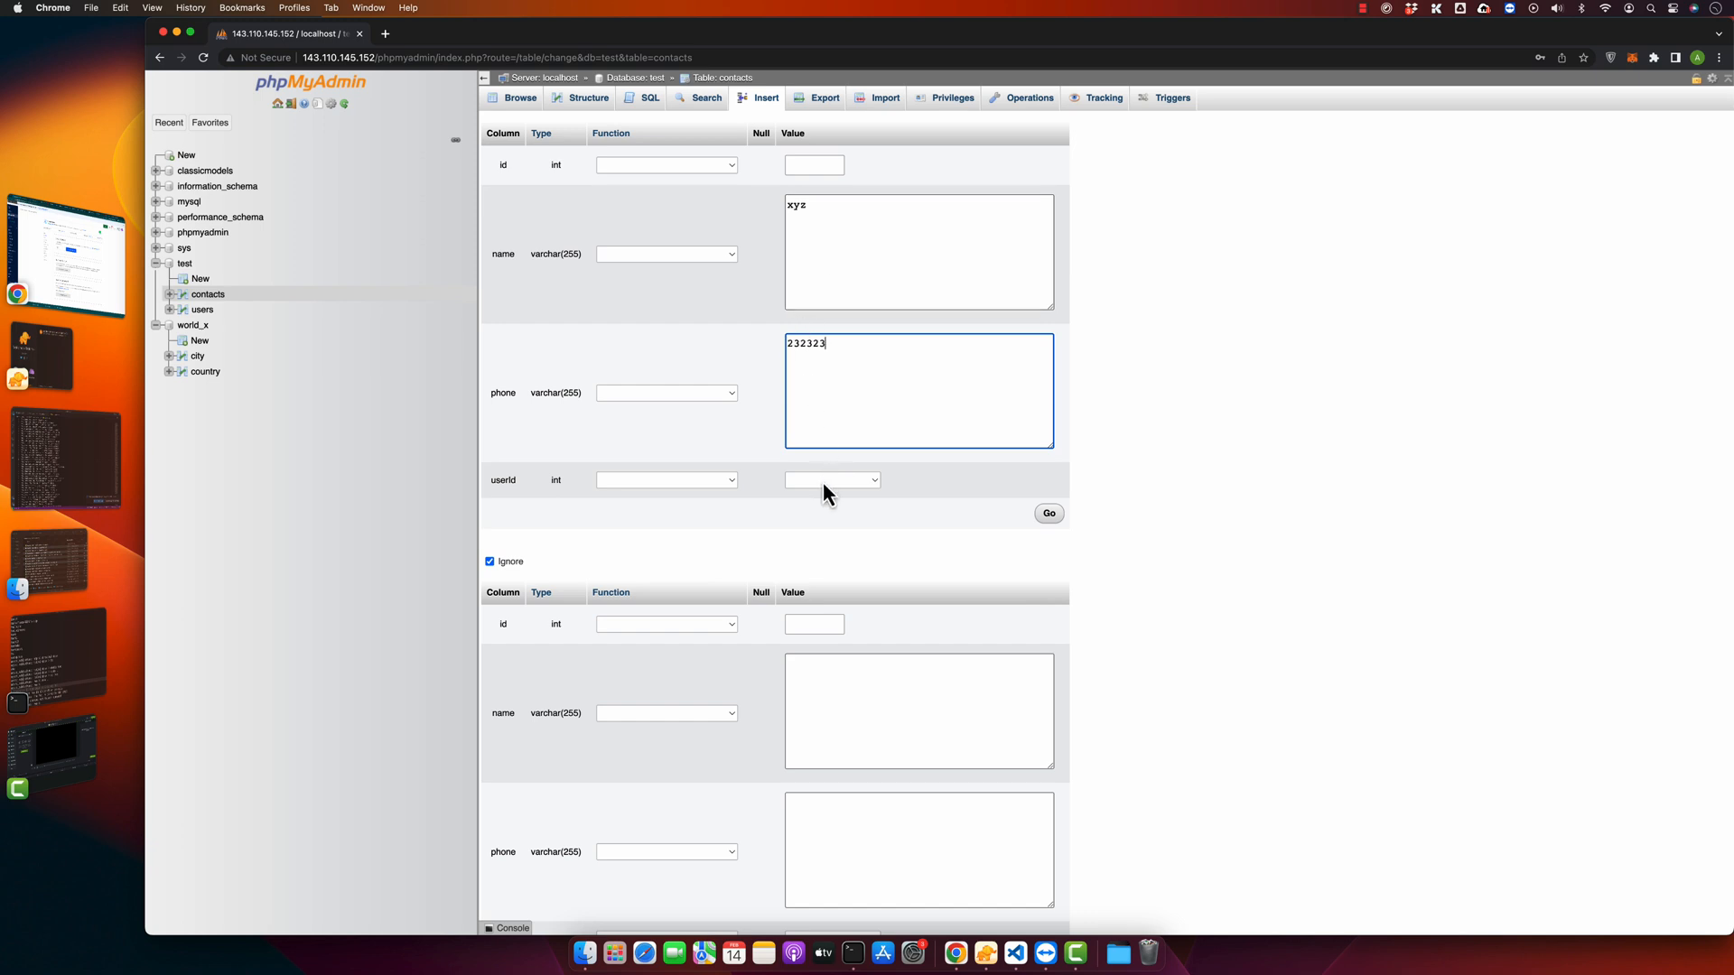
pyautogui.click(831, 478)
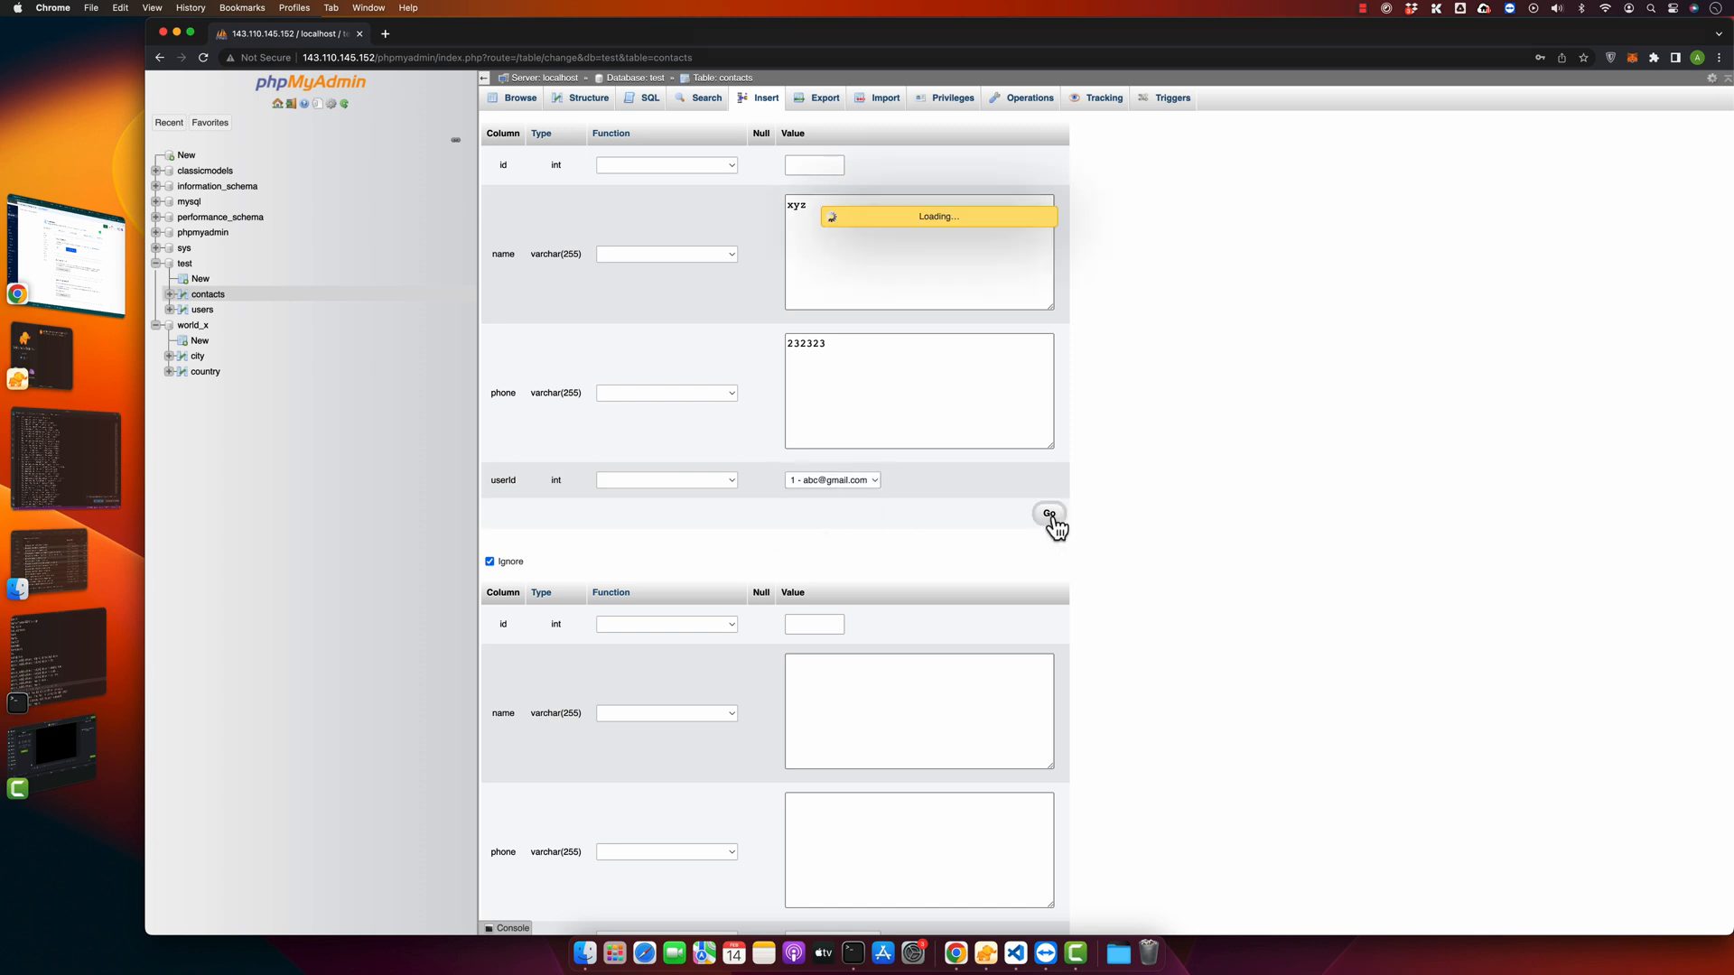
pyautogui.click(1048, 515)
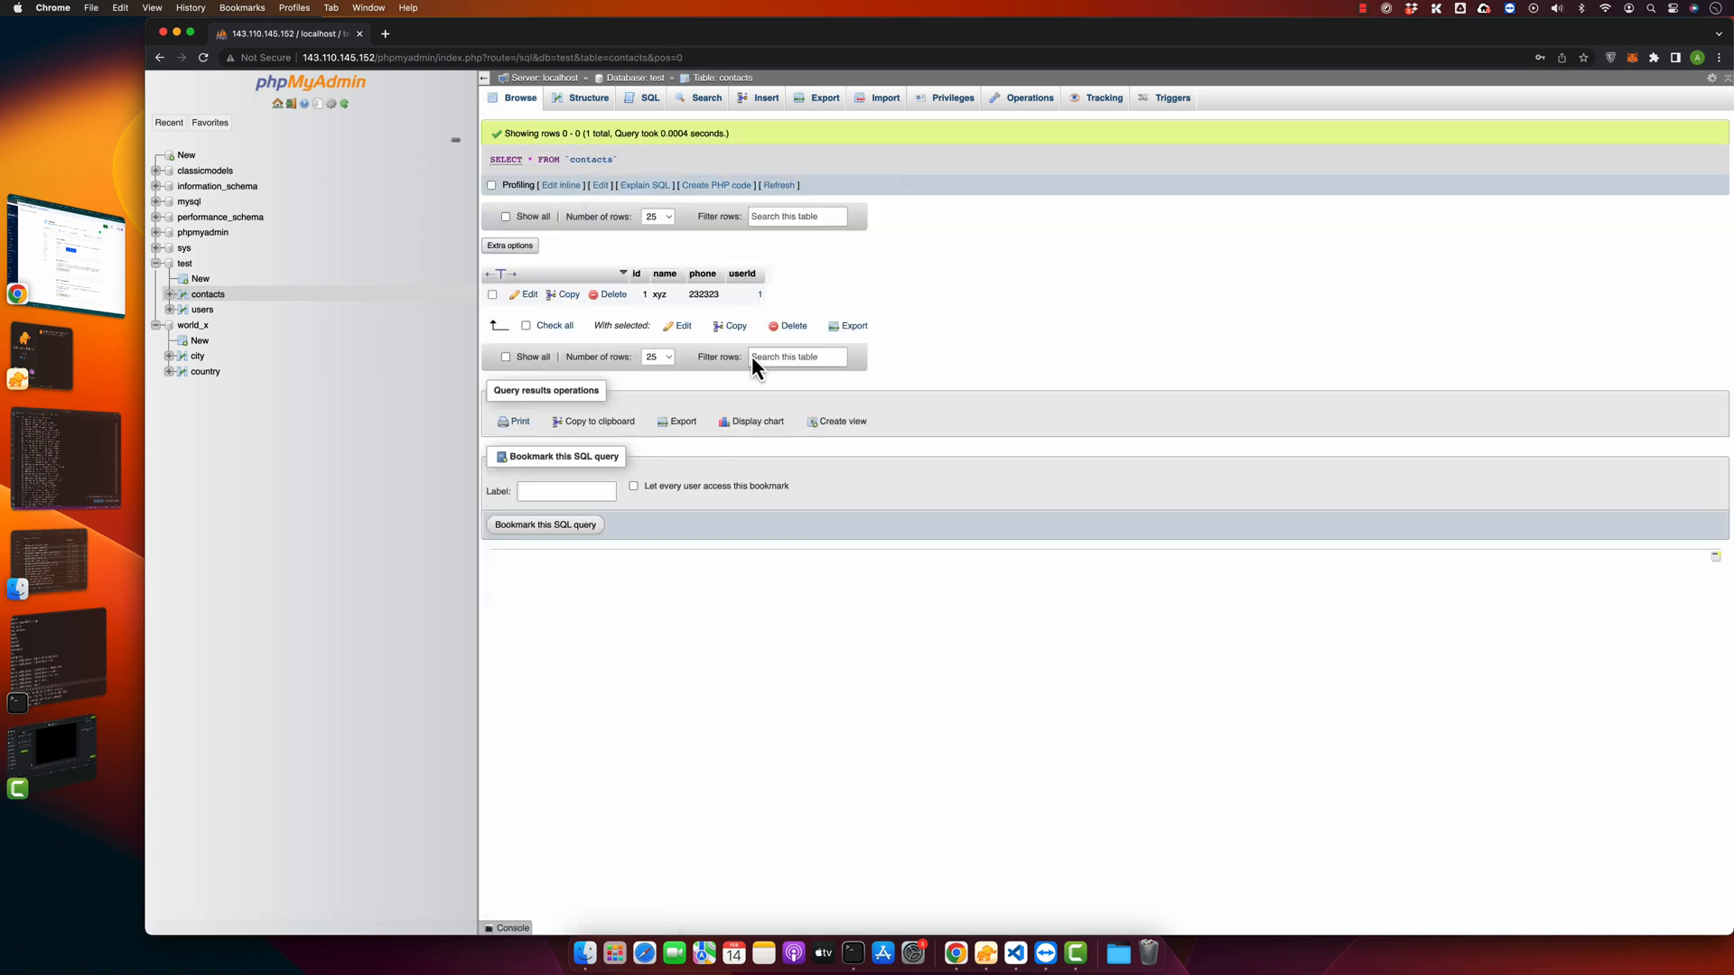
pyautogui.moveTo(762, 302)
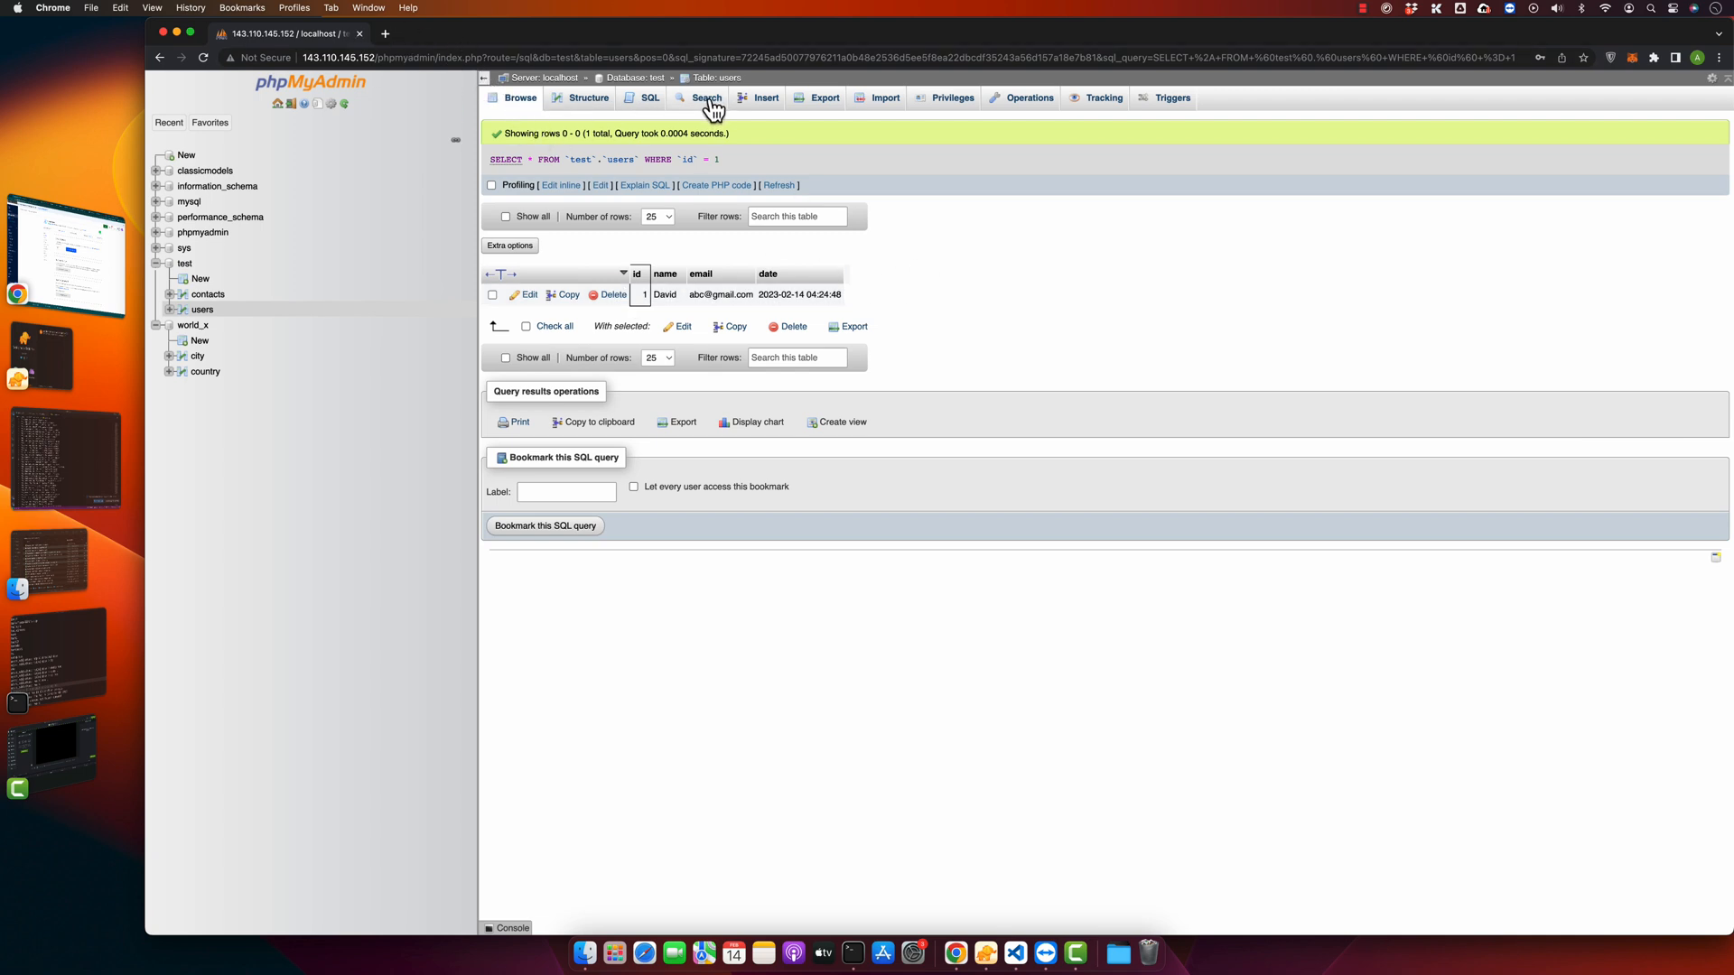
# - From the contacts rows, follow the userId 1 link to David's users row
pyautogui.click(208, 295)
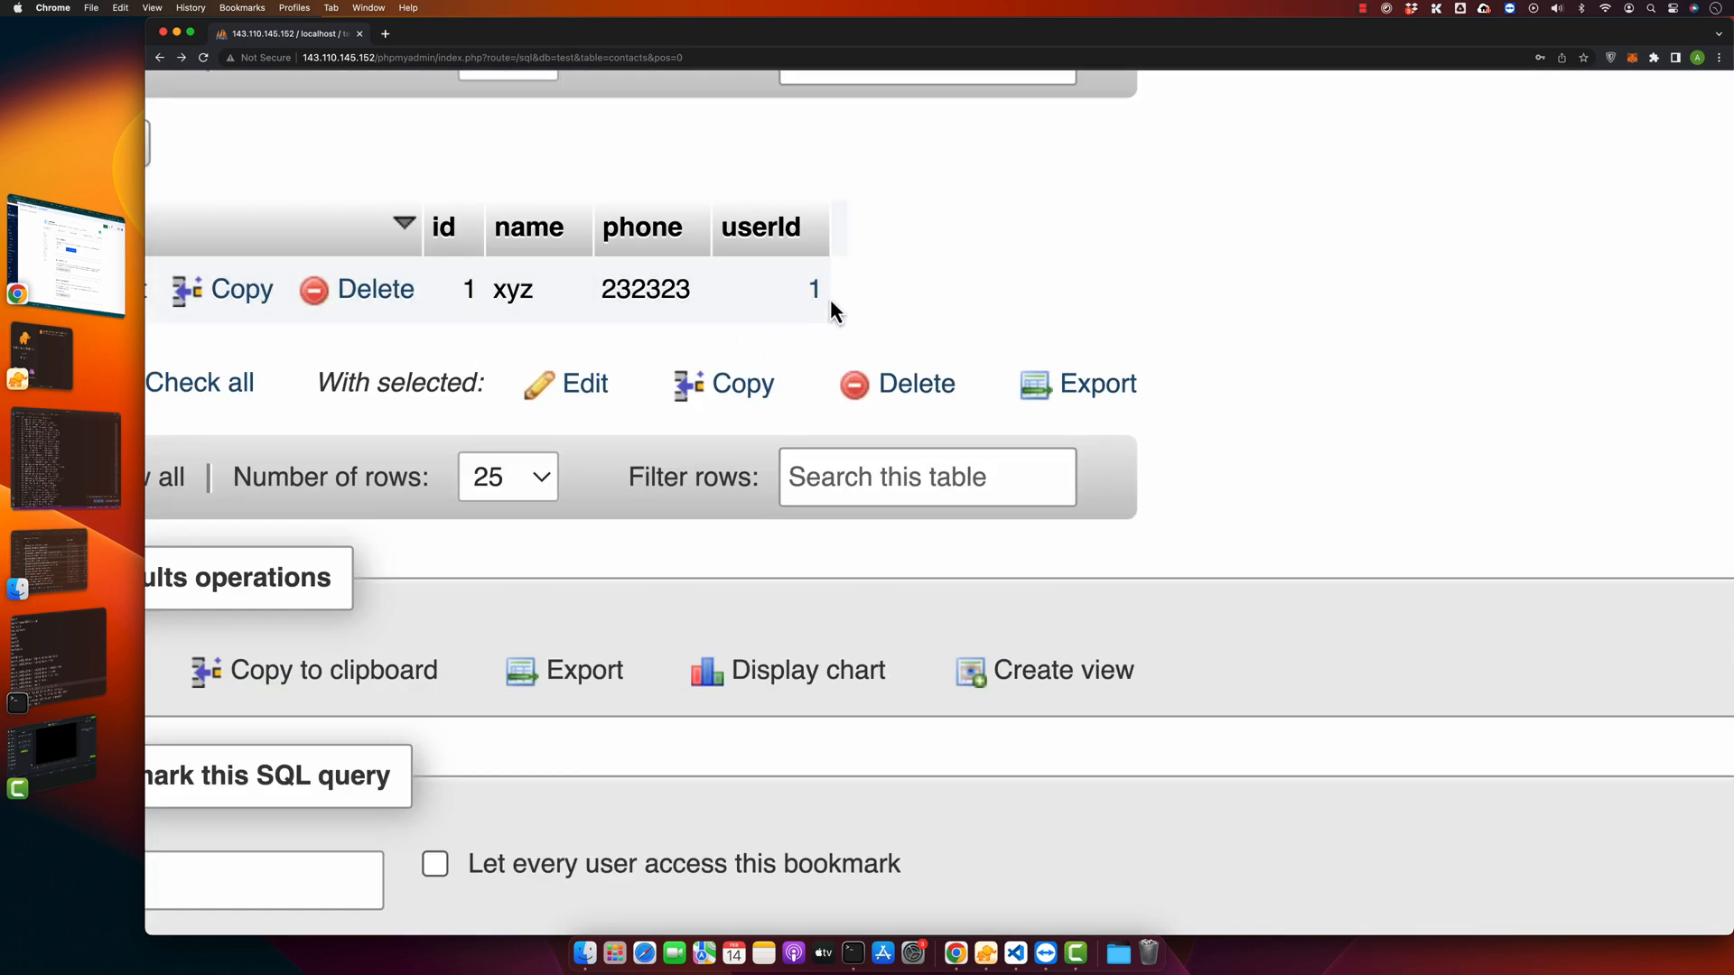
pyautogui.click(815, 289)
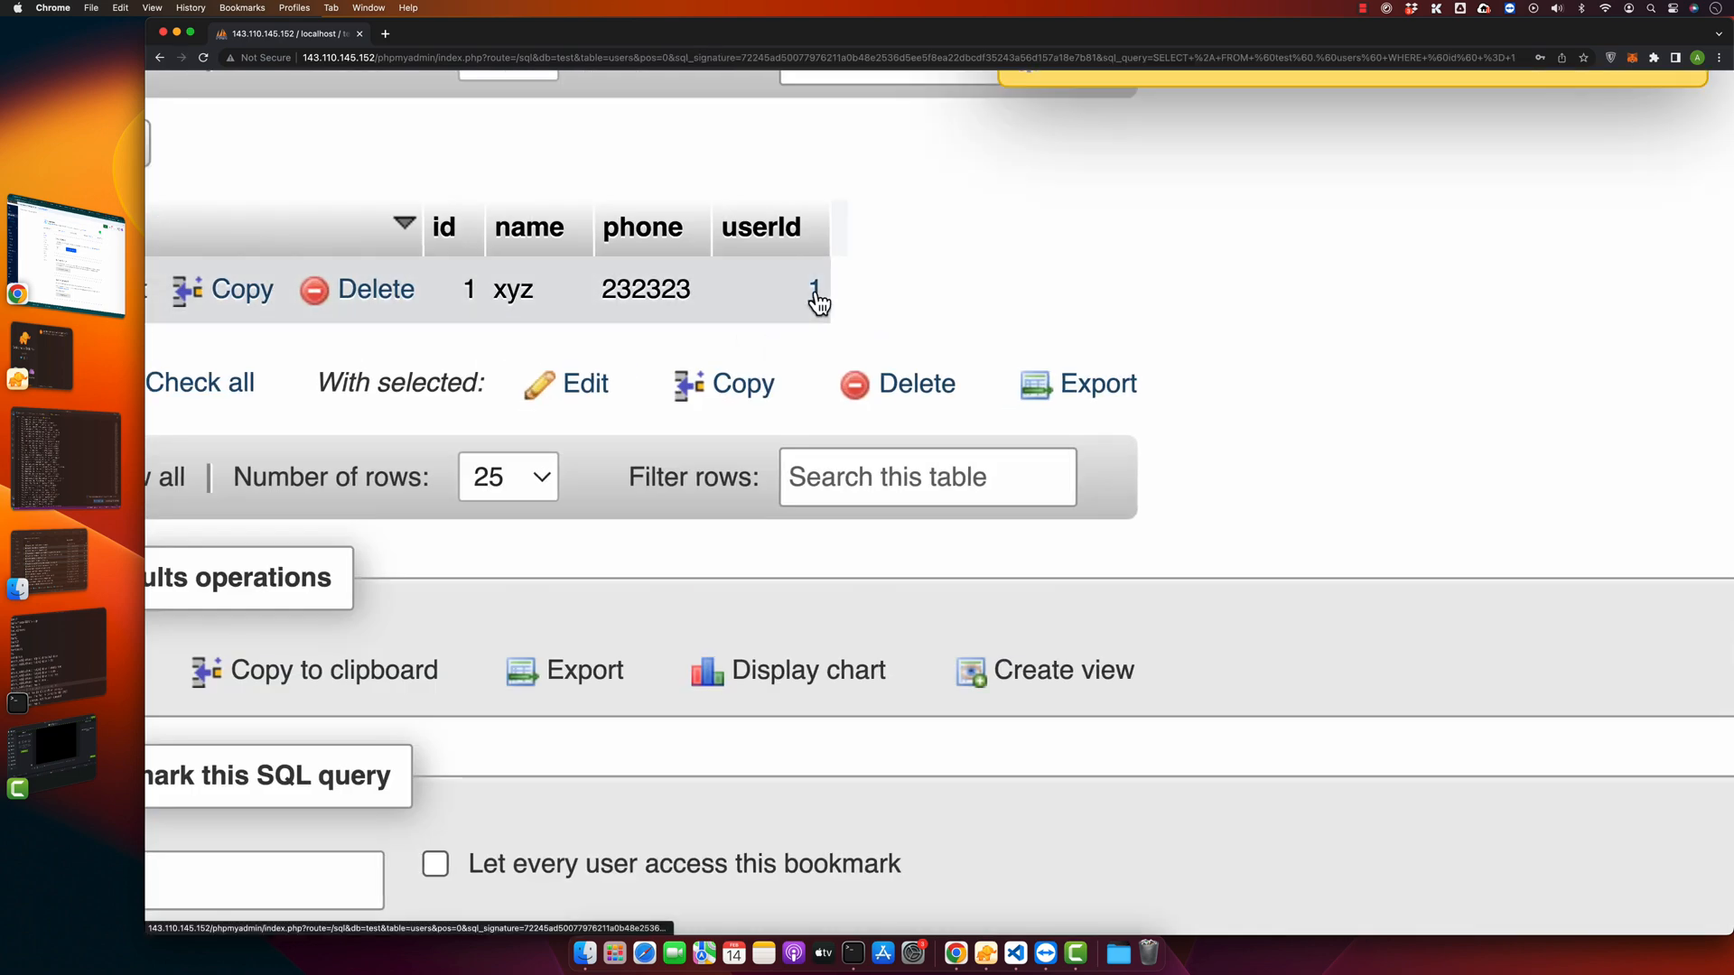